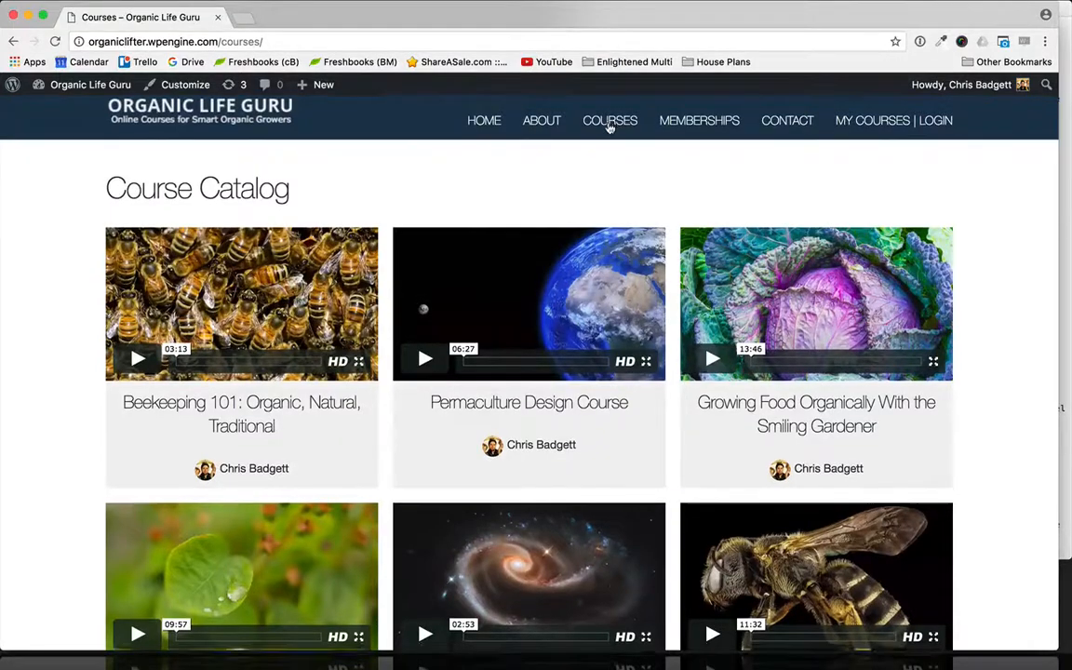
Step: Browse the Course Catalog and open the Permaculture Principles course page with its video and overview
scroll("down", 3)
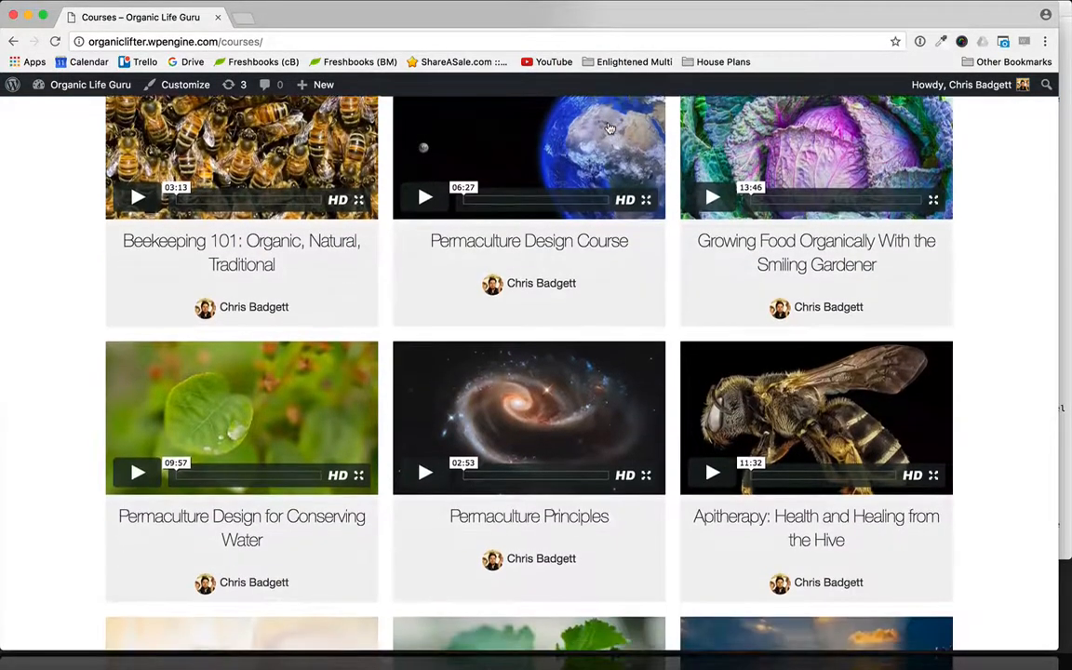
scroll("down", 3)
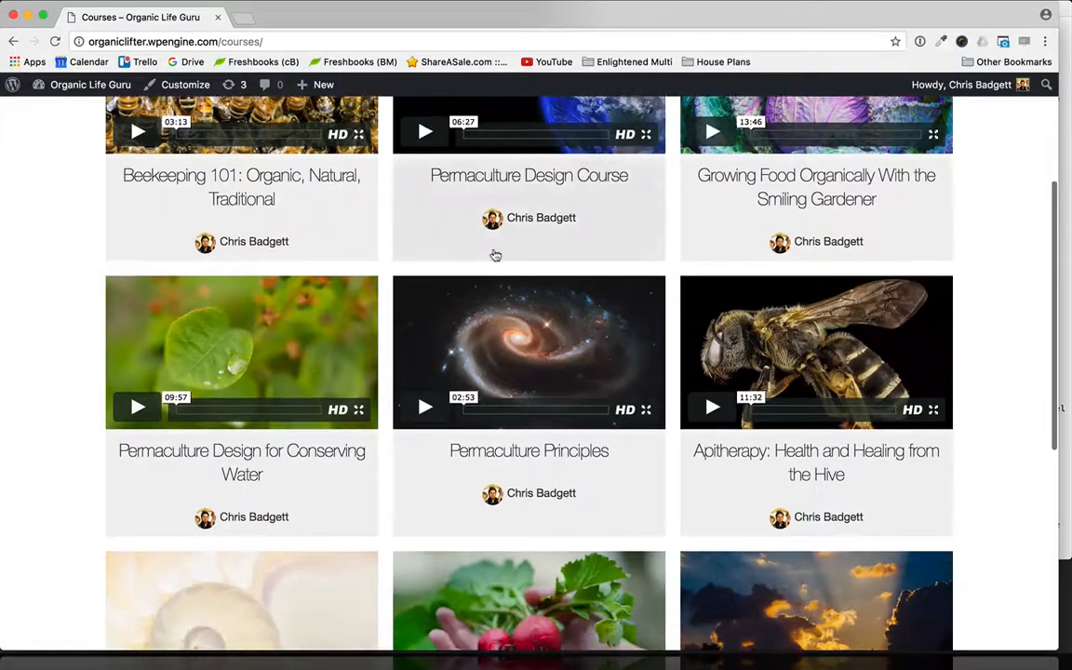
scroll("up", 3)
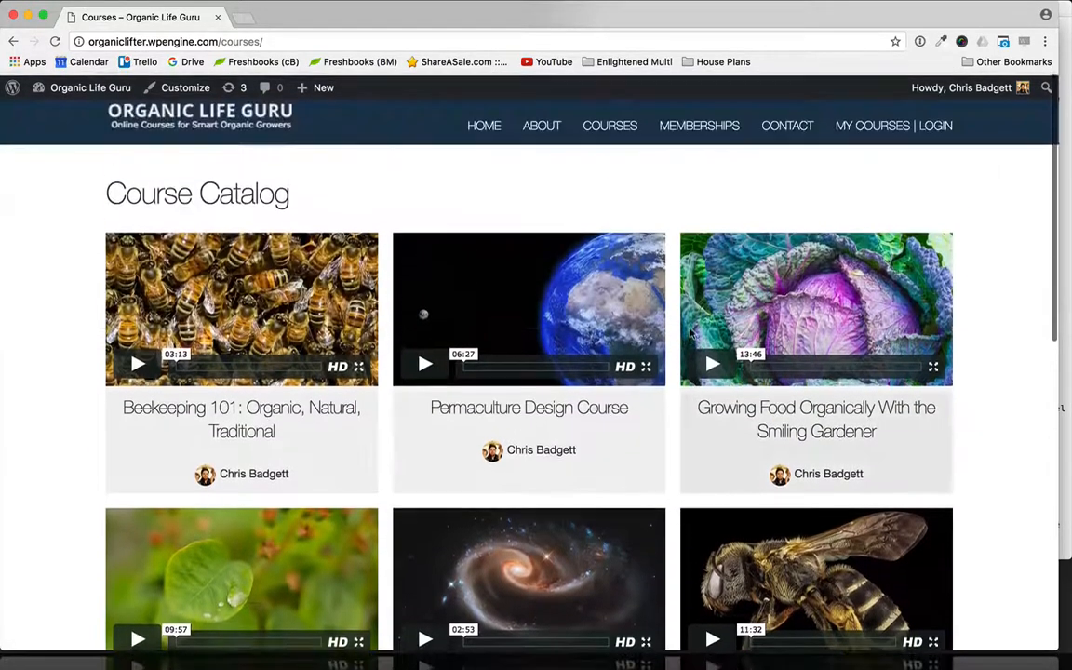
scroll("down", 3)
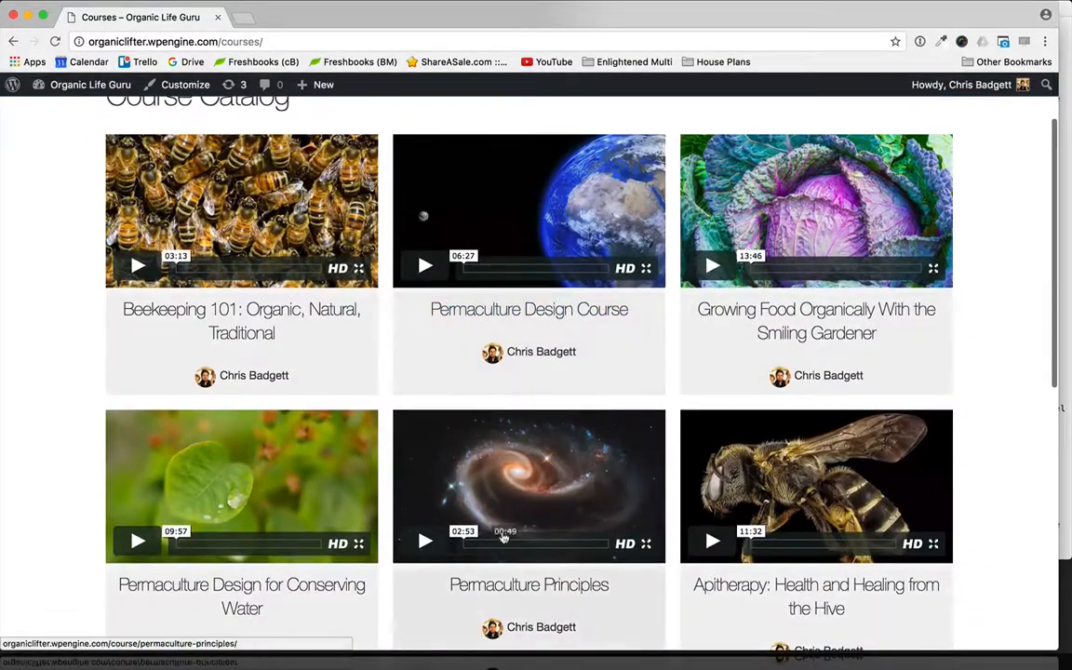
left_click(425, 543)
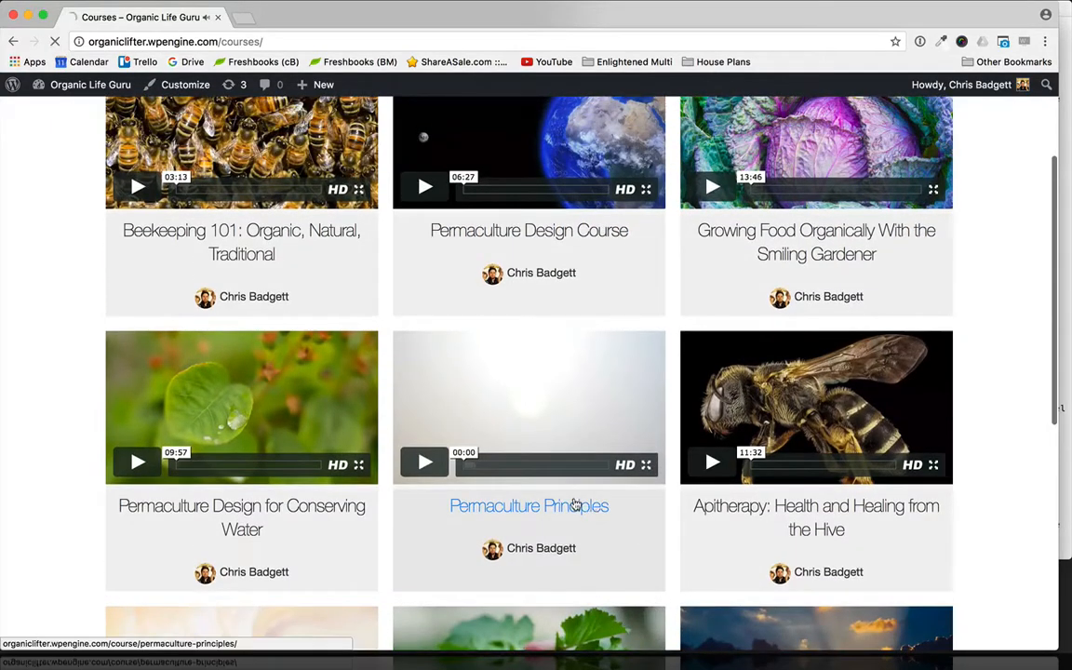
left_click(528, 506)
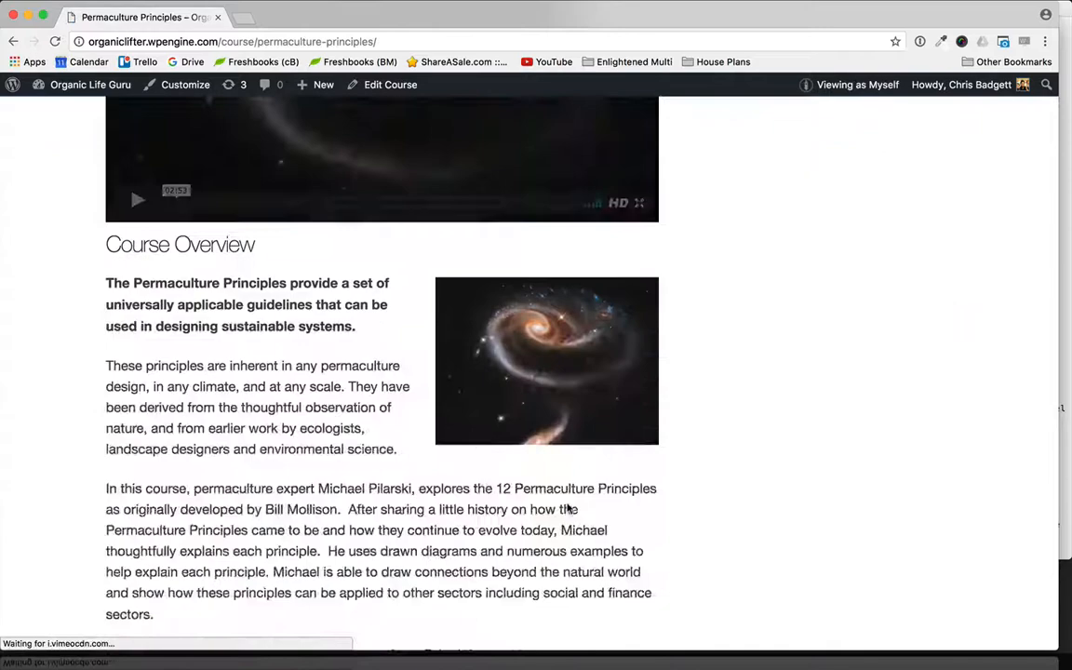
scroll("down", 3)
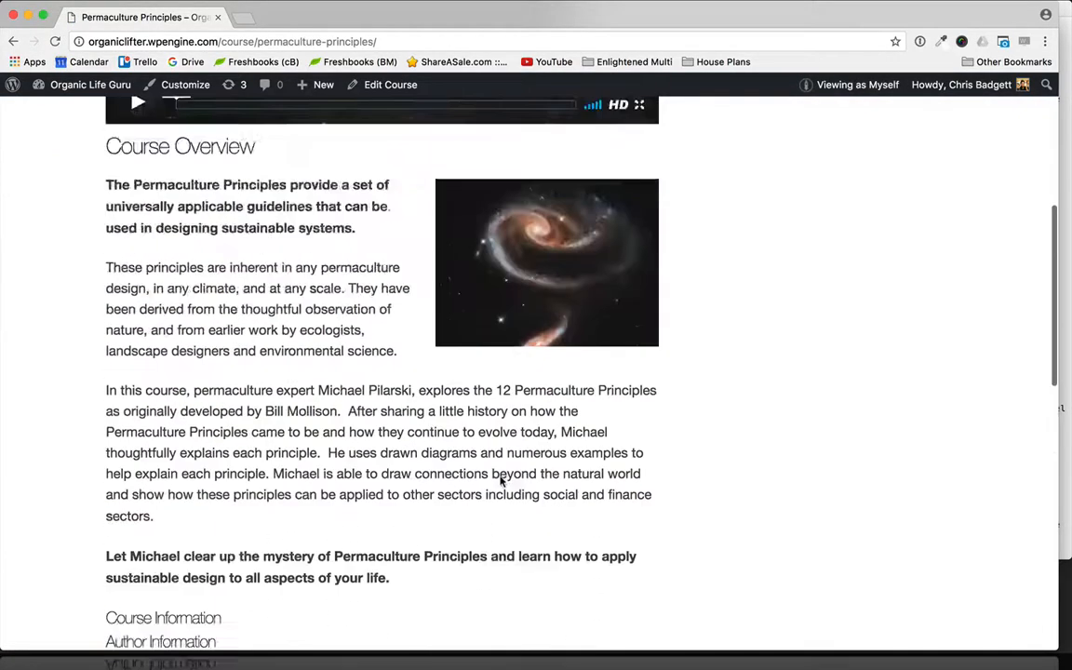
scroll("up", 3)
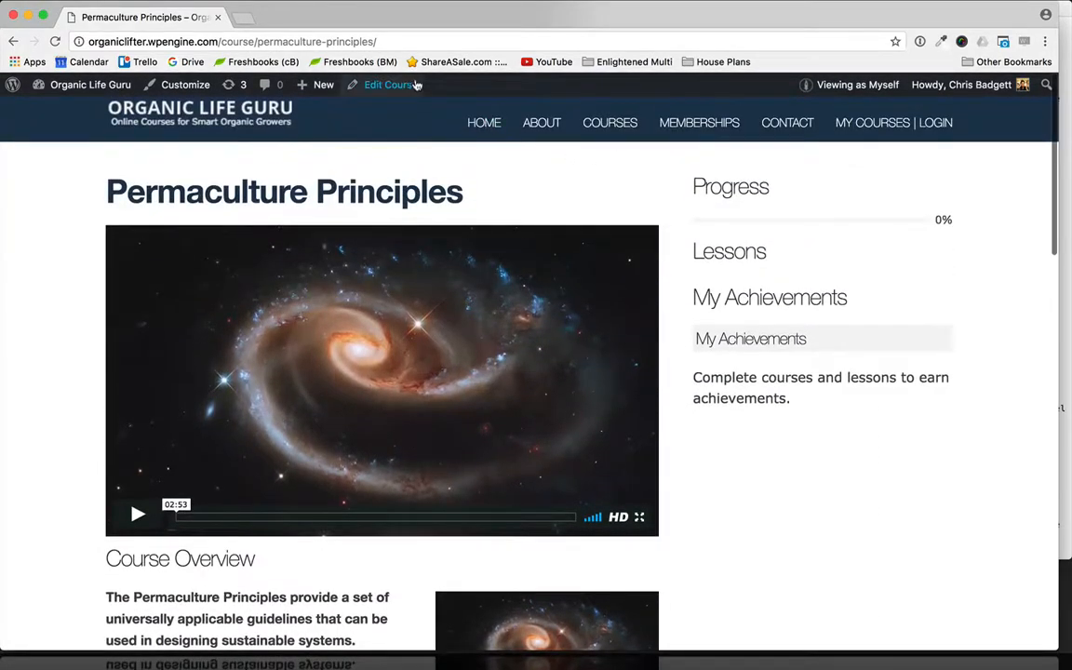
Step: Open the Permaculture Principles course in the Edit Course screen
left_click(388, 85)
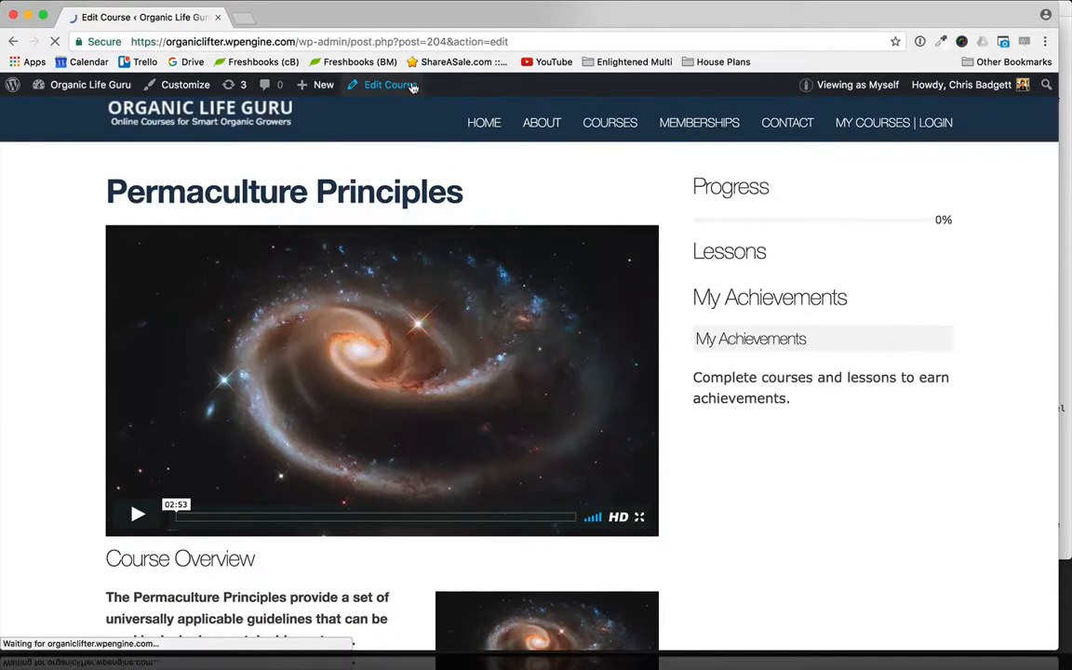
left_click(386, 85)
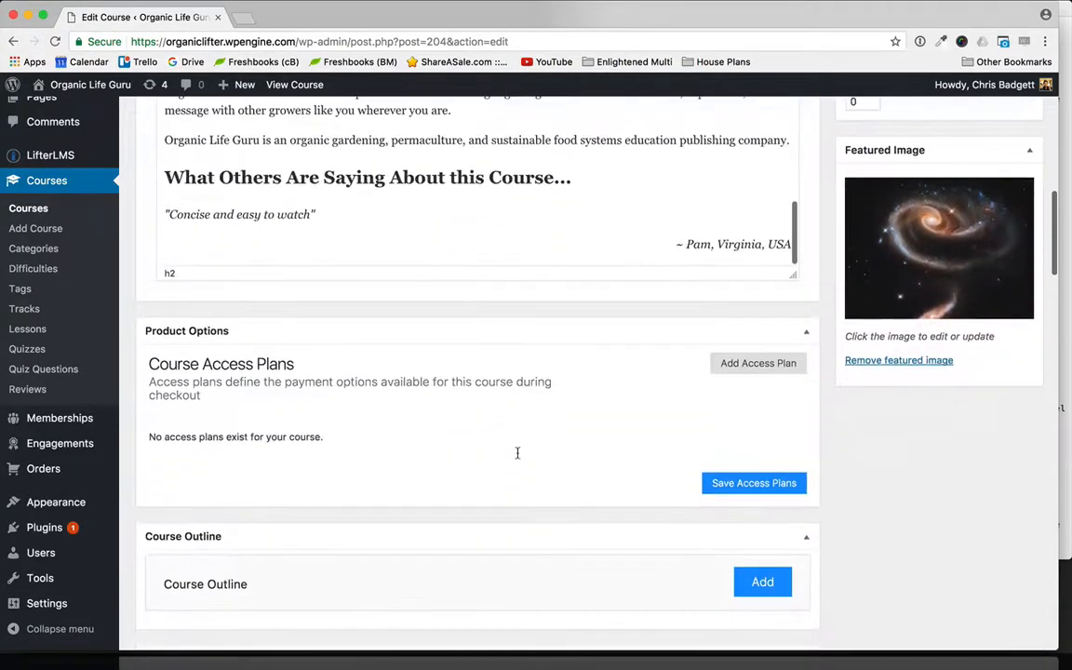
scroll("down", 3)
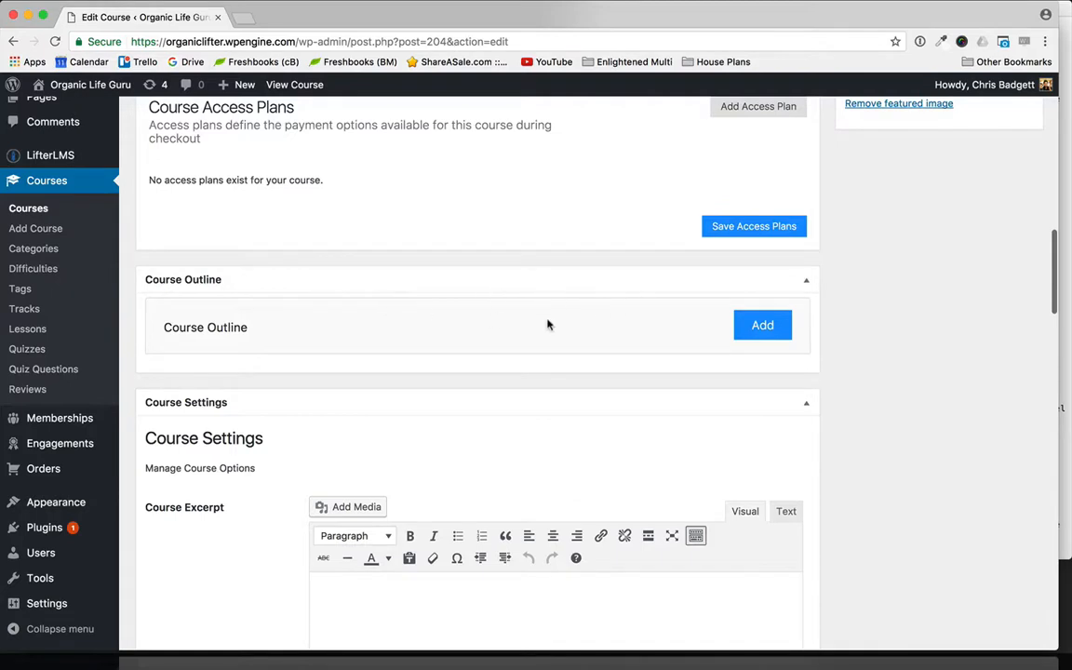
mouse_move(547, 358)
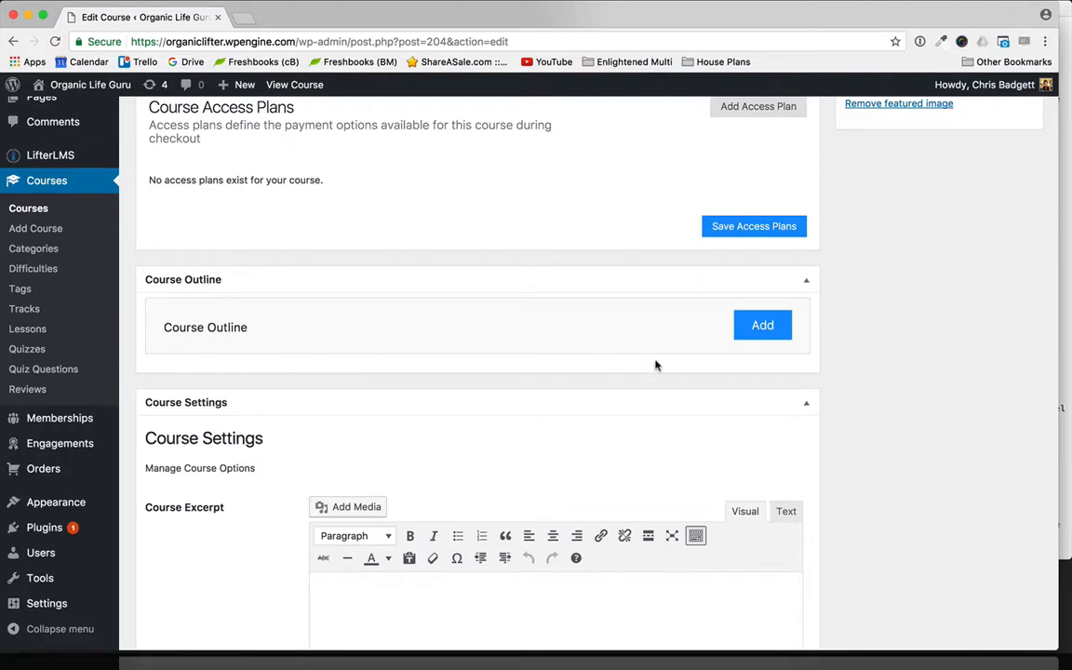
Step: Create a Course Outline section titled 'Introduction'
left_click(762, 325)
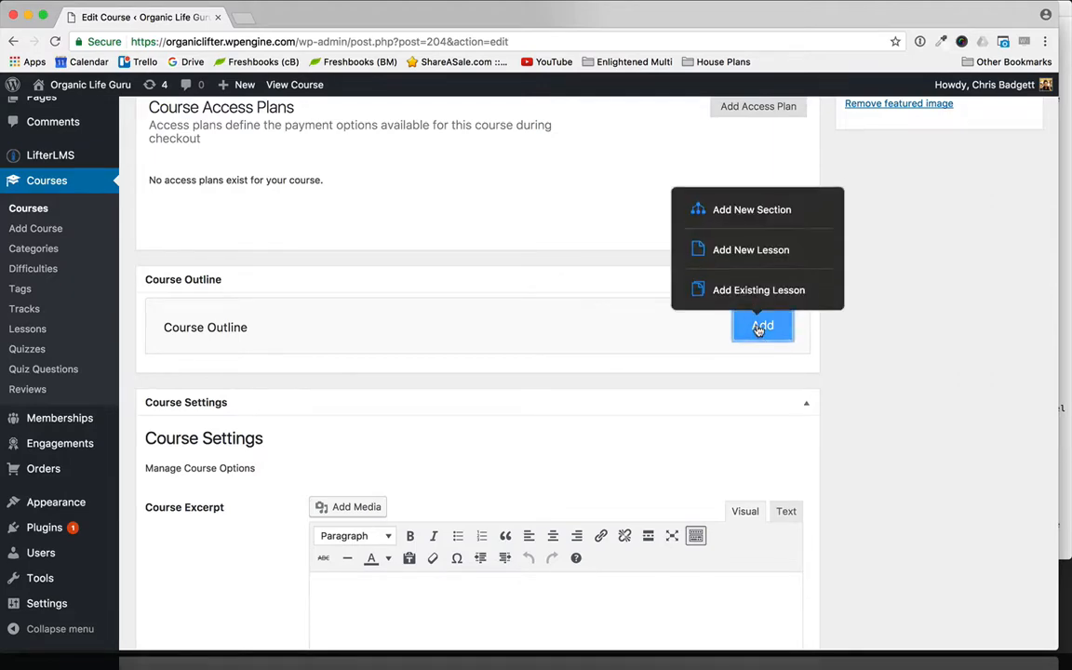
left_click(751, 210)
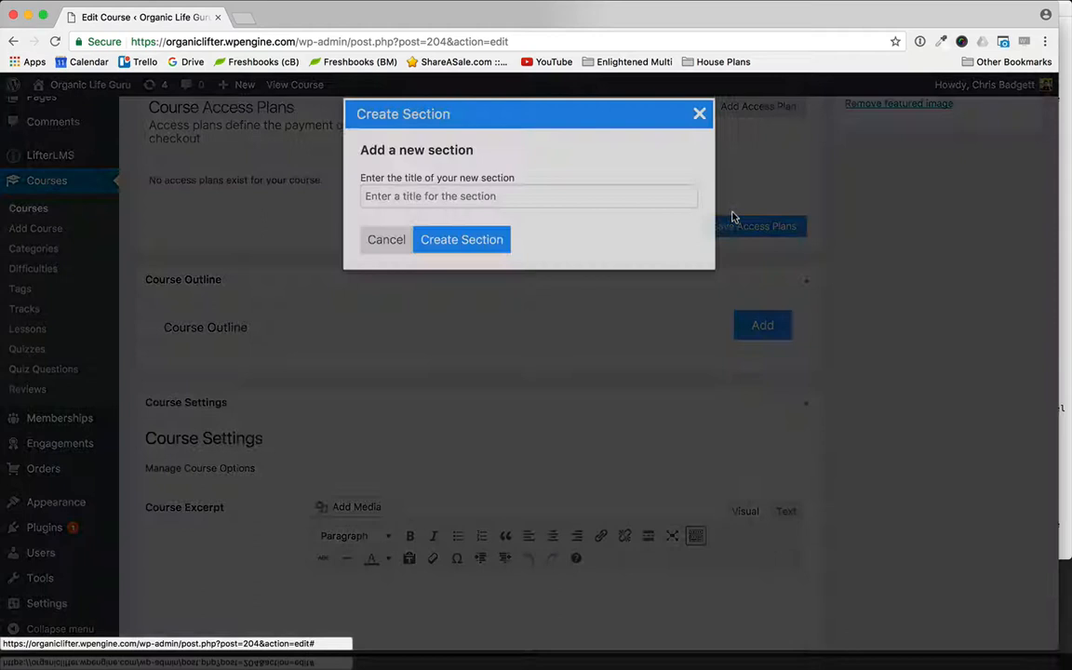
type("I")
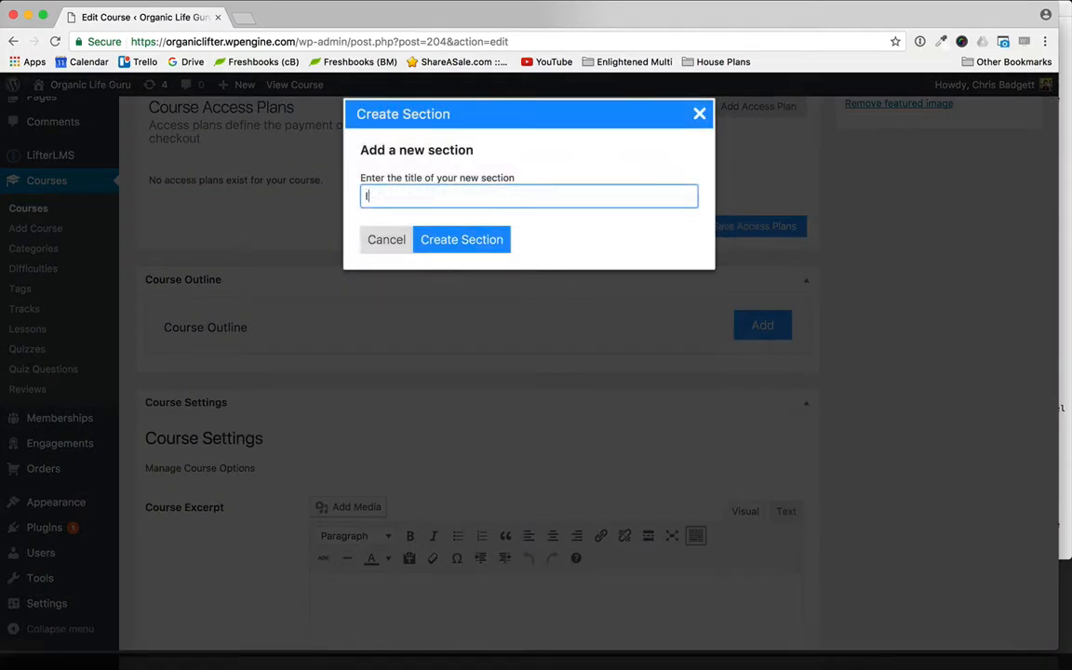
type("Introducti")
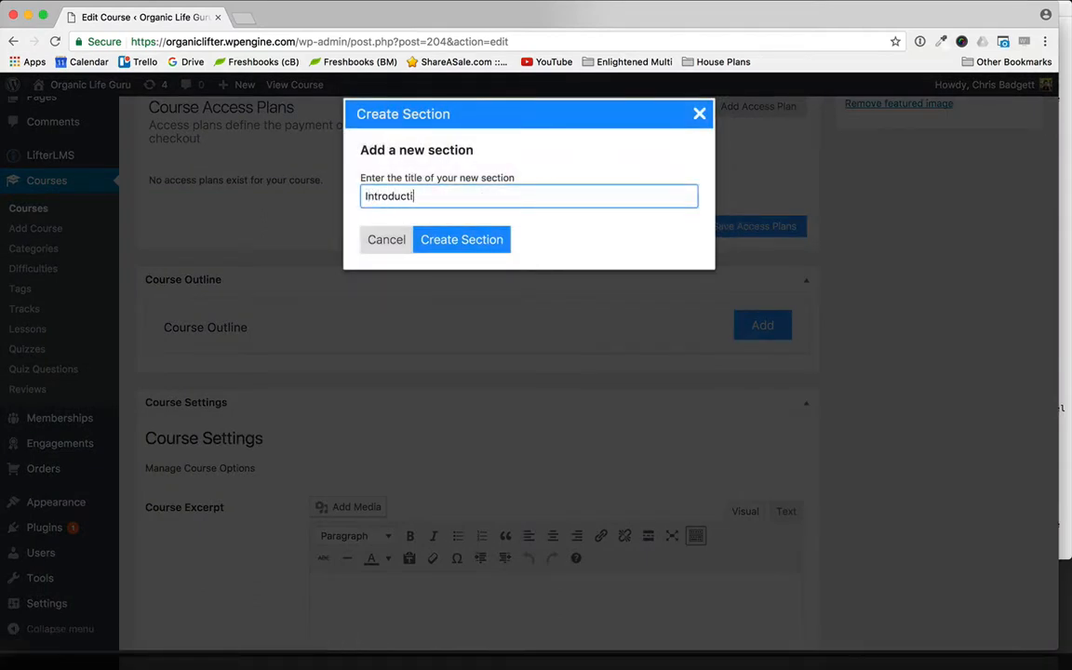
type("on")
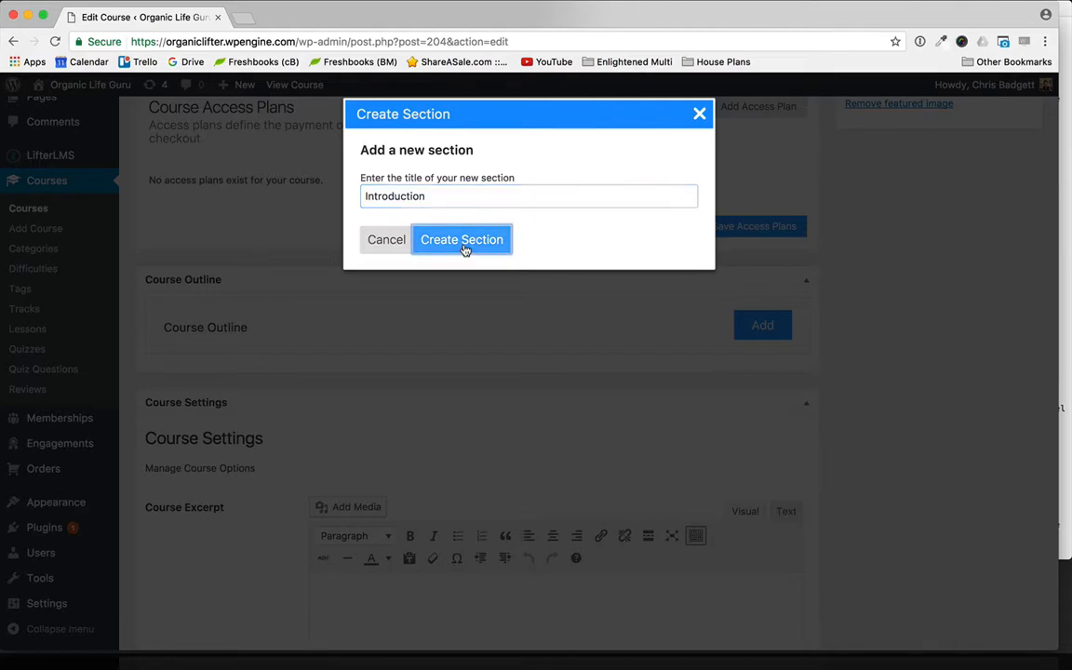
left_click(461, 239)
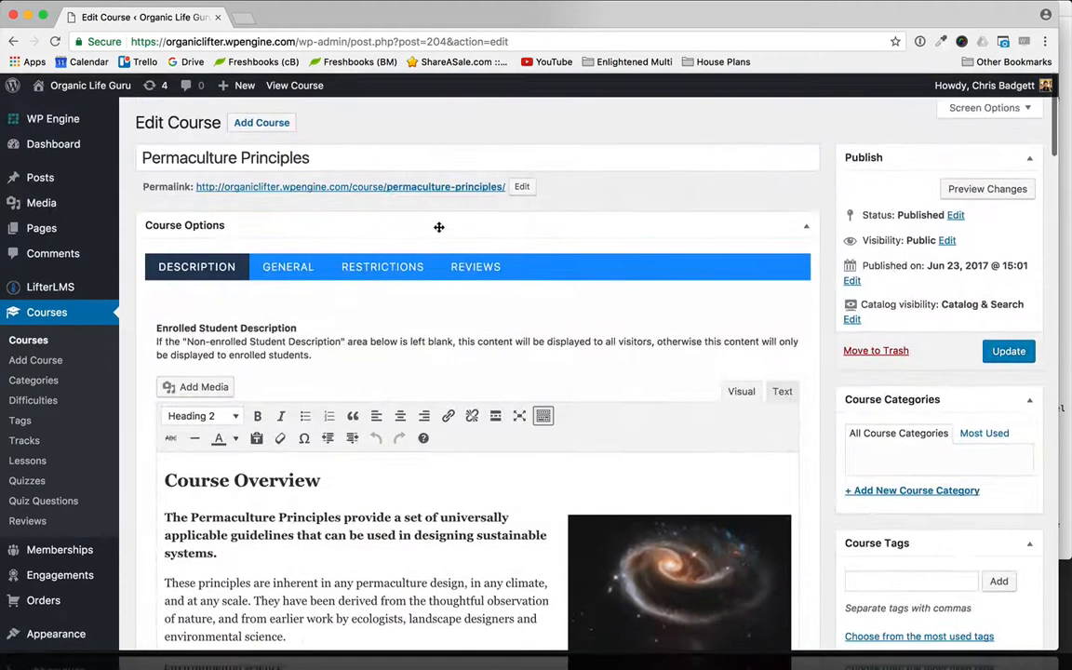
Step: View the live course page in a new tab and scroll to the Introduction section
left_click(350, 186)
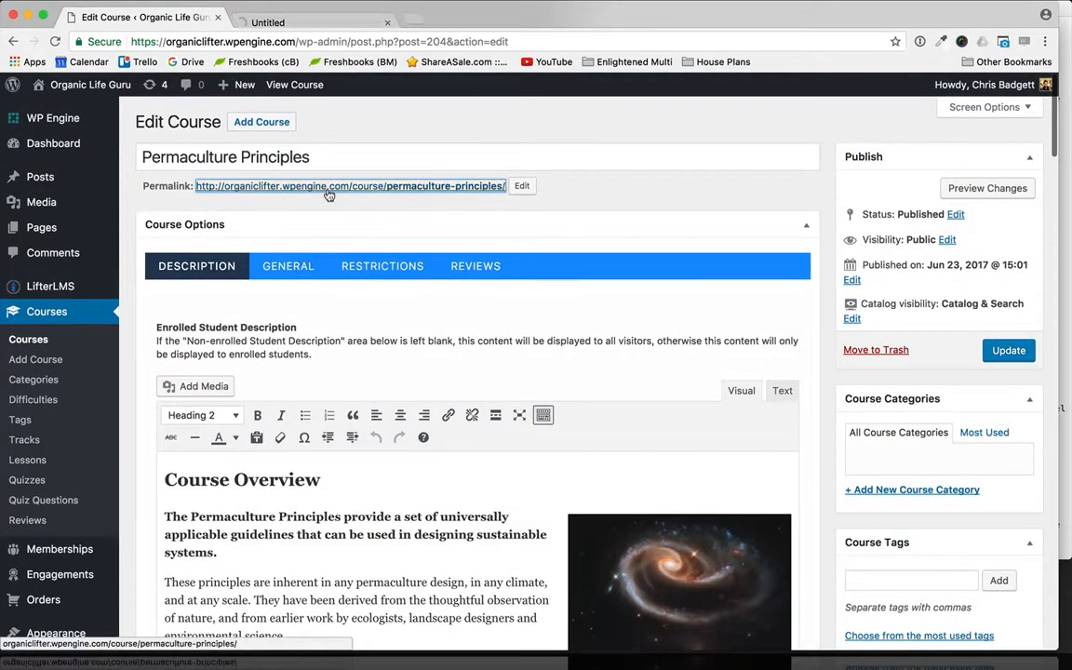
left_click(349, 186)
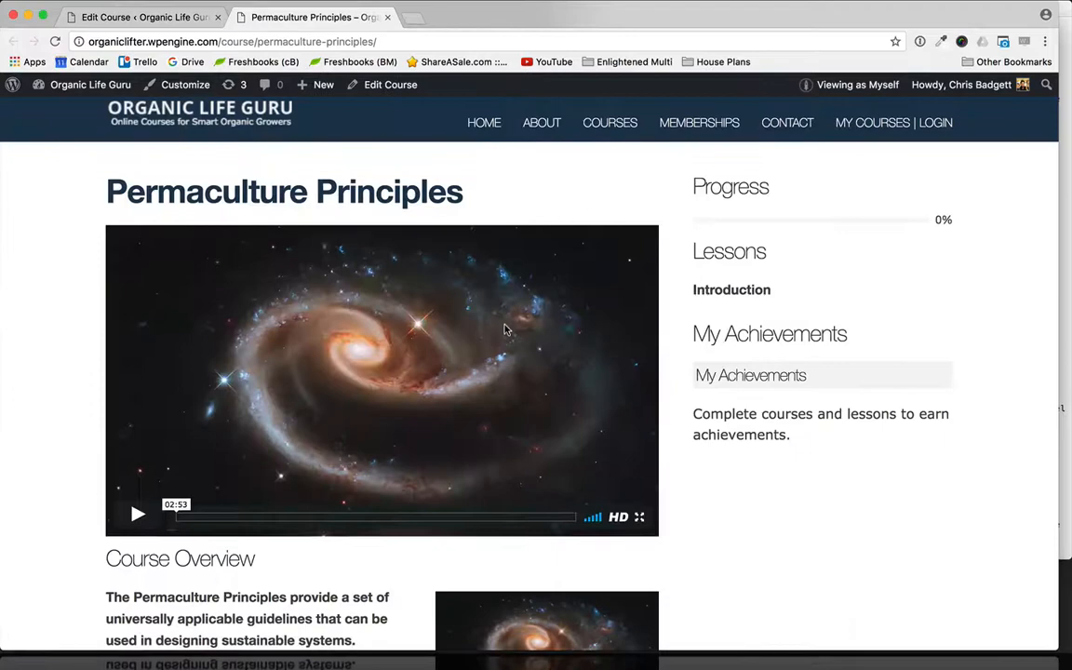
scroll("down", 3)
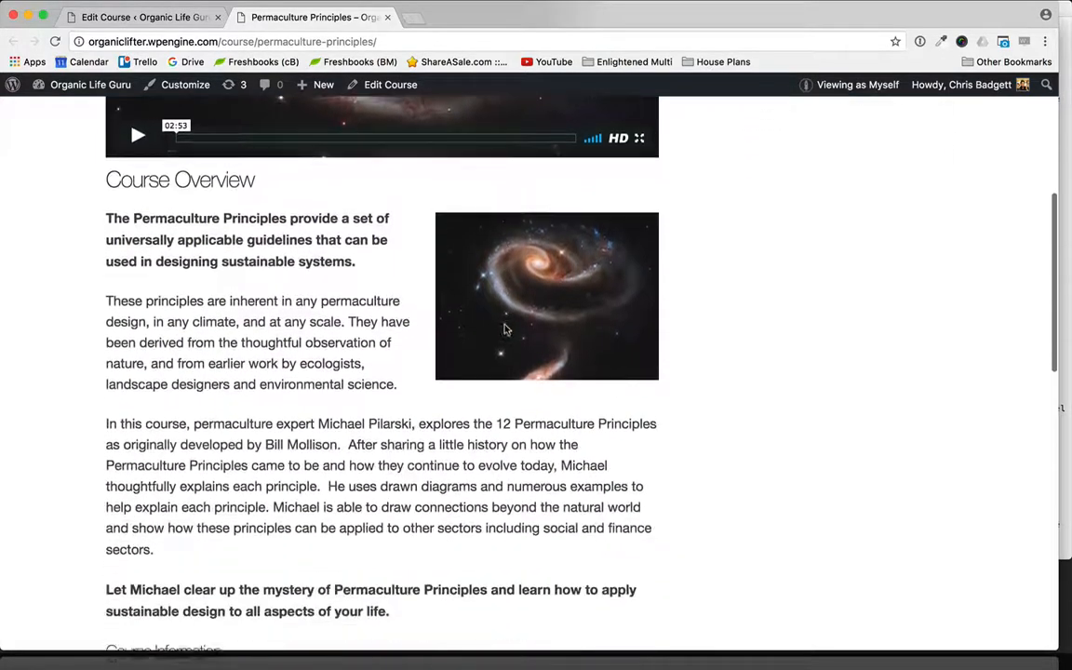
scroll("down", 3)
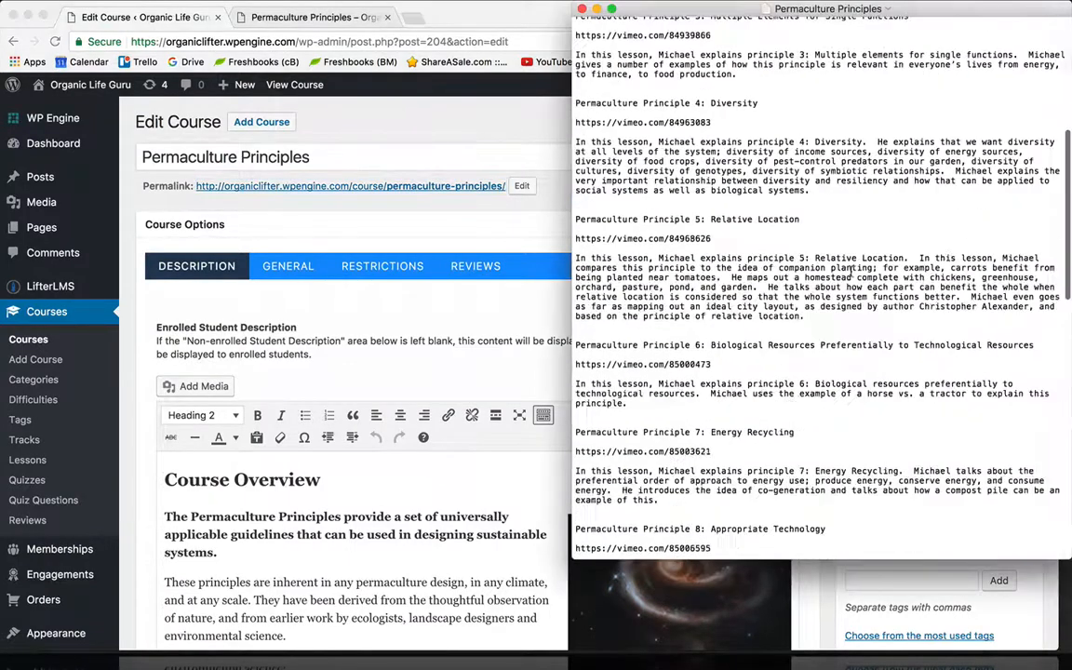
Step: Select the introductory lesson's description in the notes, then scroll the editor to Section 1: Introduction
scroll("down", 3)
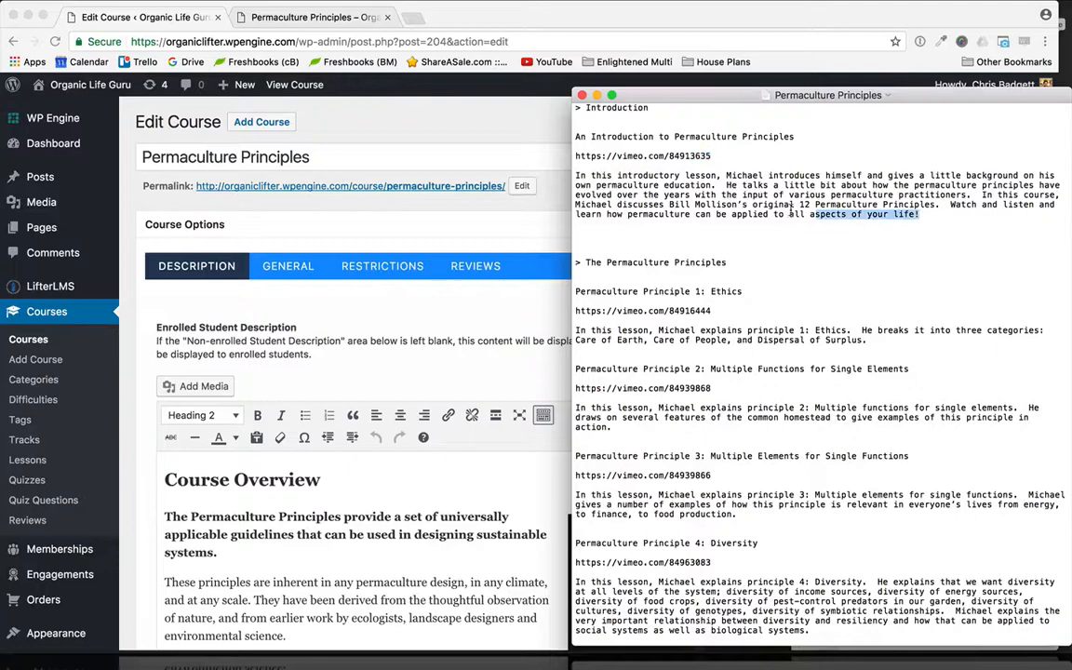
left_click_drag(575, 175, 920, 214)
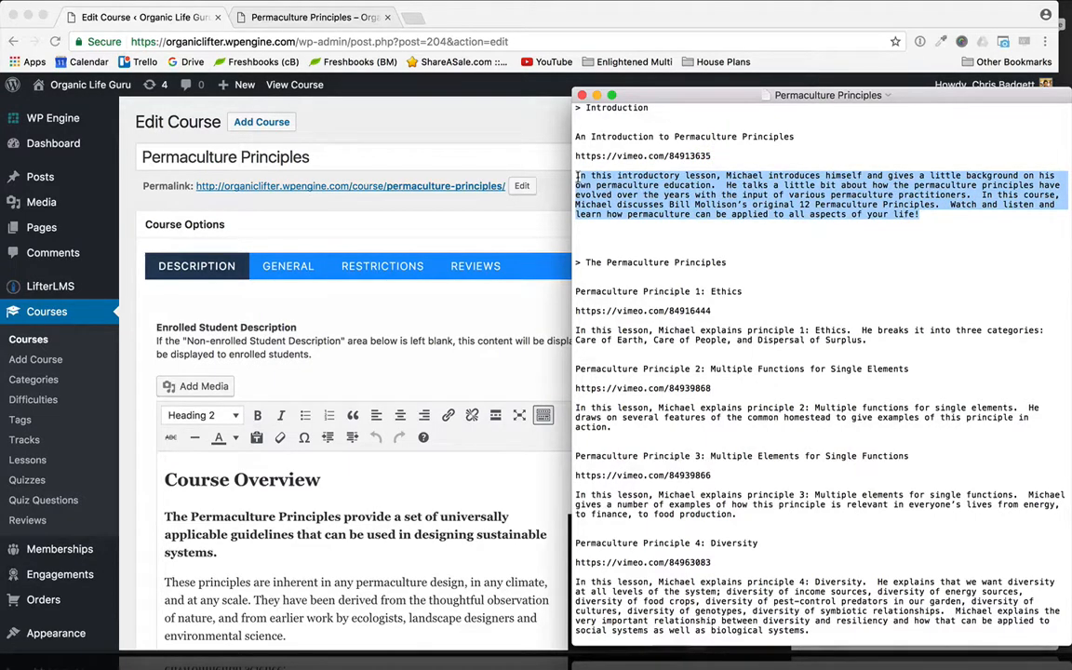
scroll("down", 3)
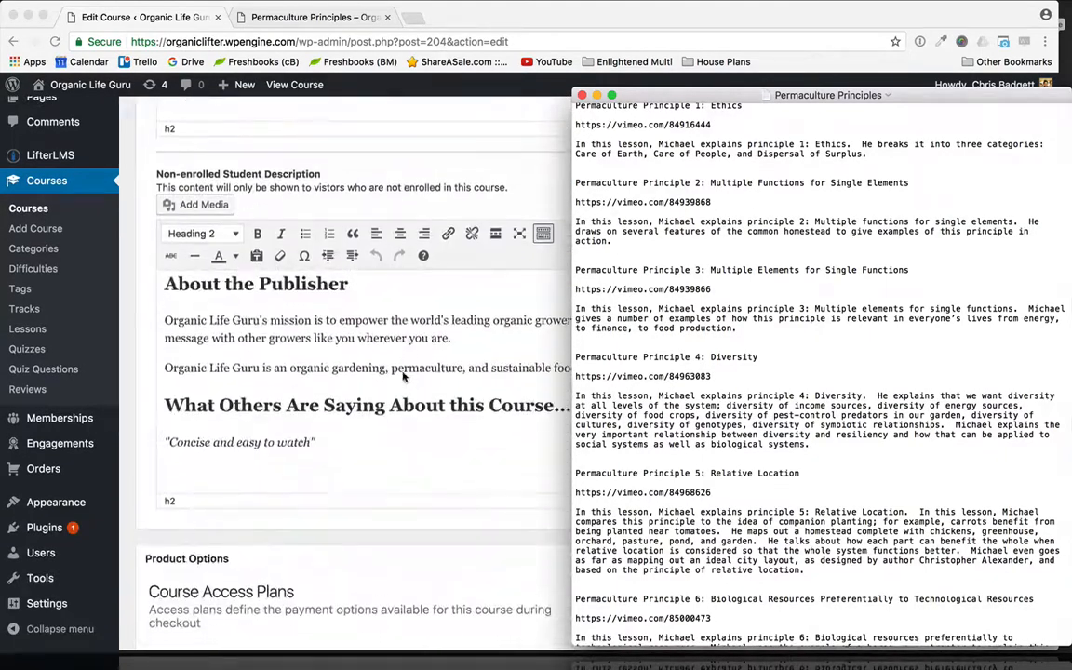
scroll("down", 3)
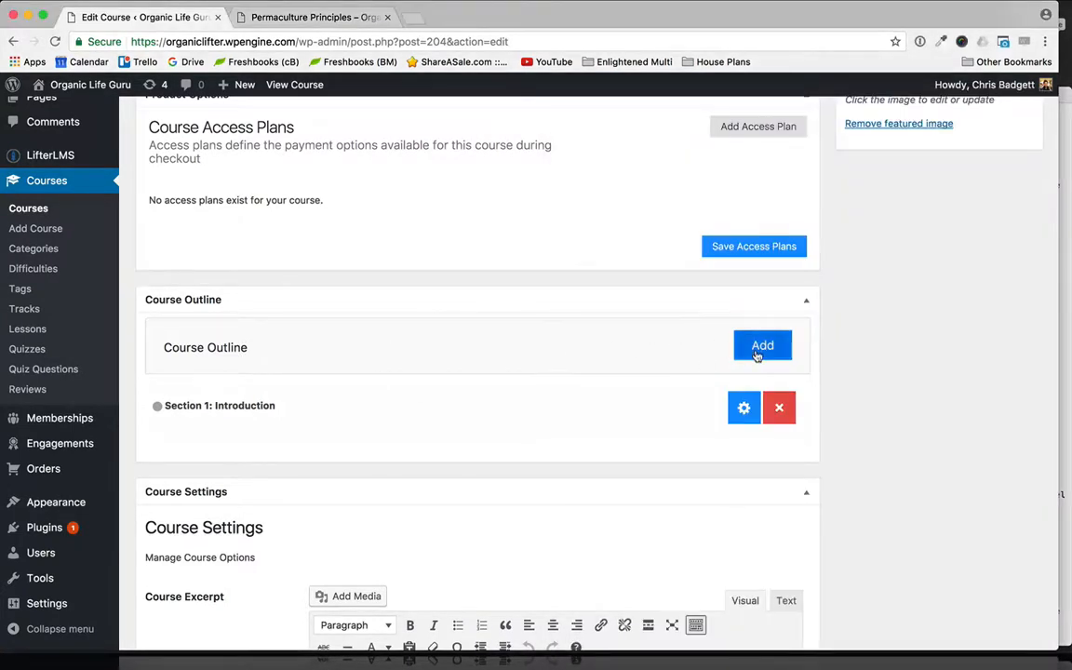
Step: Create the lesson 'An Introduction to Permaculture Principles' under the Introduction section
left_click(762, 345)
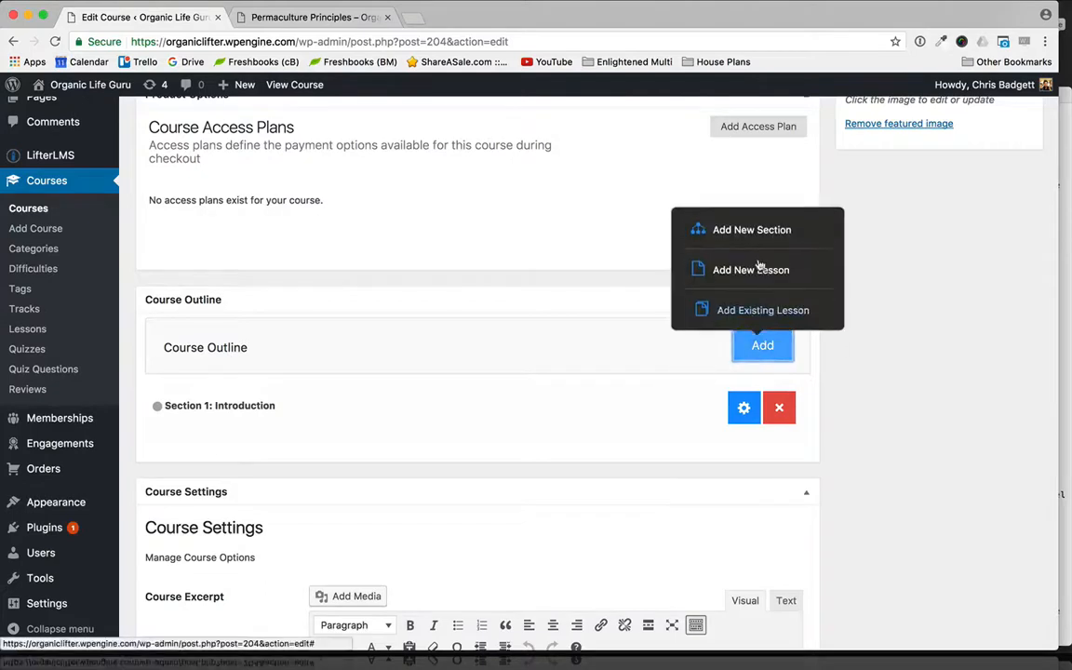
left_click(750, 270)
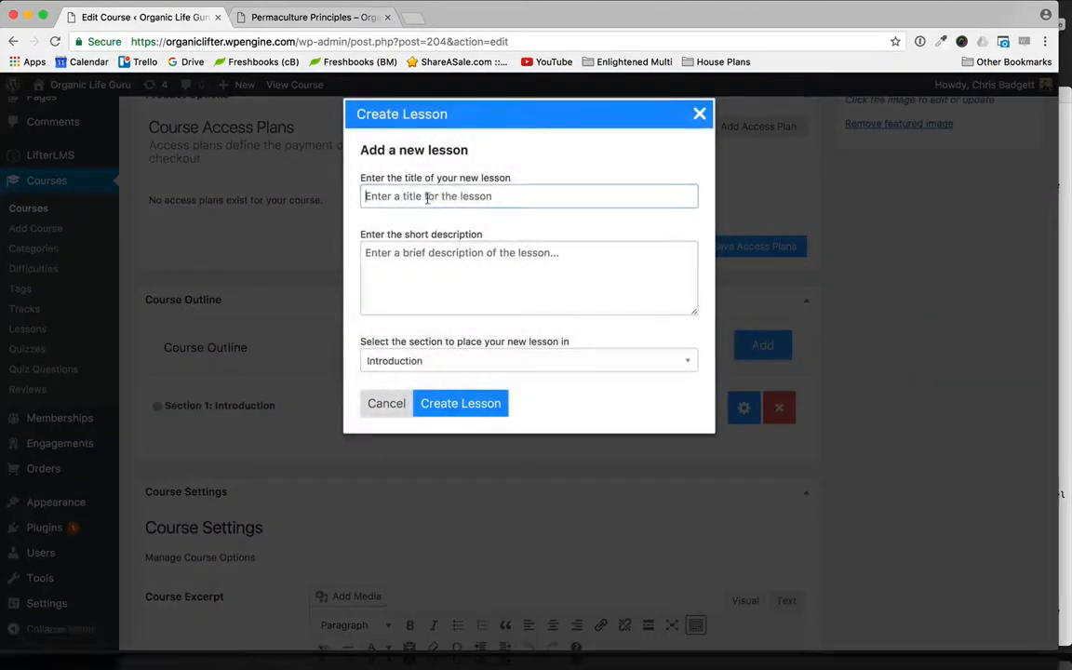
type("An Introduction to Permaculture Principles")
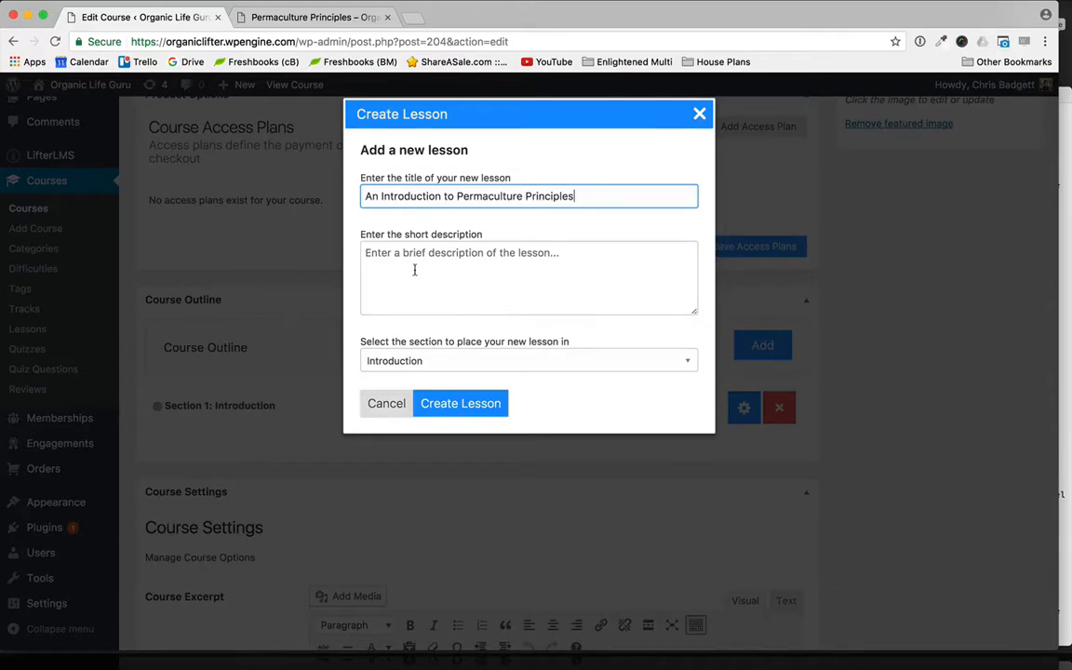
mouse_move(472, 281)
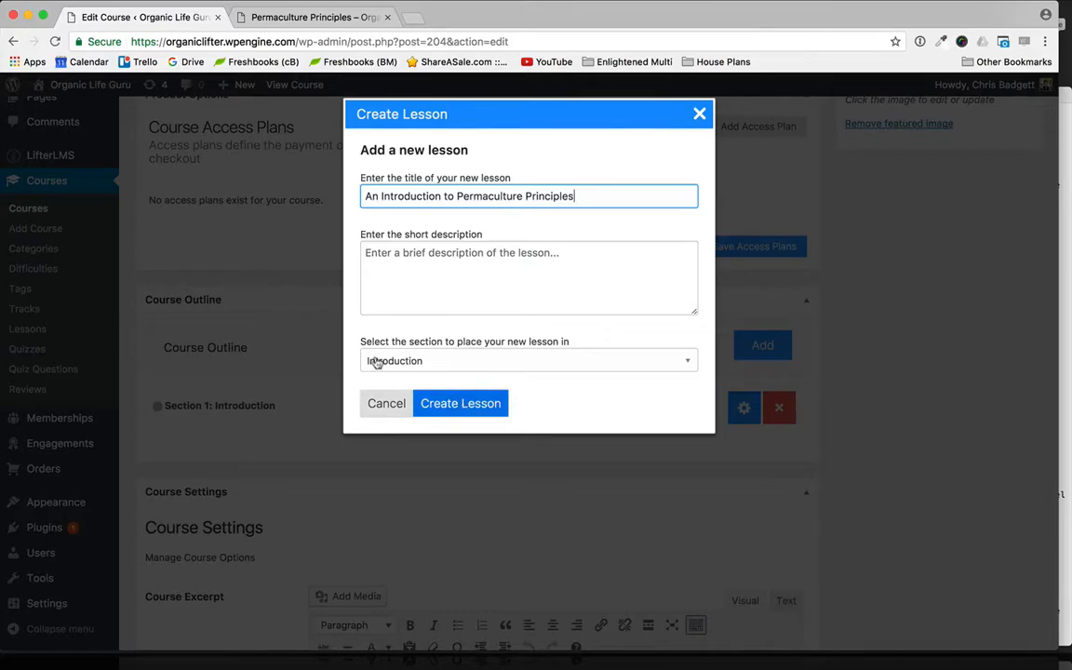
mouse_move(460, 403)
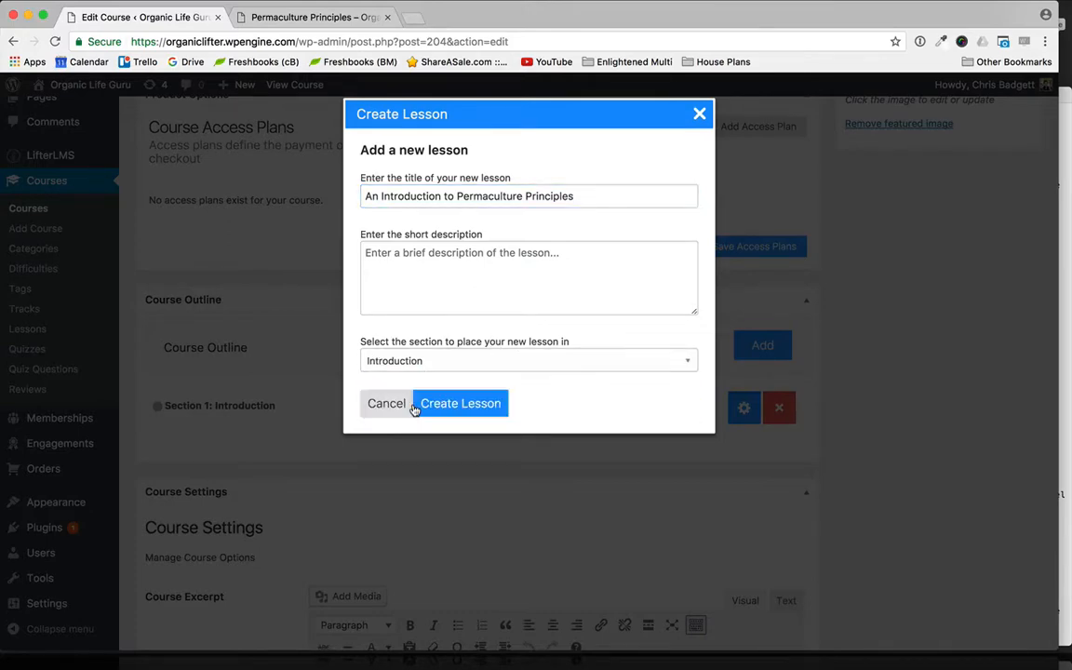
left_click(460, 403)
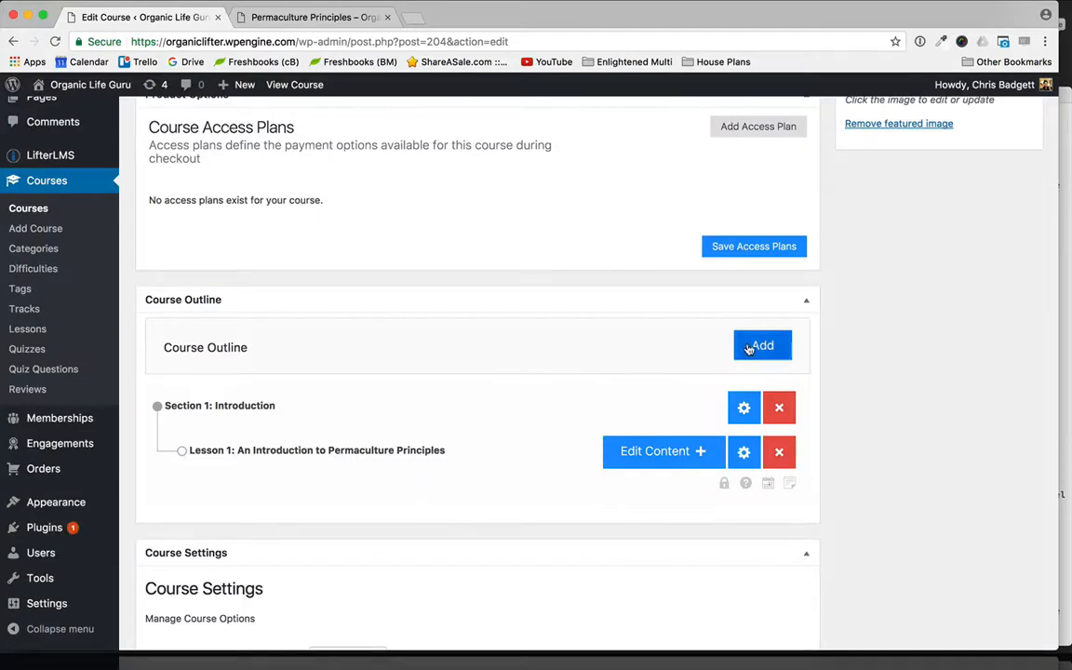
left_click(762, 346)
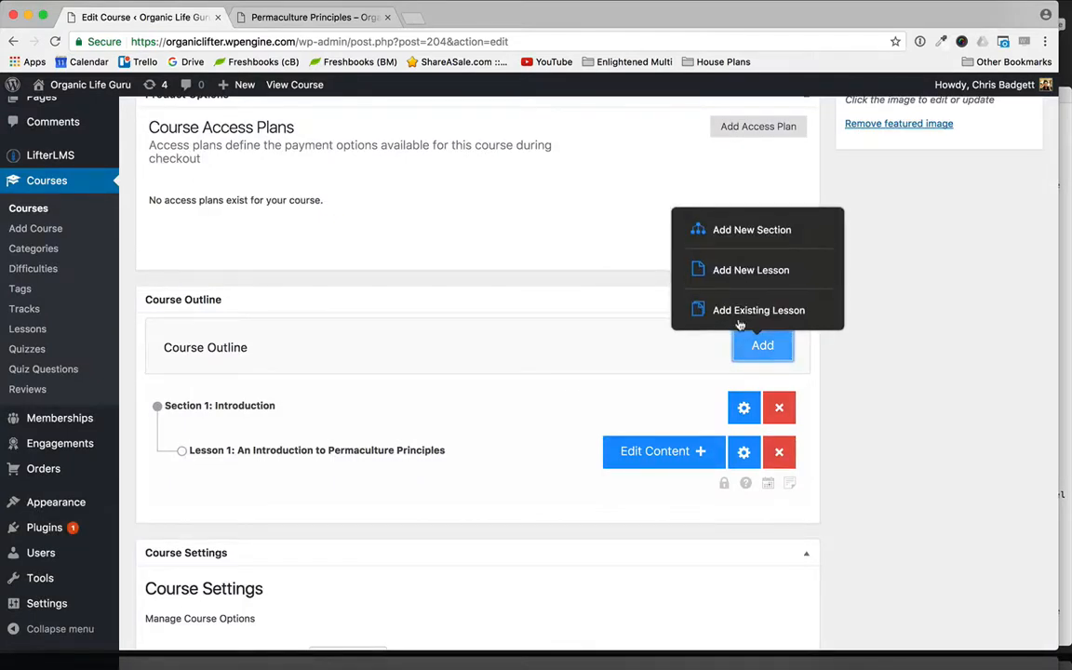
Step: Create Section 2 titled 'The Permaculture Principles' below the first lesson
left_click(752, 230)
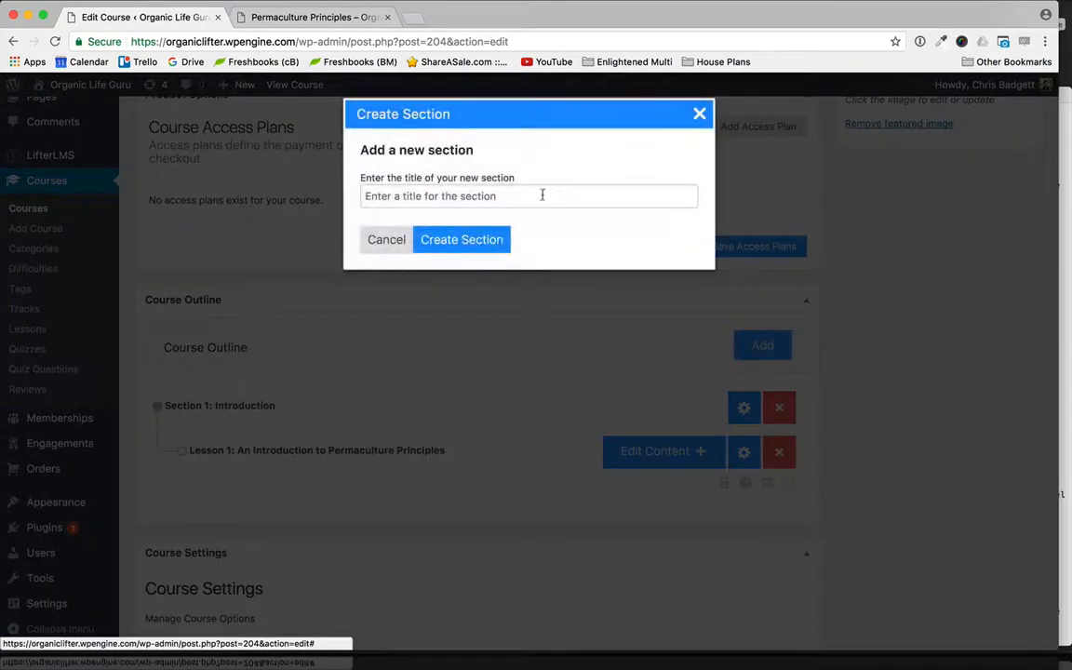
type("The")
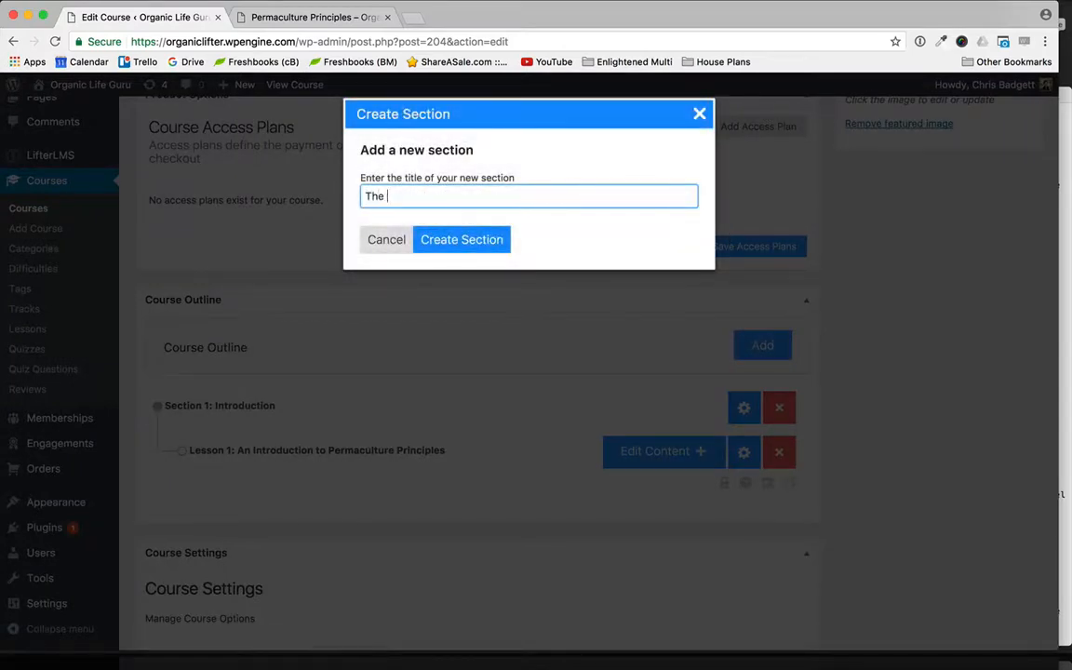
type("Permaculture Prin")
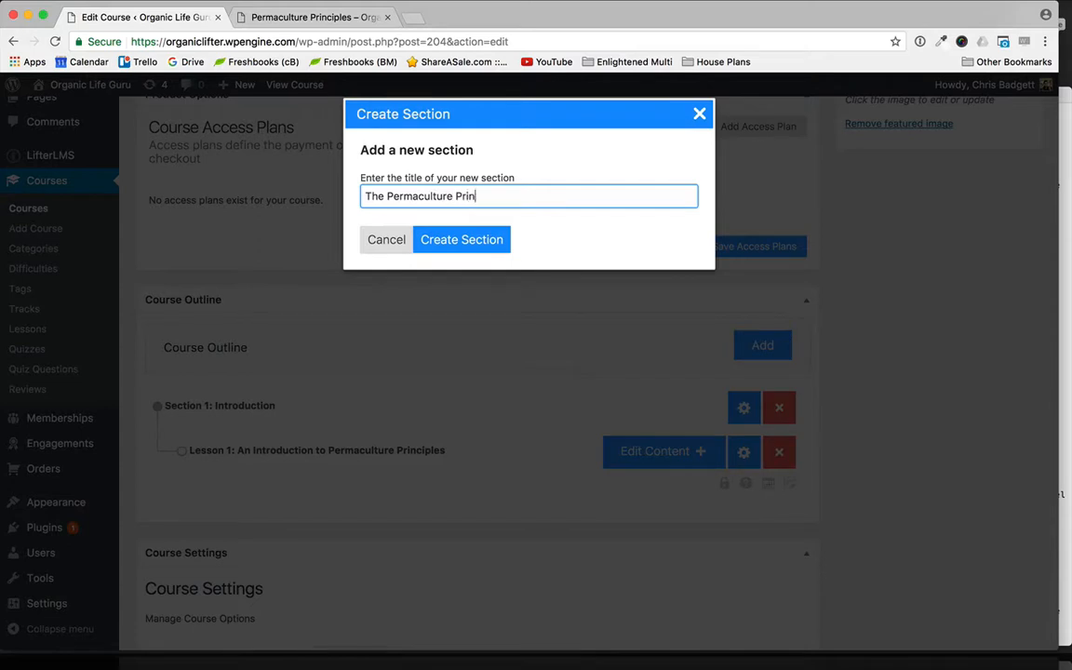
type("ciples")
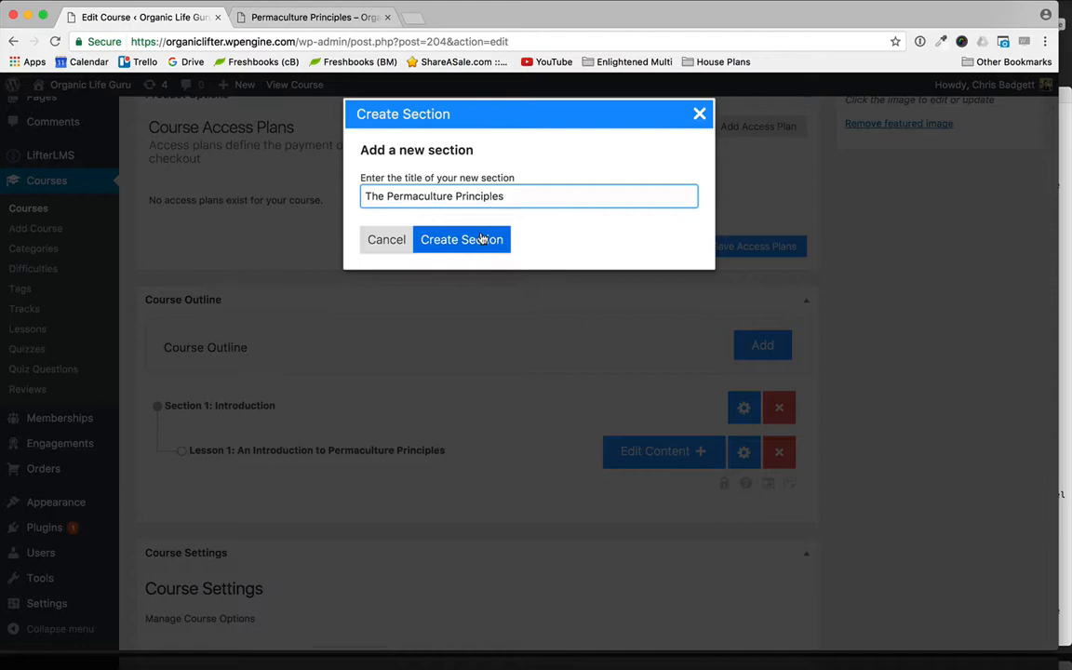
left_click(462, 239)
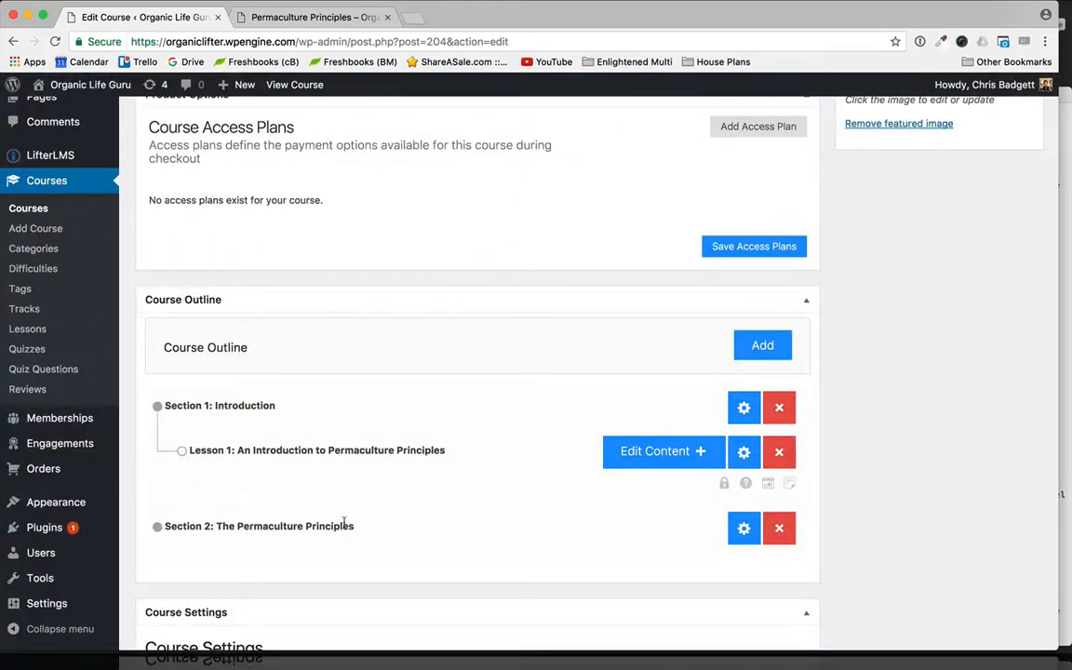
scroll("down", 3)
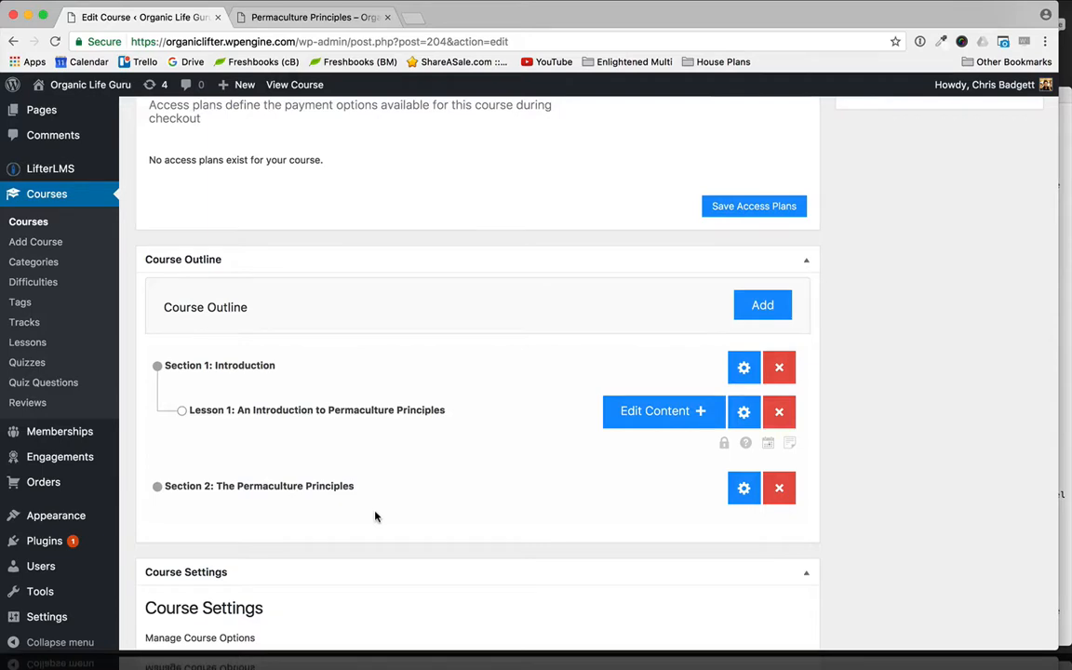
Step: Add Permaculture Principle lessons, including 1: Ethics and 3, to Section 2 using titles from the notes
left_click(312, 16)
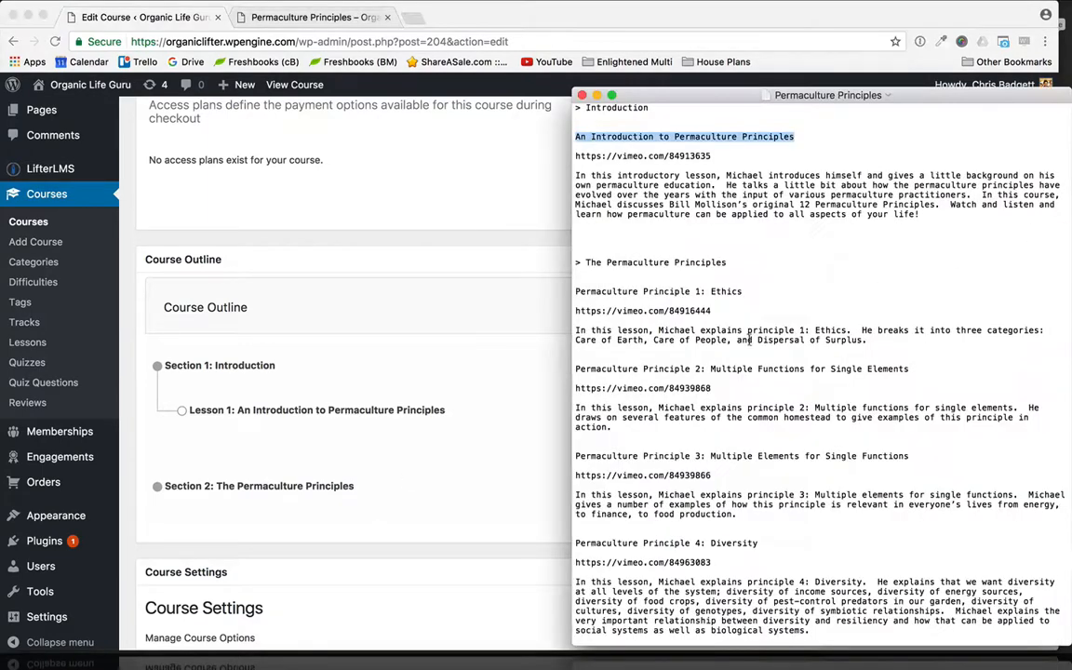
scroll("down", 3)
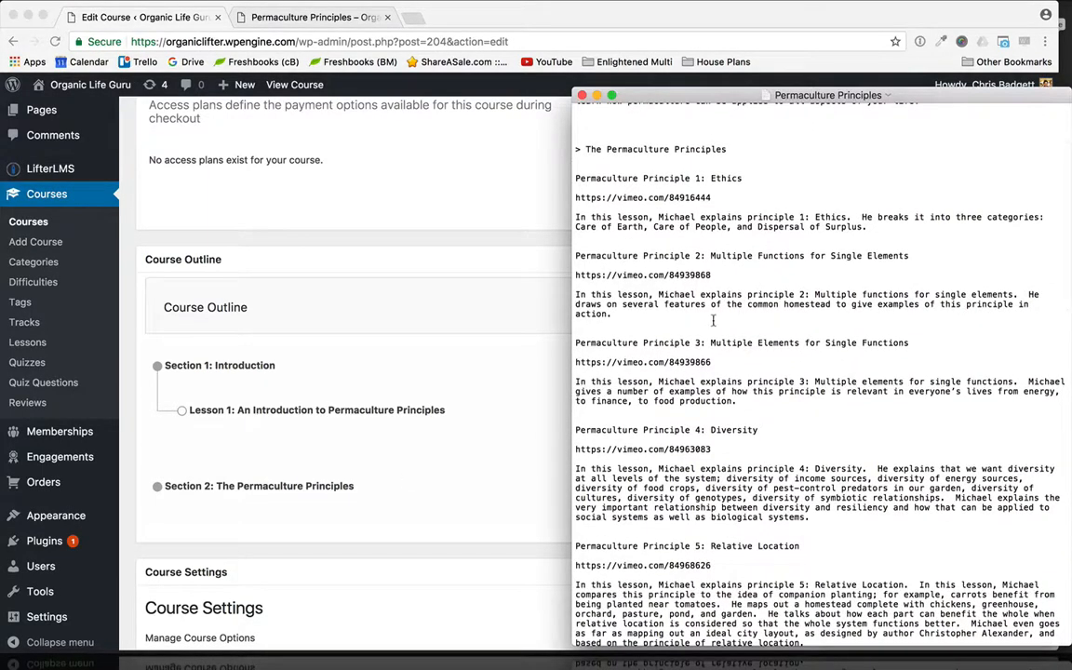
scroll("down", 3)
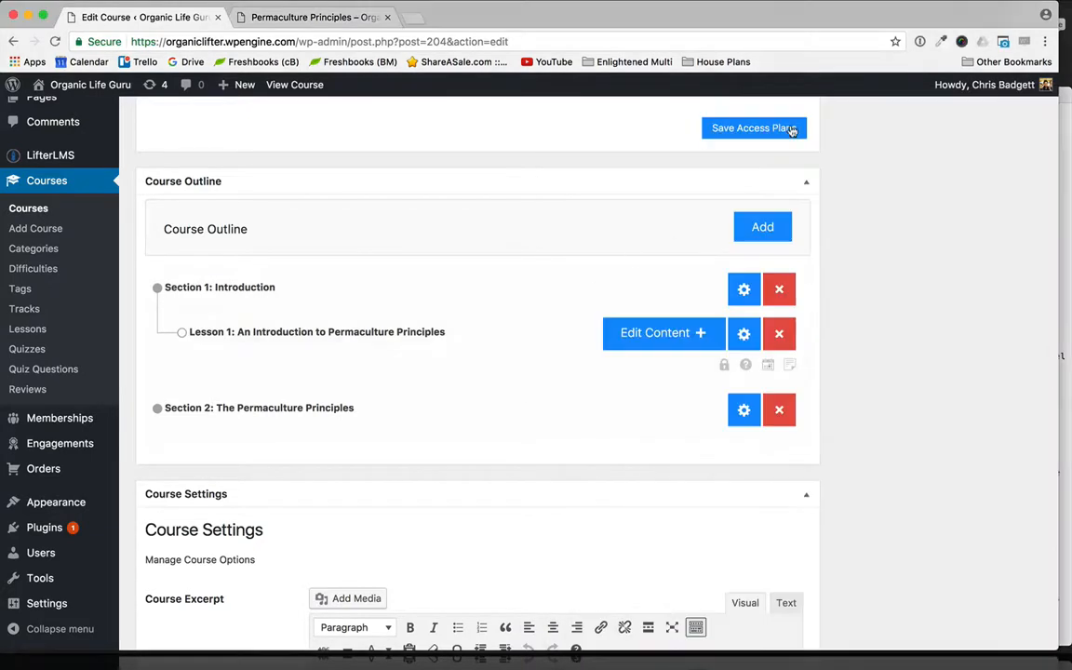
left_click(762, 226)
type("Permaculture Principle 1: Ethics")
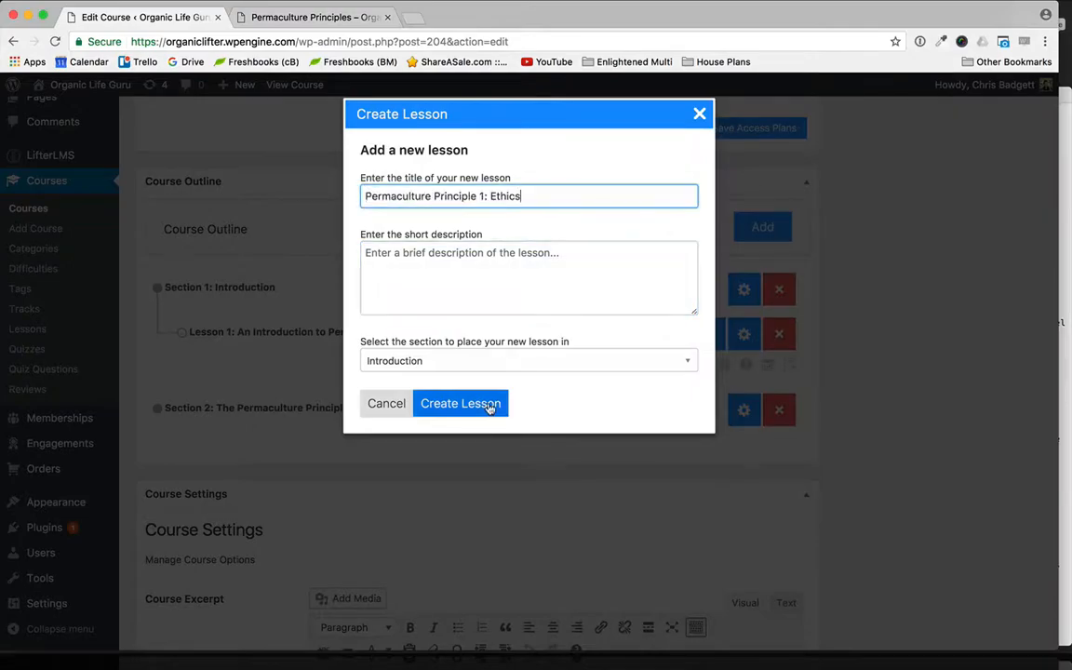
left_click(460, 403)
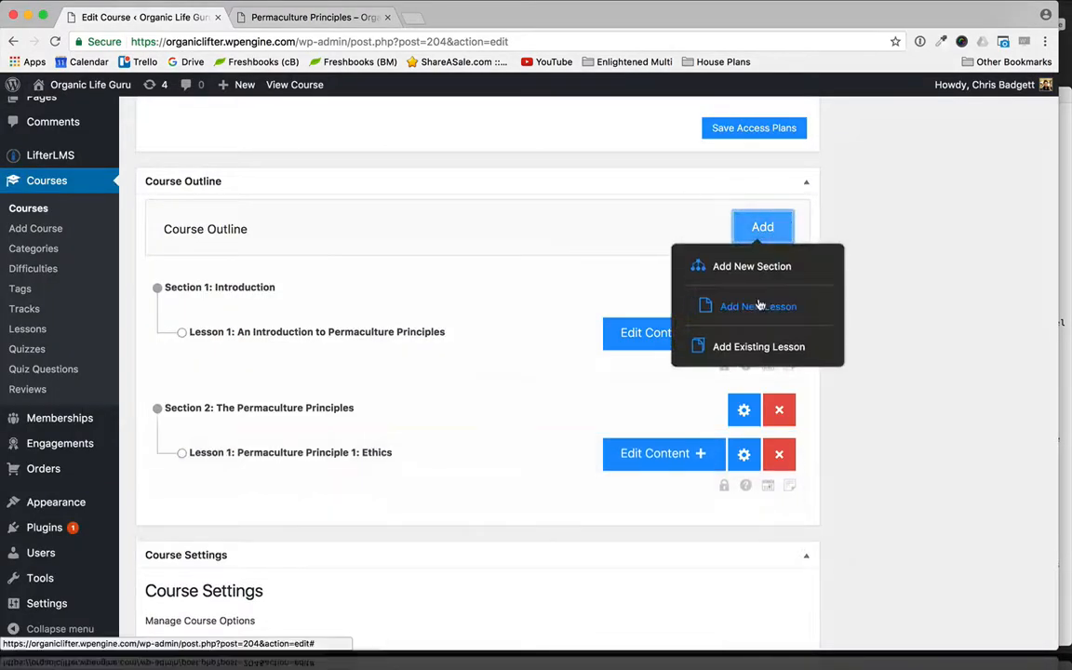
left_click(758, 307)
type("Permaculture Principle 3: Multiple Elements for Single Functions")
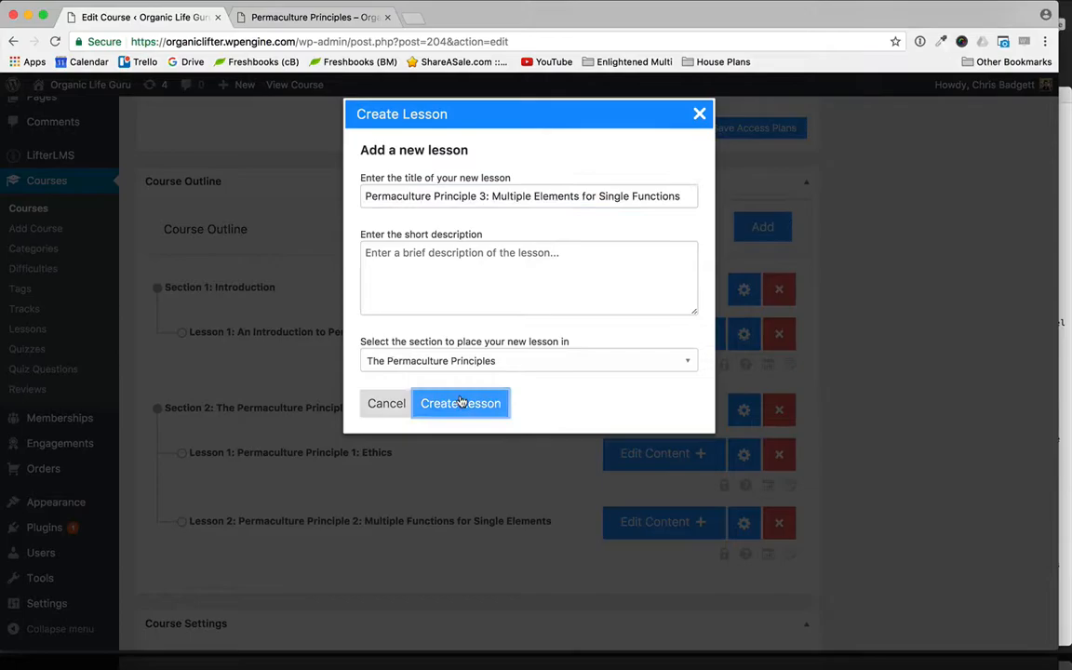
left_click(460, 403)
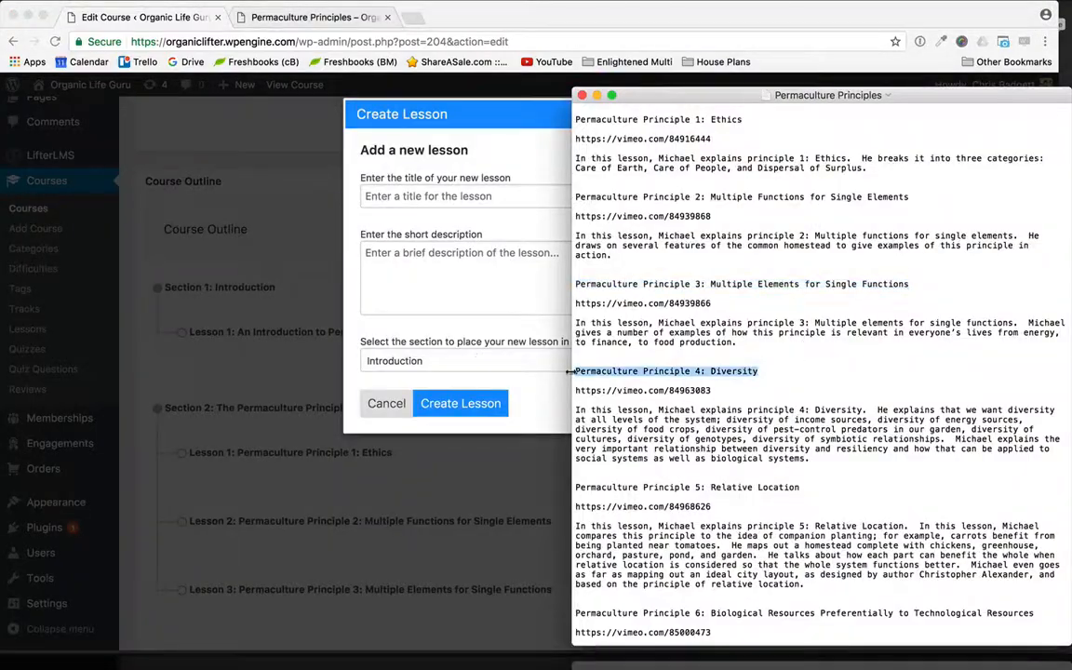
Step: Add a Conclusion section containing a Surprise Bonus lesson
left_click(386, 403)
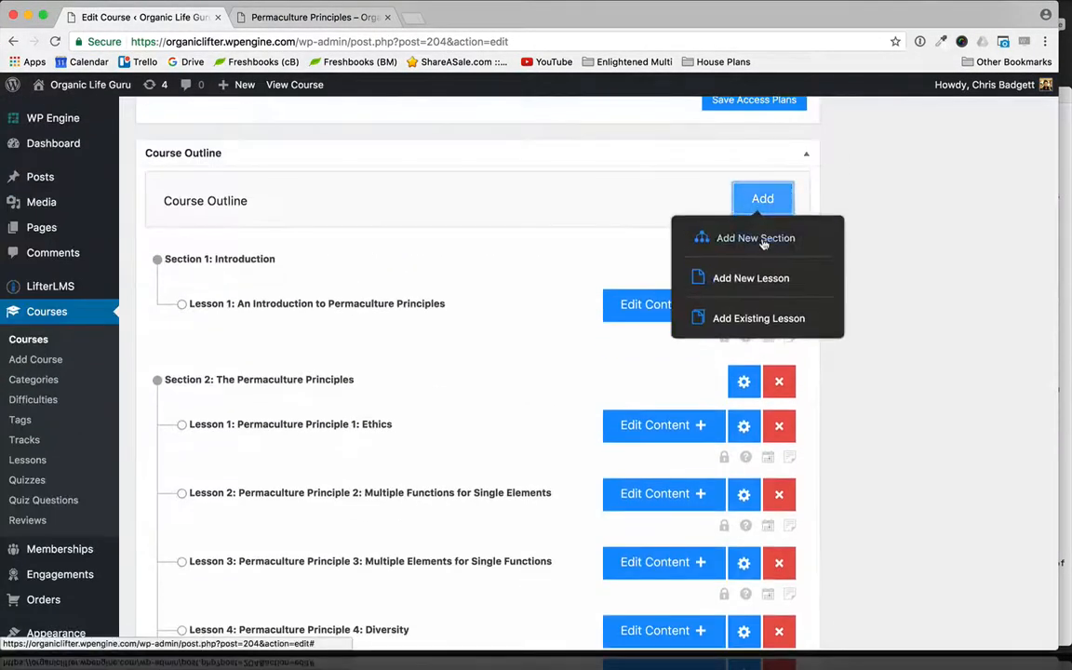
left_click(751, 277)
type("Surprise Bonus")
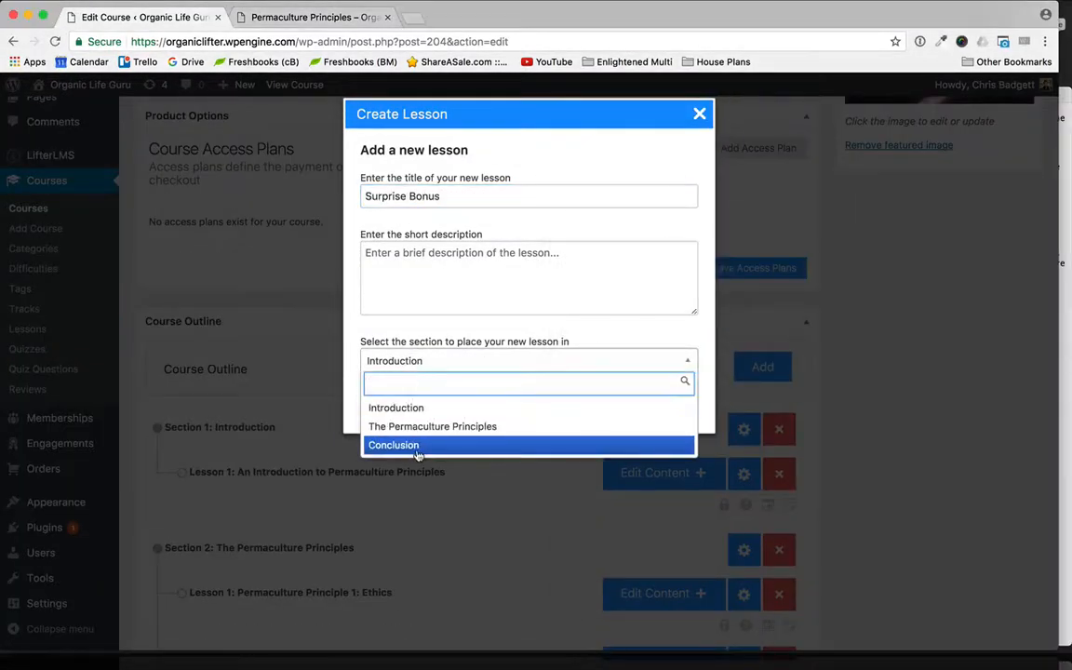
left_click(393, 445)
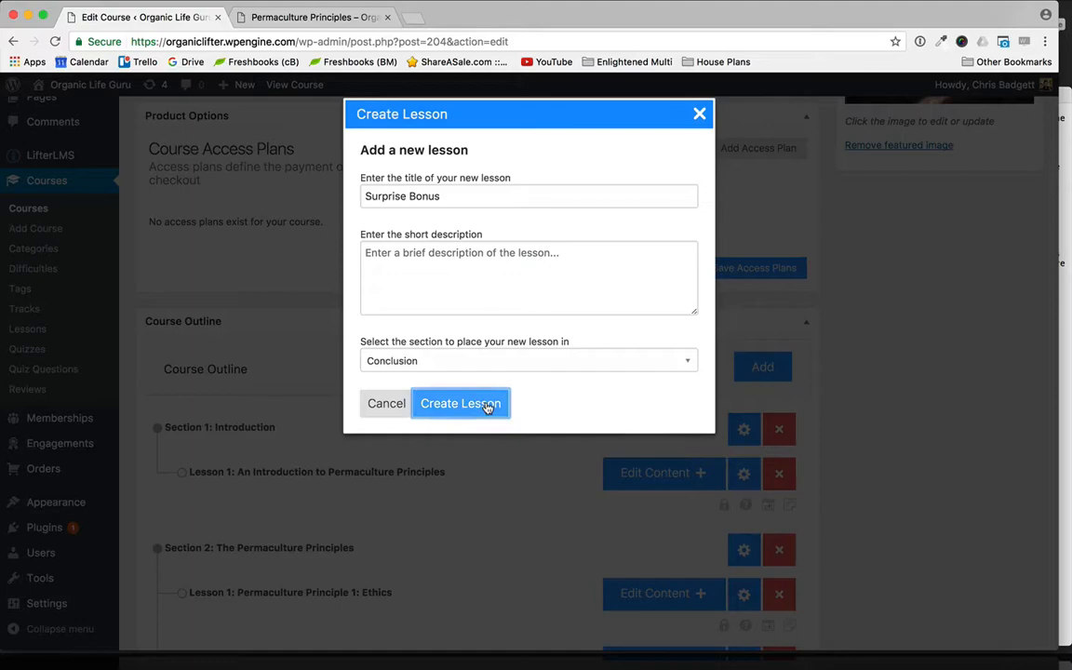
left_click(460, 403)
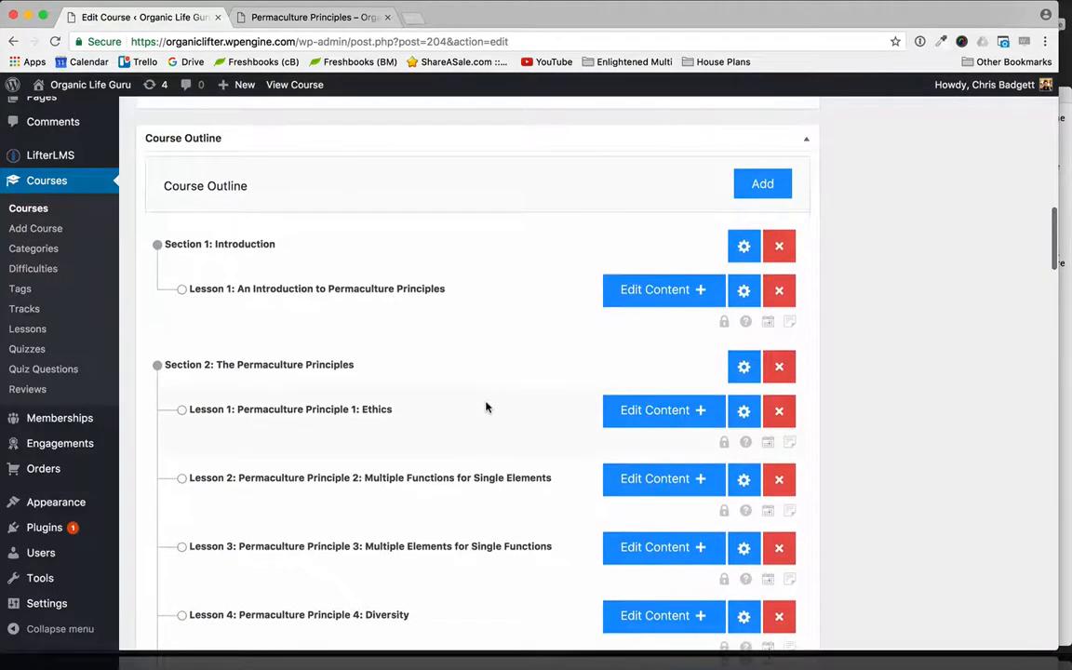
Step: Review the Section 2 lessons (Principles 1–9) and save the course with Update
scroll("down", 3)
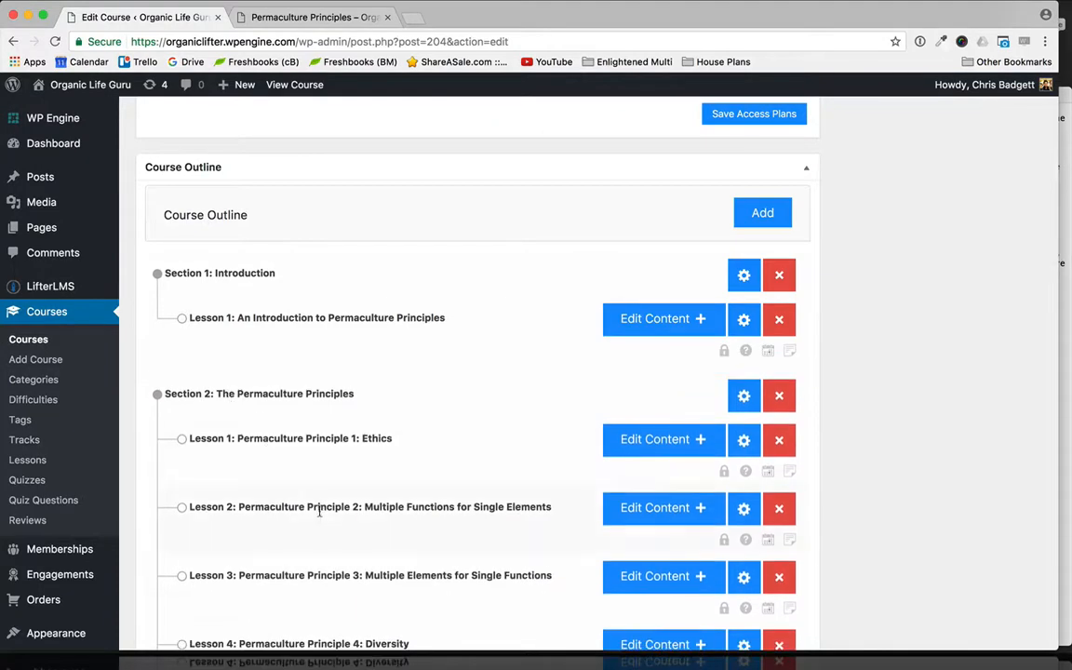
scroll("down", 3)
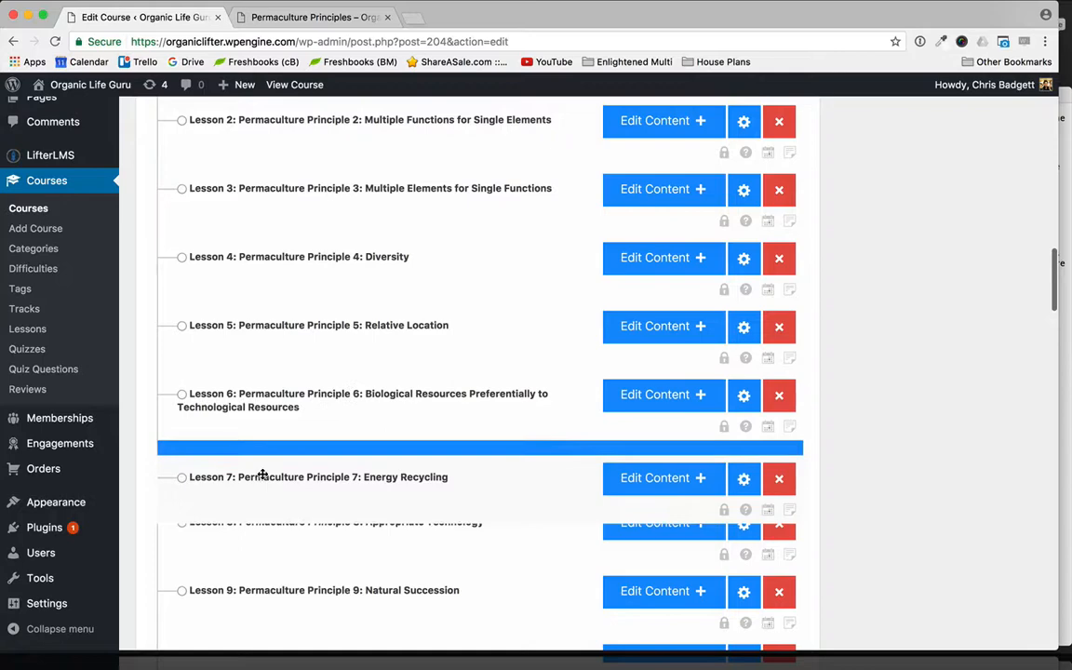
scroll("down", 3)
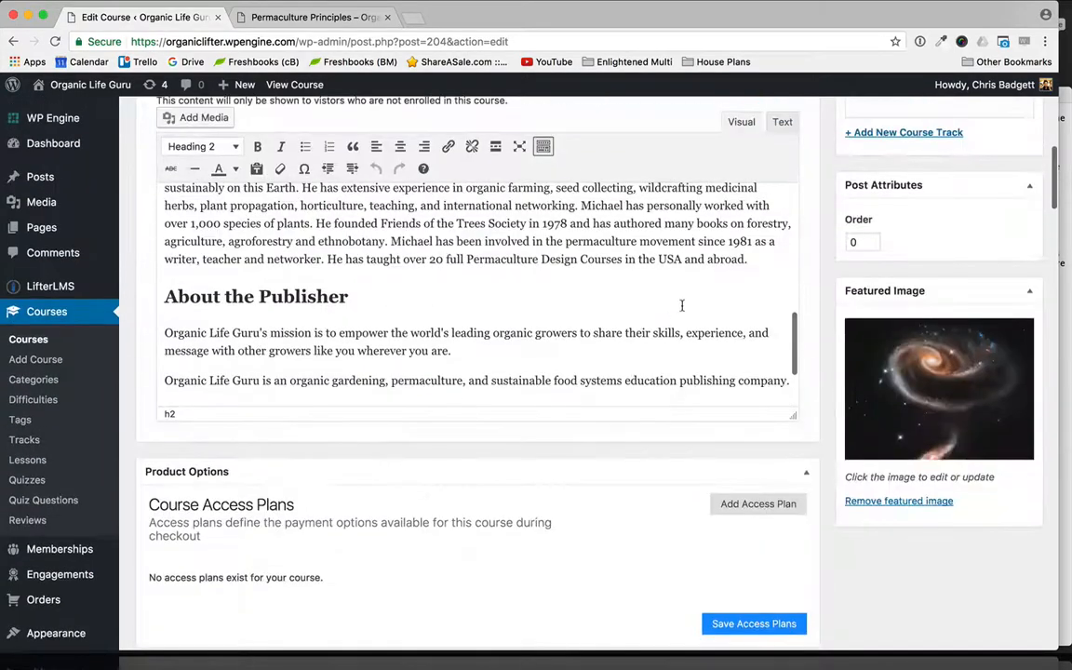
left_click(1008, 350)
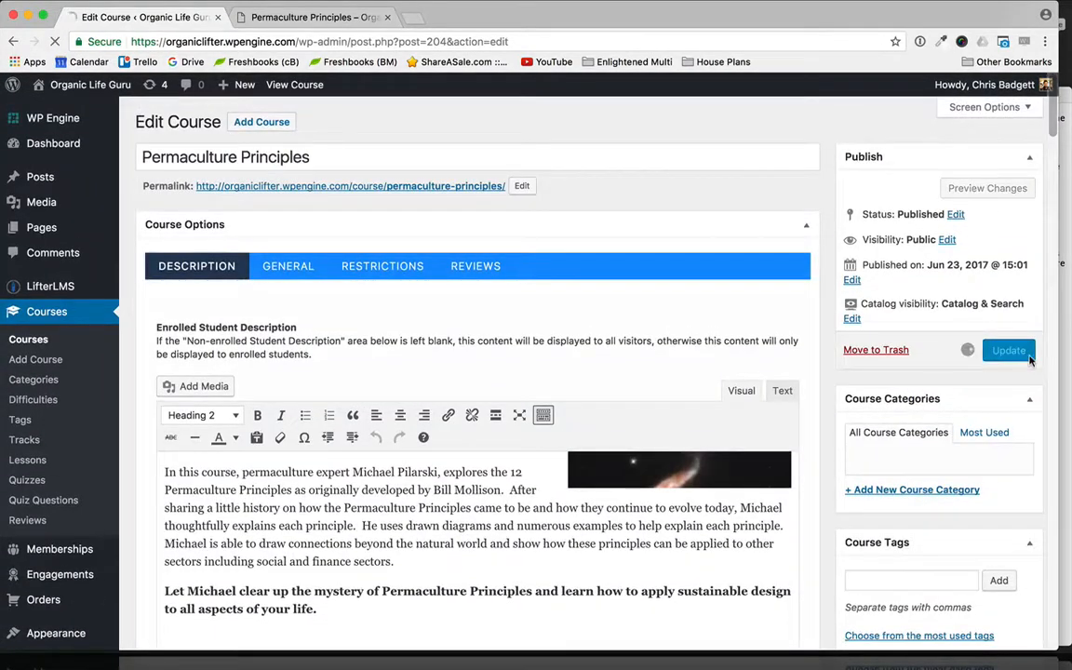
Step: On the live course tab, scroll the lesson list and open 'An Introduction to Permaculture Principles'
left_click(312, 17)
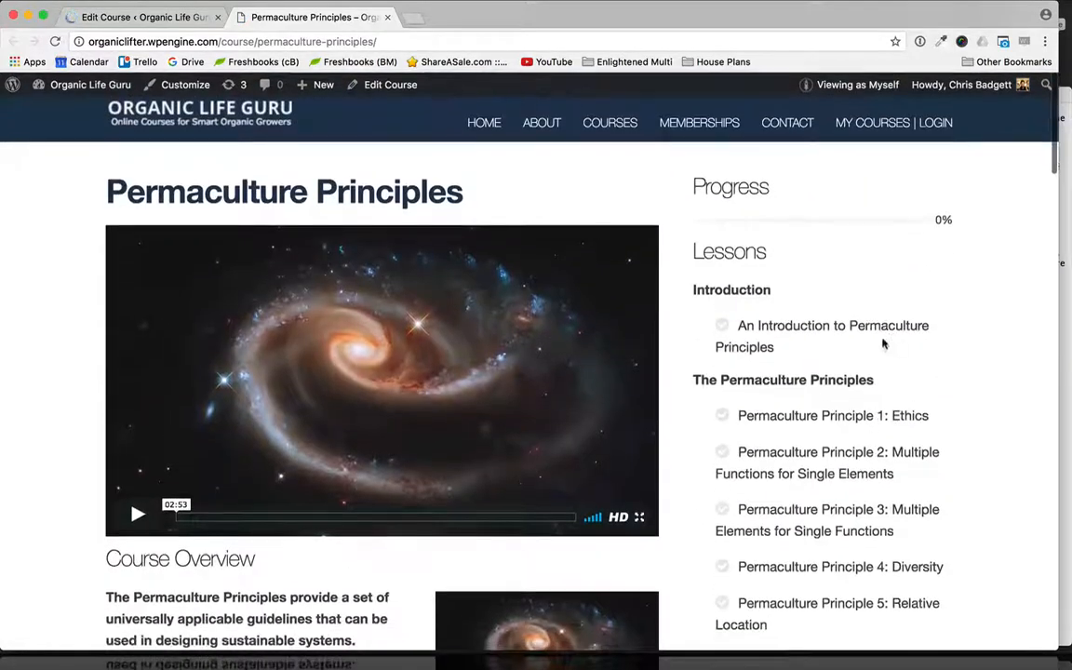
mouse_move(770, 493)
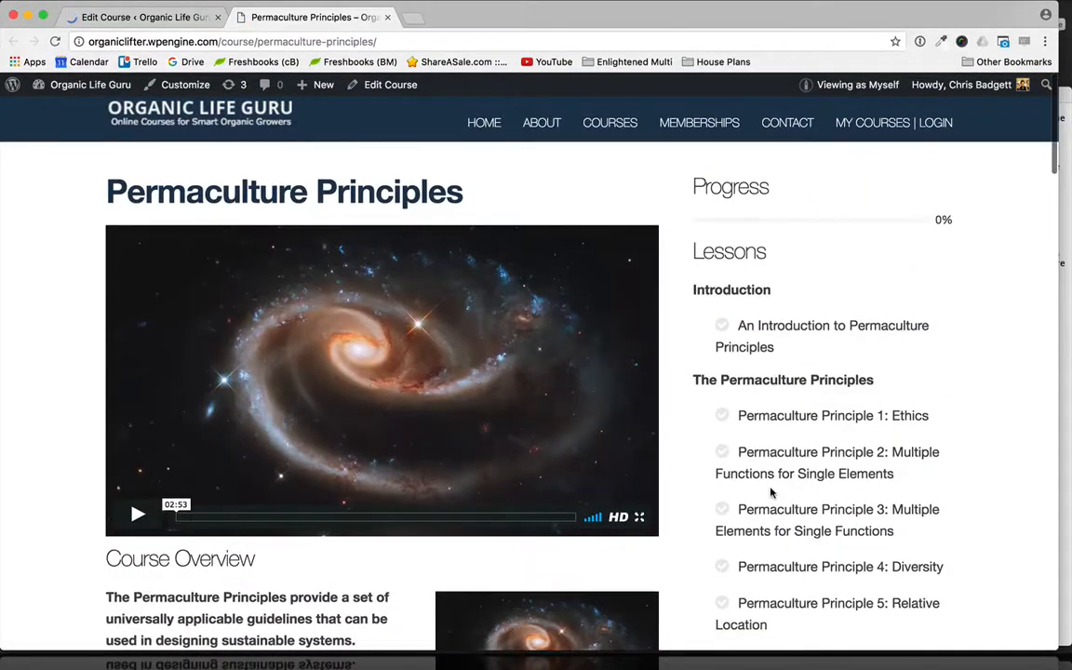
scroll("down", 3)
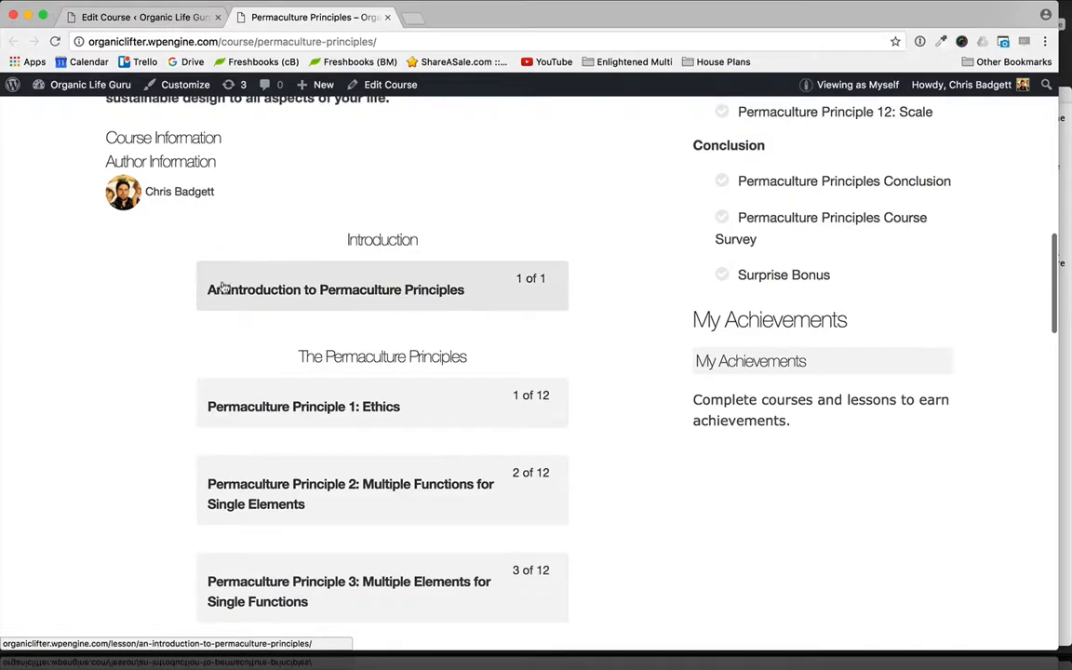
scroll("down", 3)
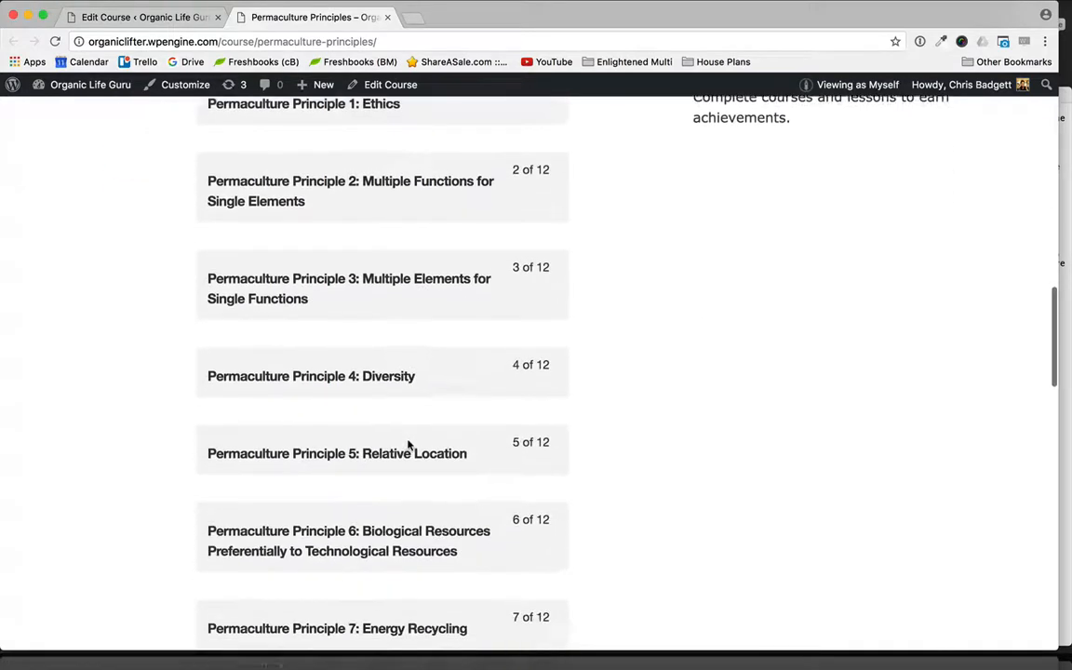
scroll("down", 3)
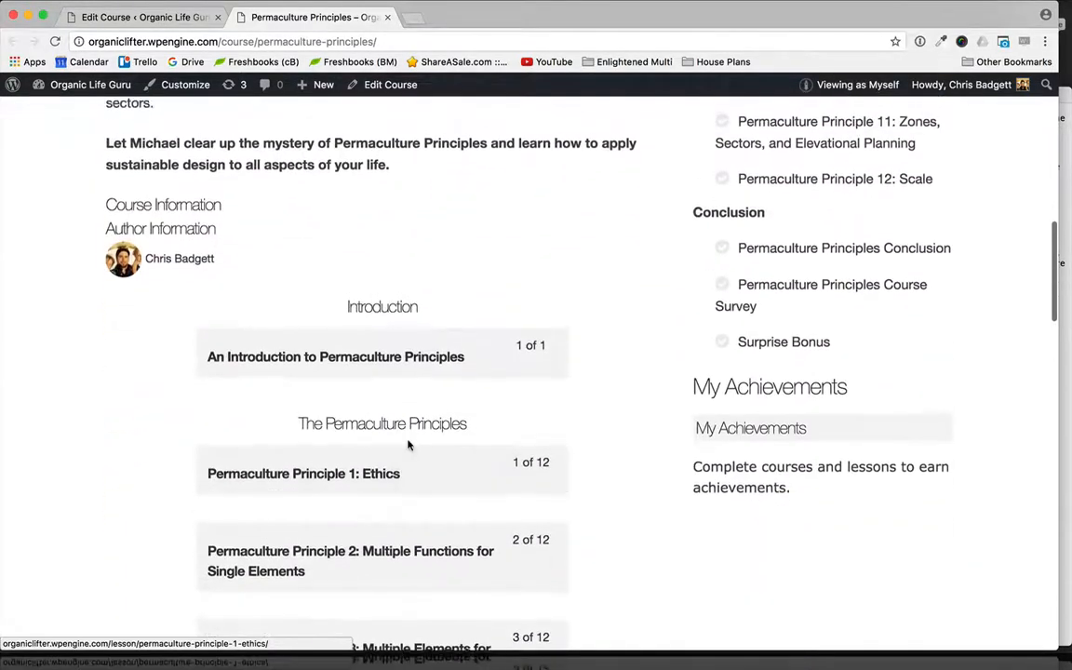
scroll("down", 3)
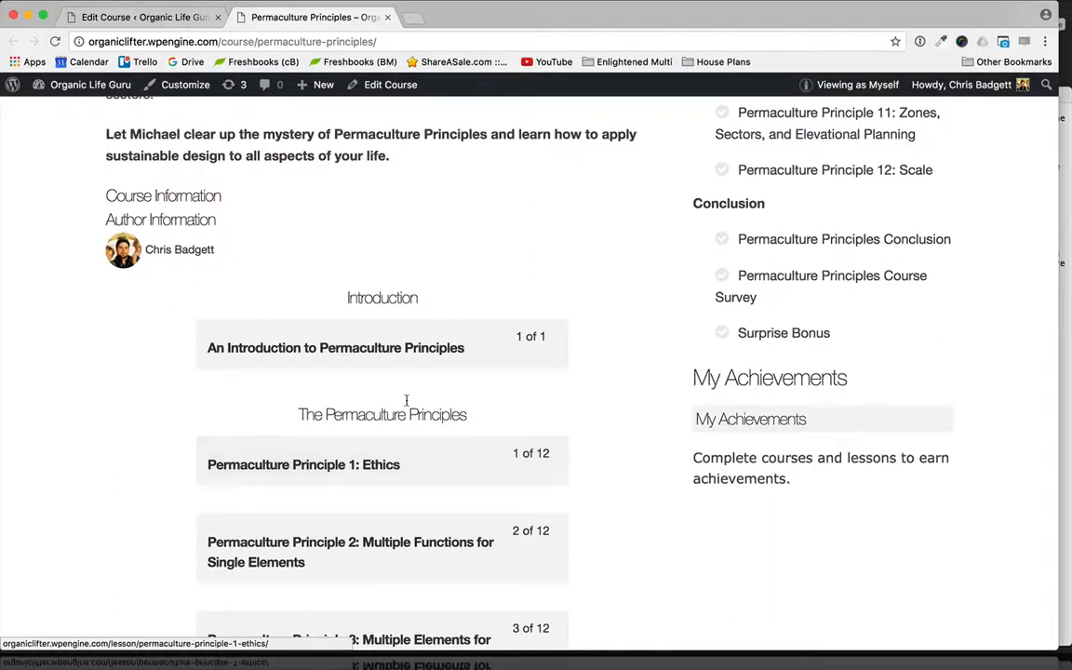
scroll("down", 3)
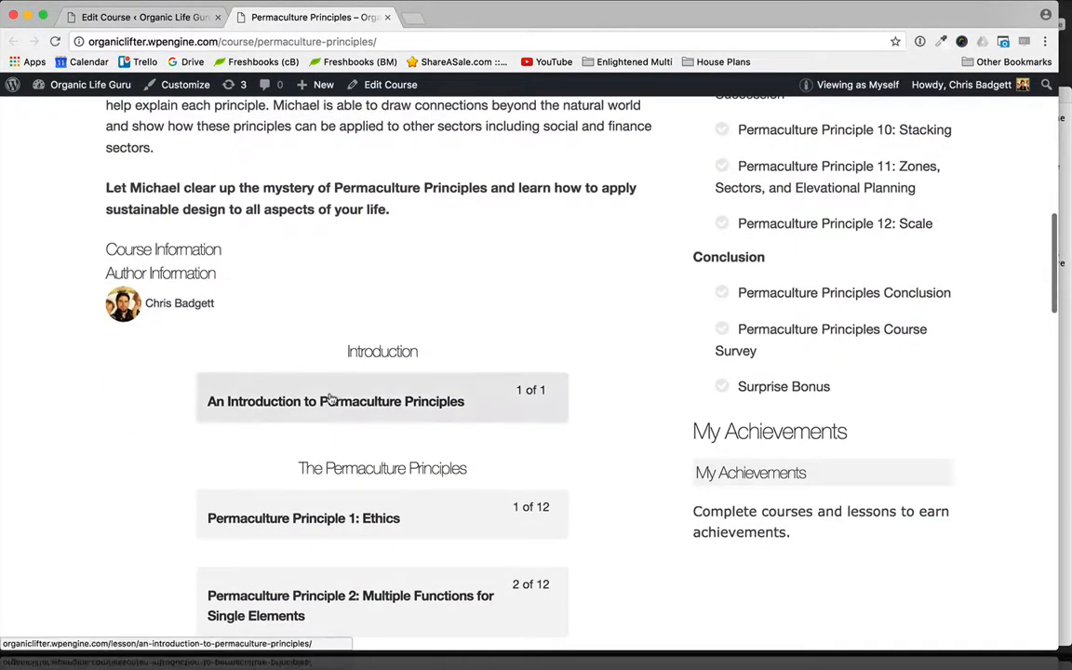
left_click(336, 401)
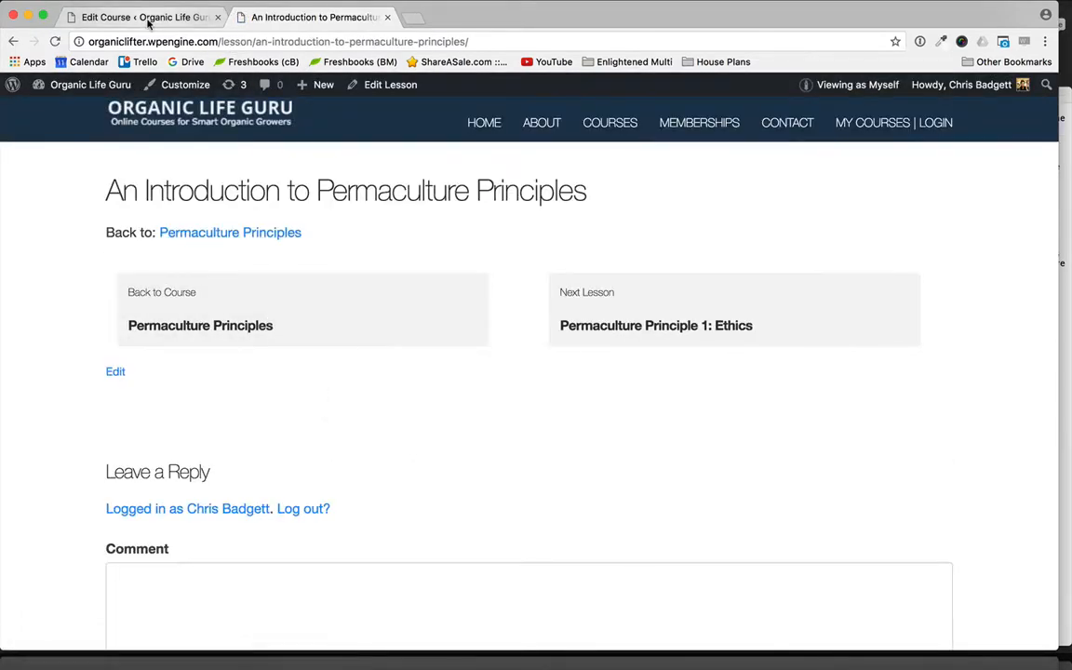
Step: From the Course Outline, open editor tabs for the Introduction, Ethics and remaining lessons
left_click(140, 17)
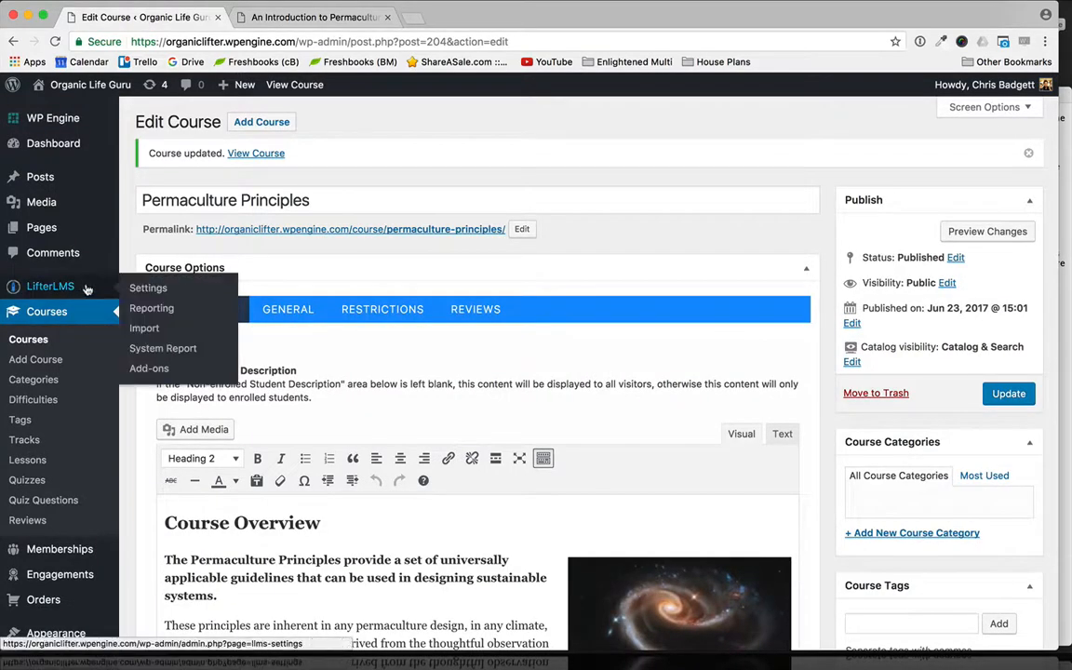
scroll("down", 3)
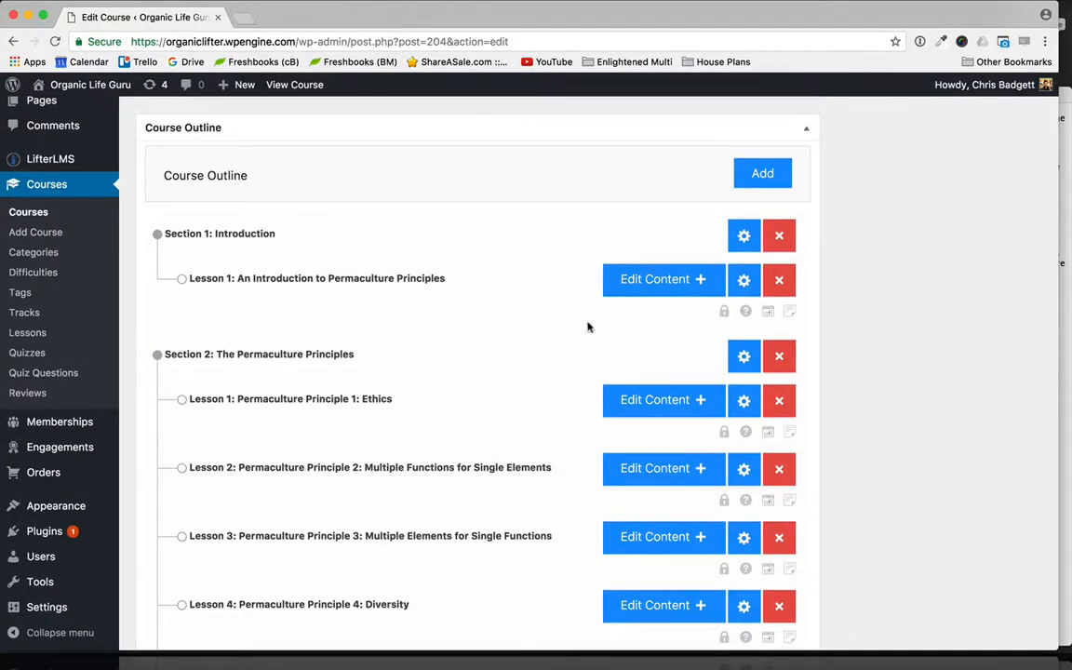
scroll("down", 3)
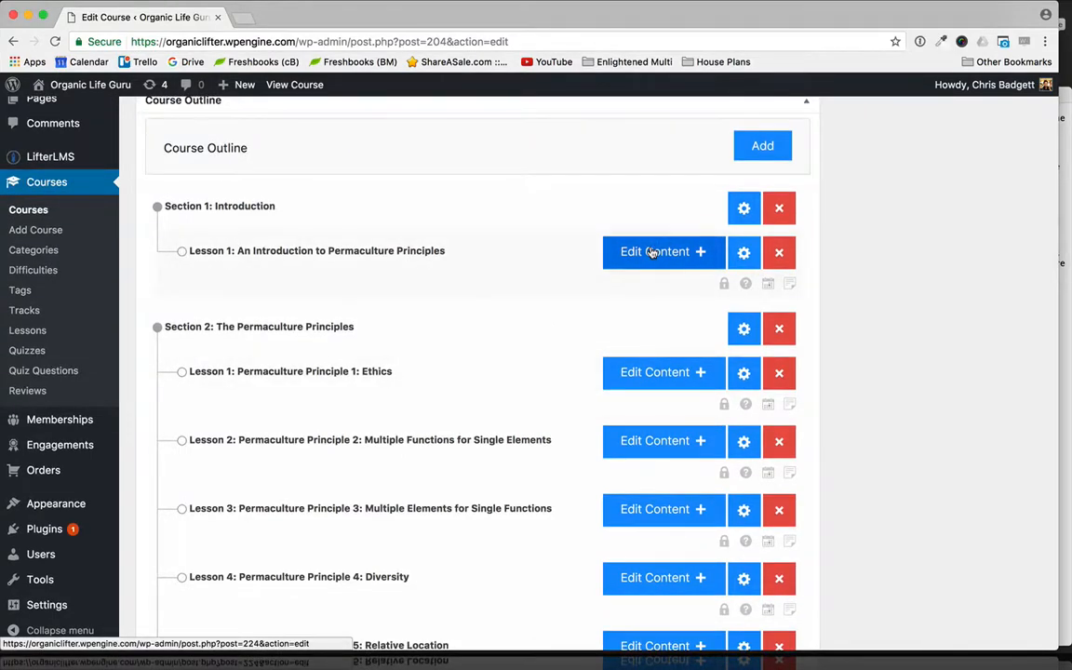
left_click(654, 252)
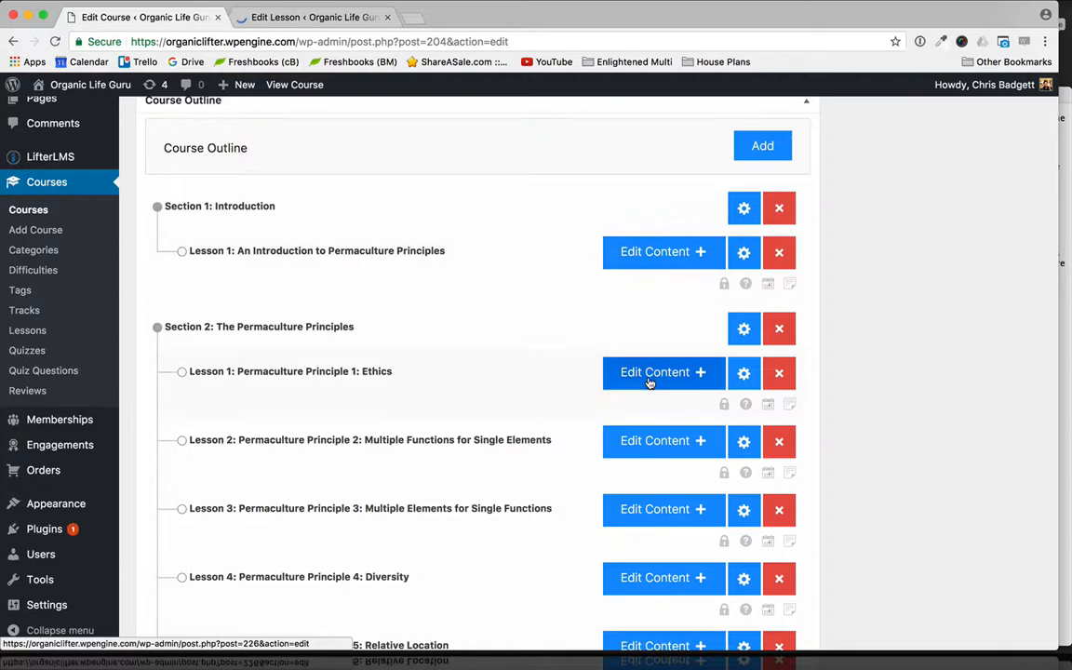
left_click(655, 372)
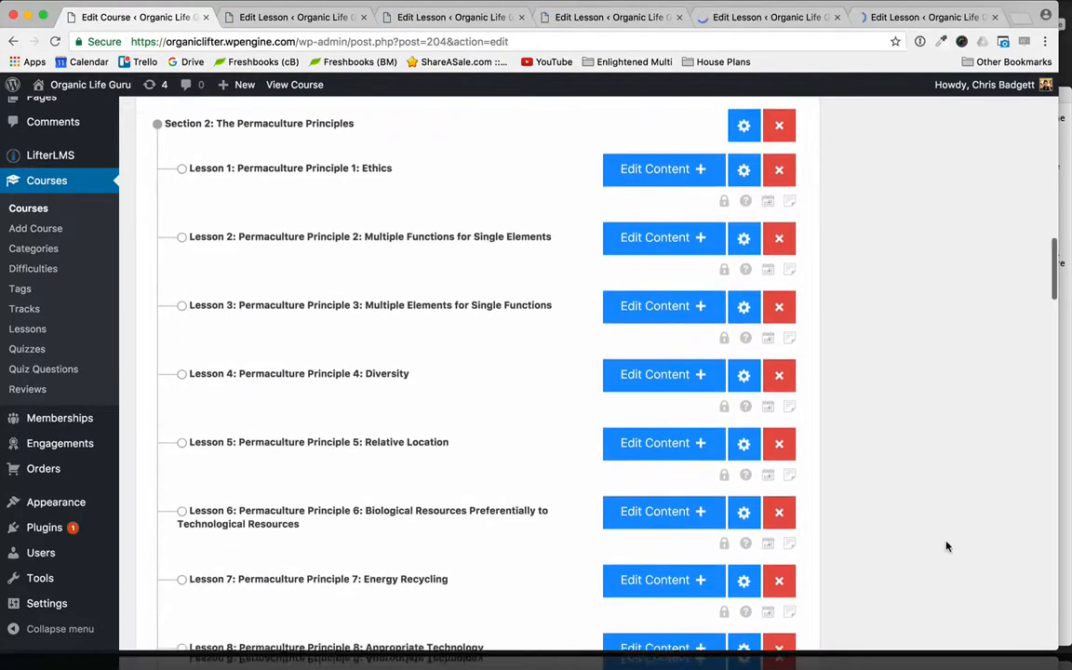
scroll("down", 3)
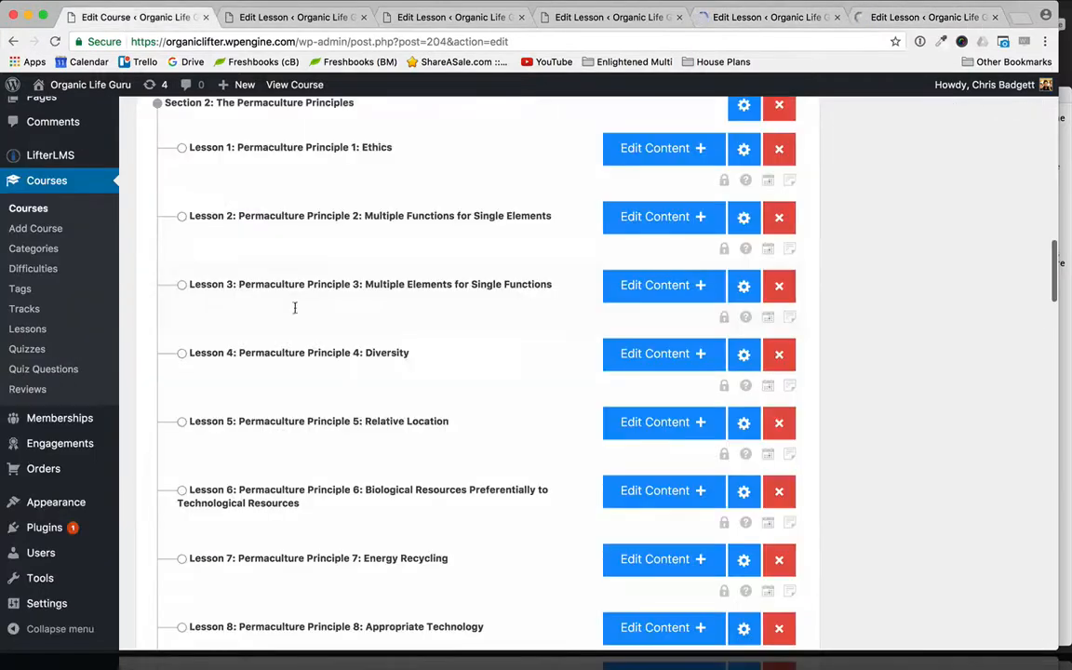
scroll("down", 3)
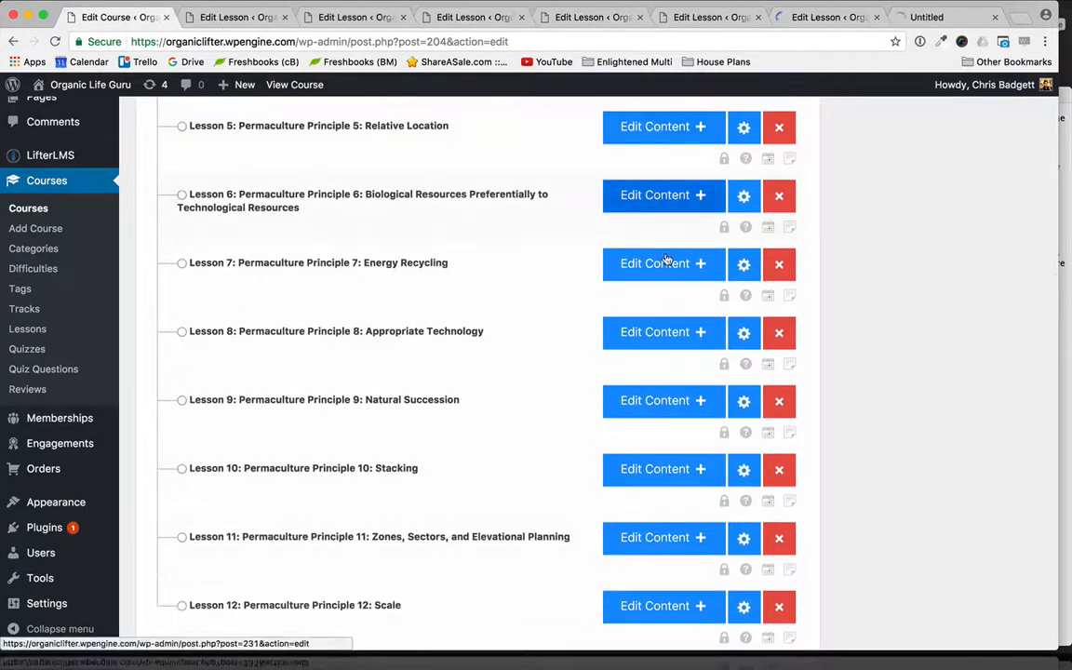
left_click(664, 470)
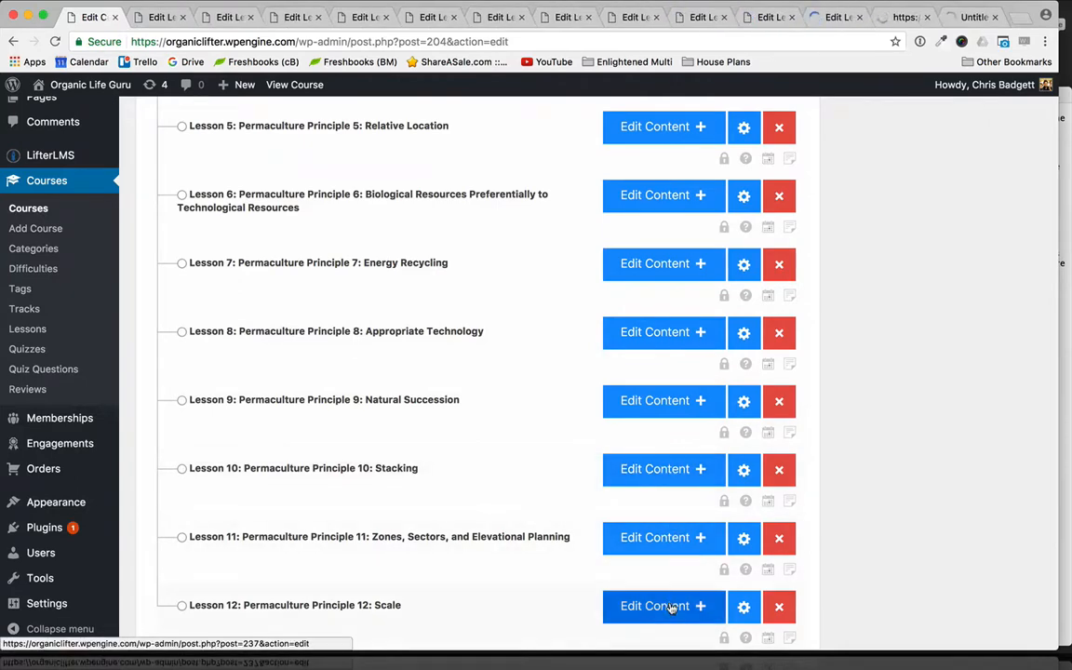
scroll("down", 3)
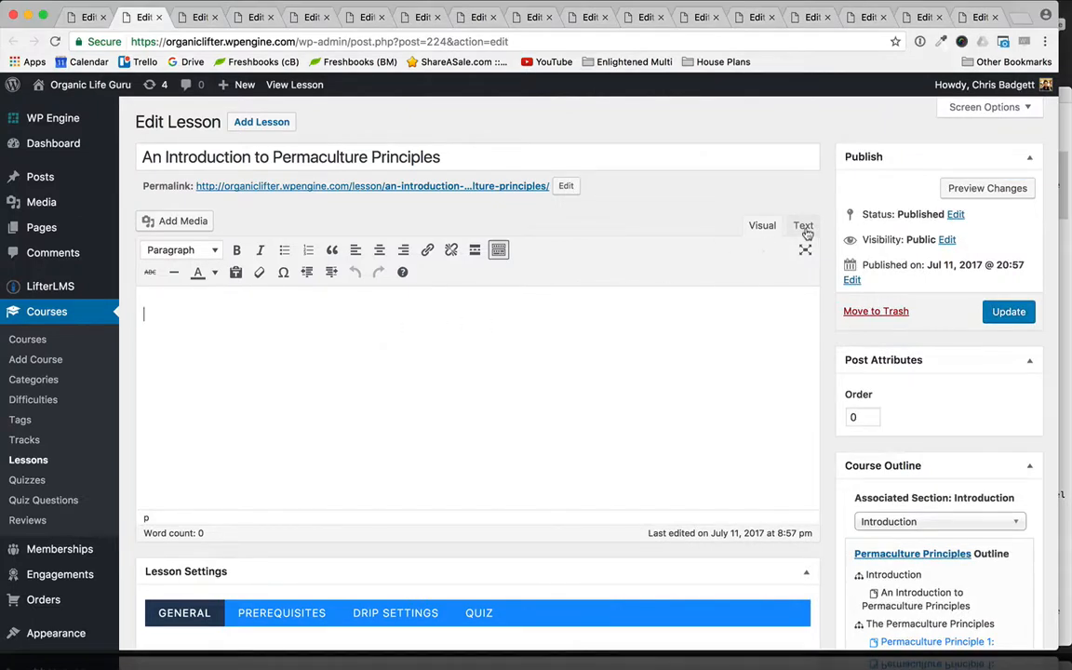
Step: Paste the video embed and description into the Introduction lesson's Text editor and update it
left_click(802, 225)
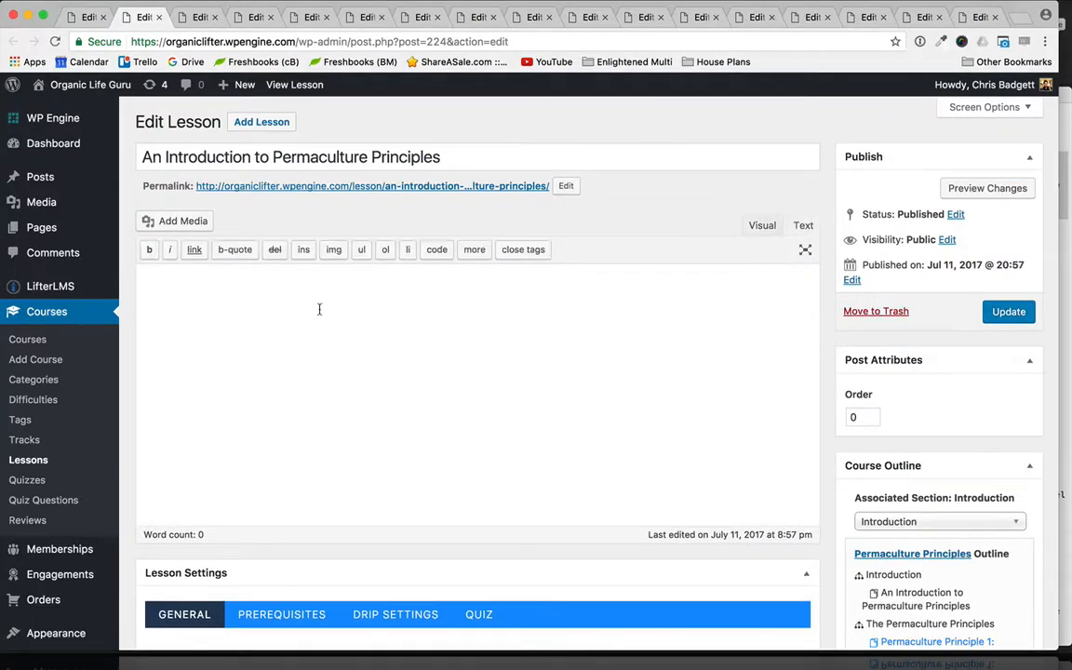
left_click(762, 225)
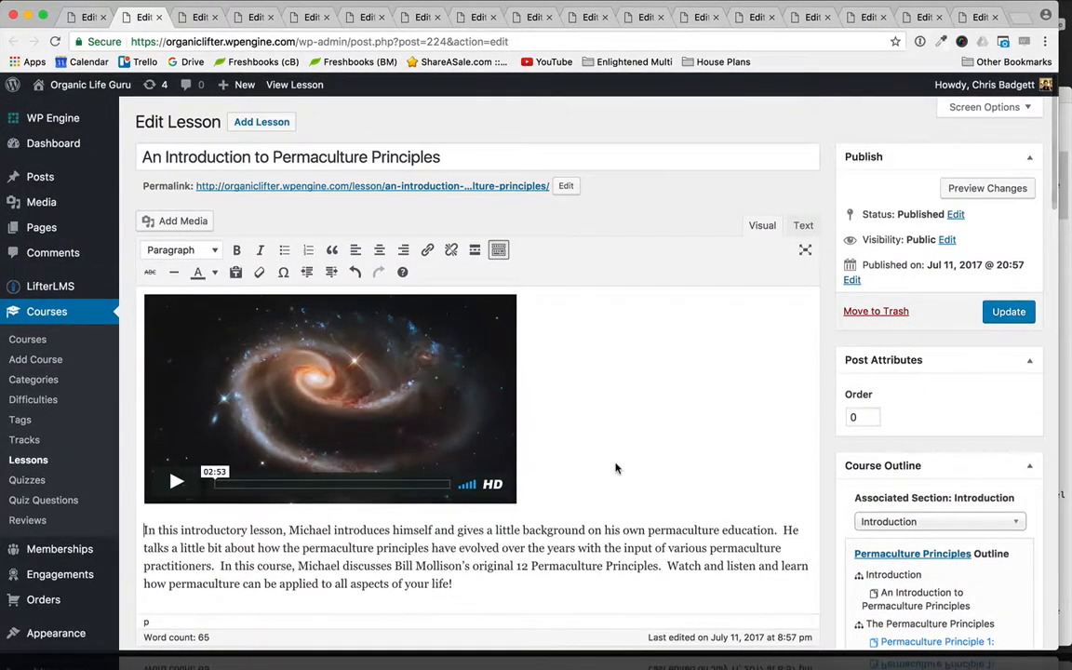
scroll("down", 3)
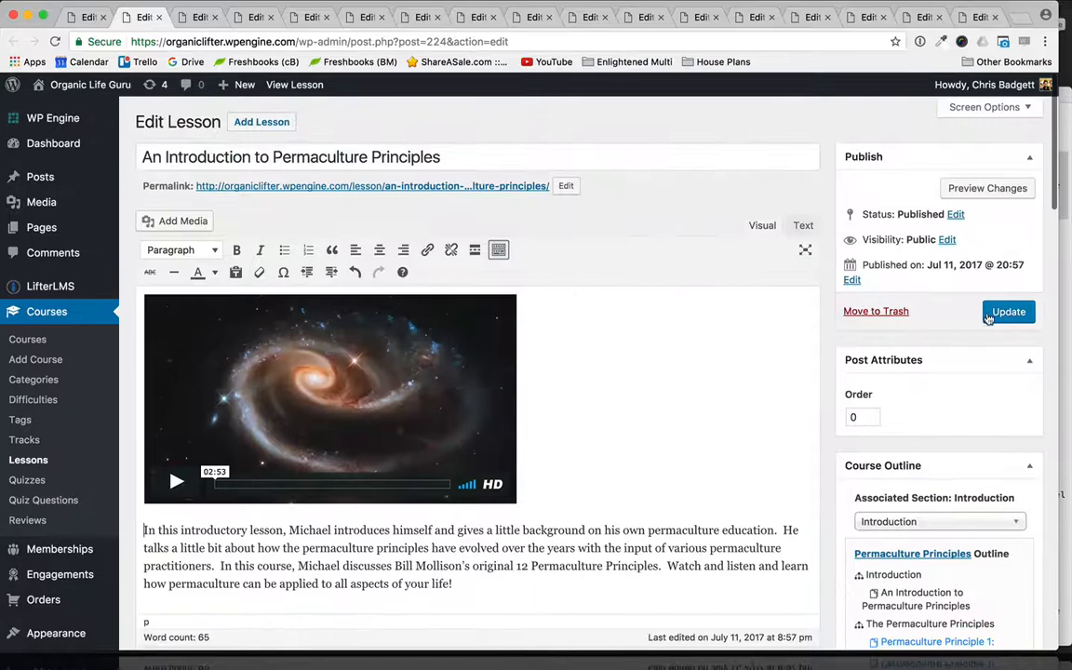
left_click(1008, 311)
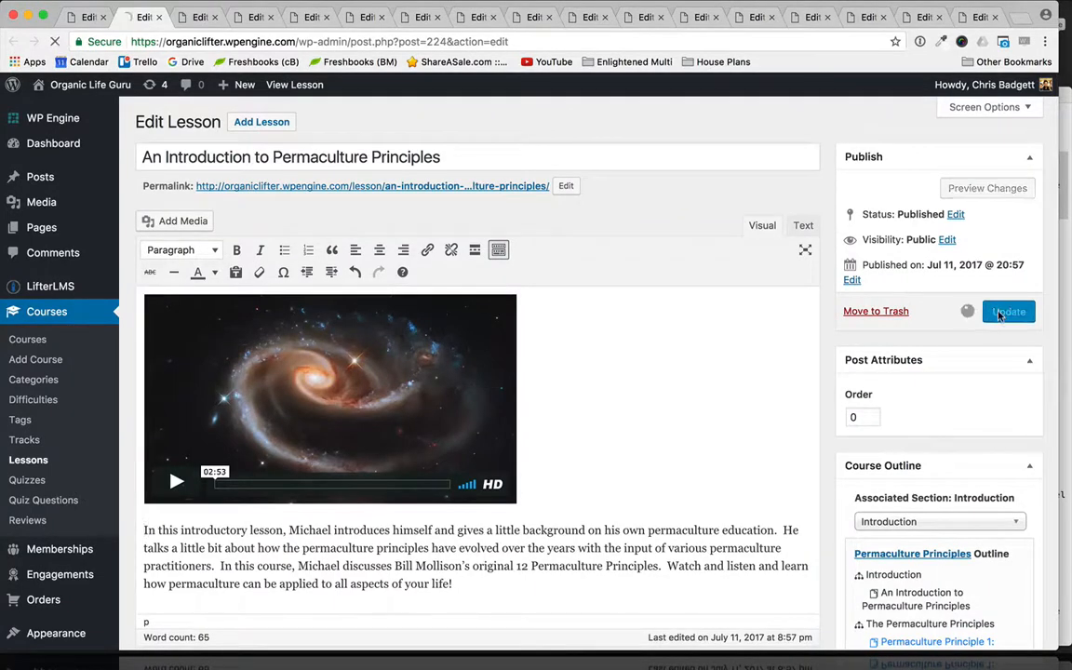
left_click(1009, 311)
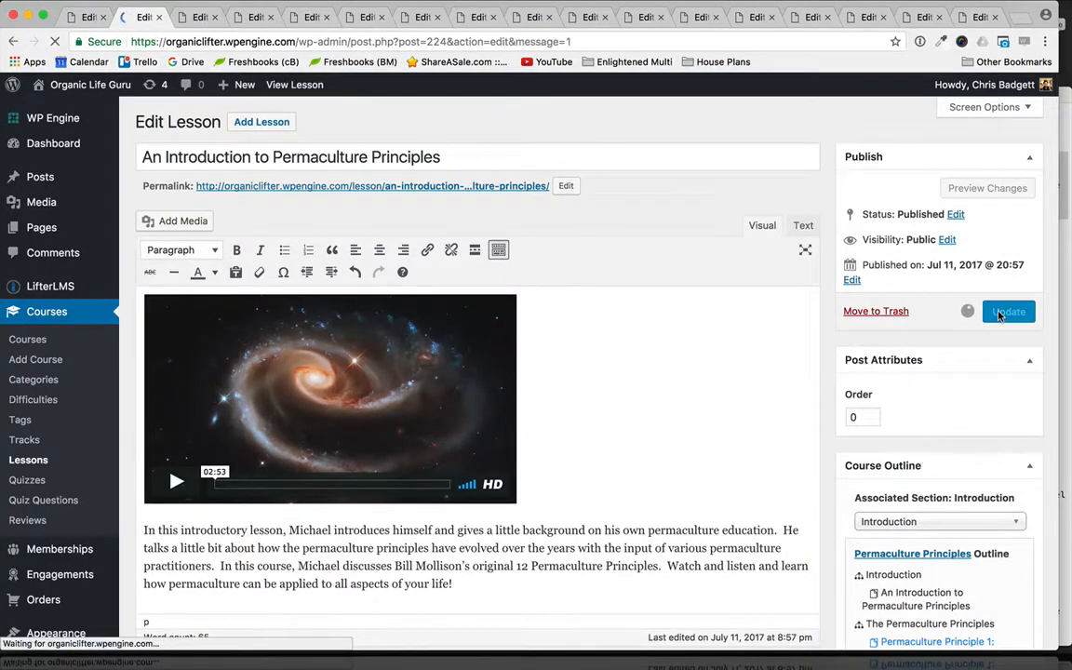
left_click(1008, 311)
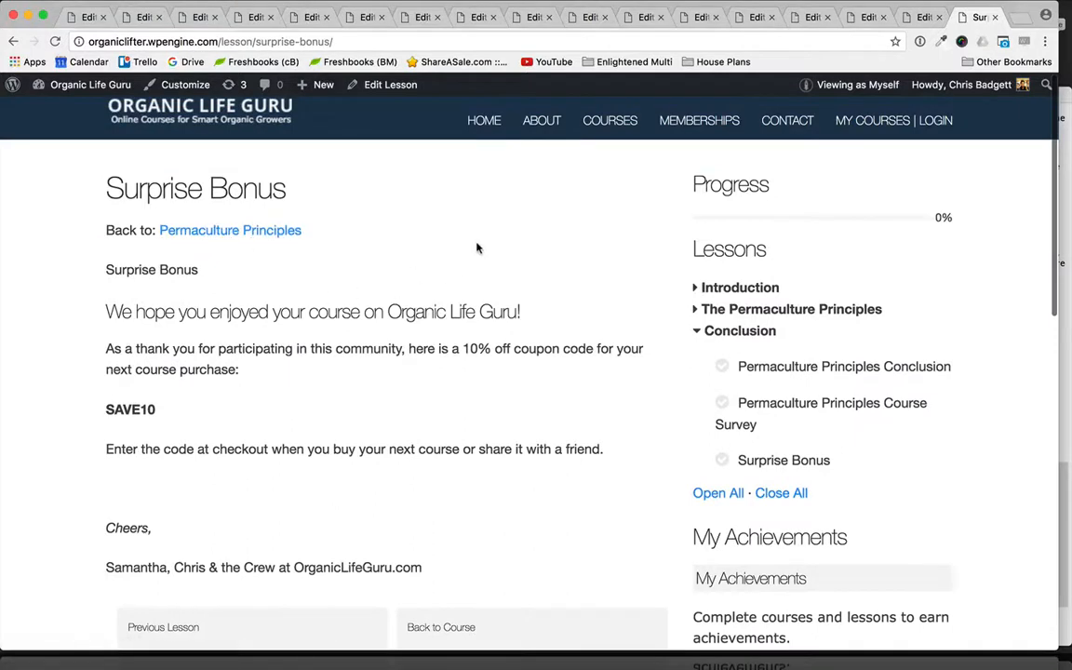
Step: Browse from Courses to Permaculture Principles and view its introduction lesson on the live site
left_click(610, 120)
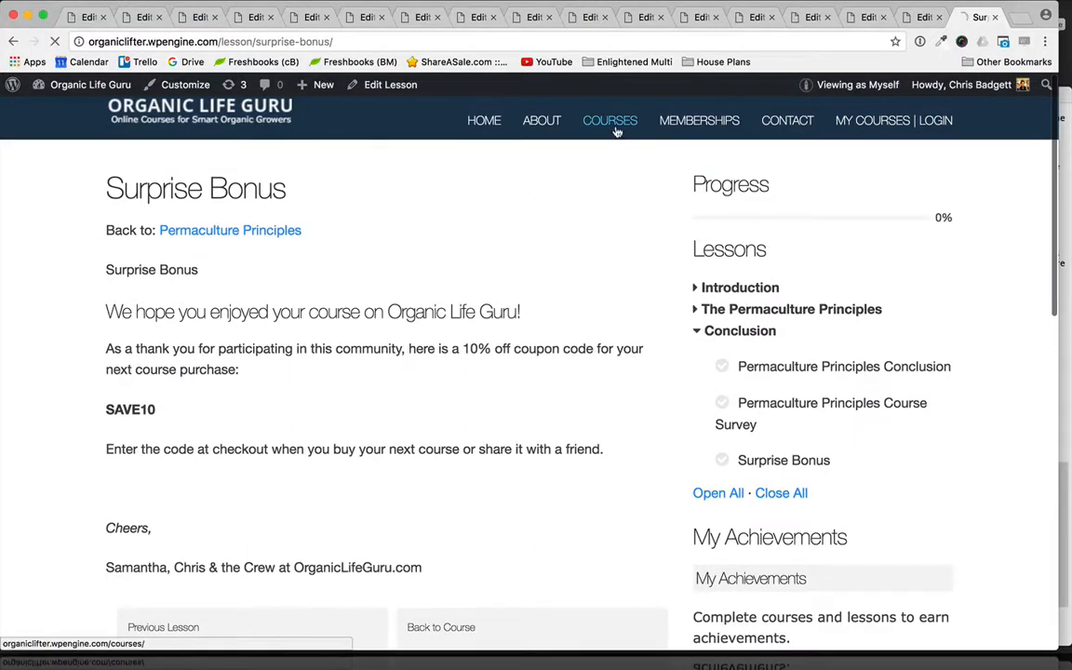
left_click(610, 120)
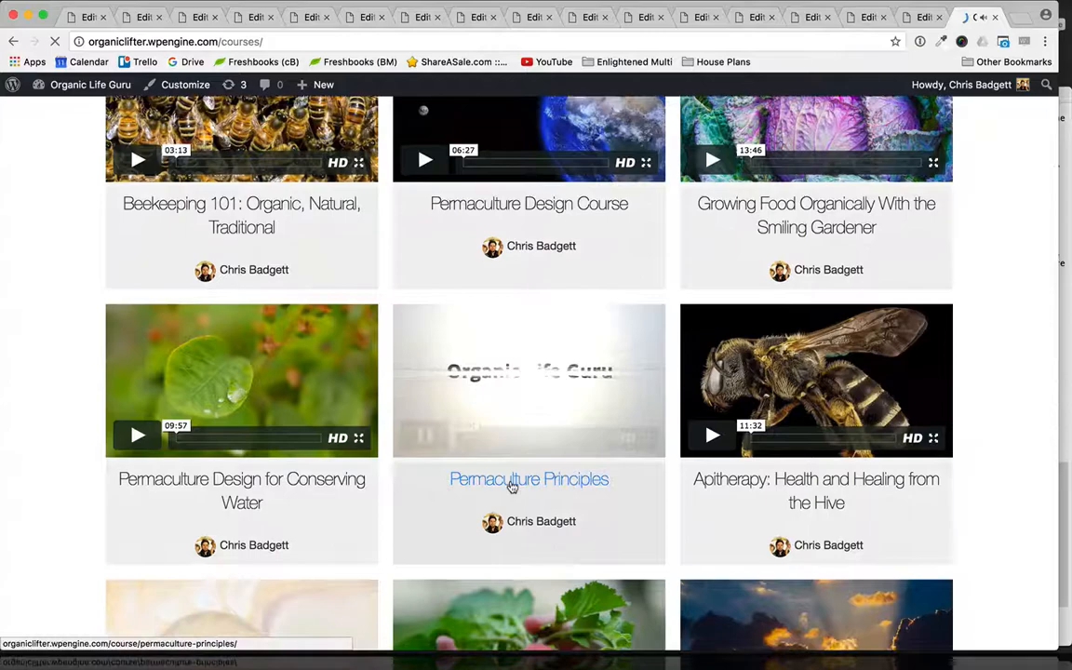
left_click(529, 479)
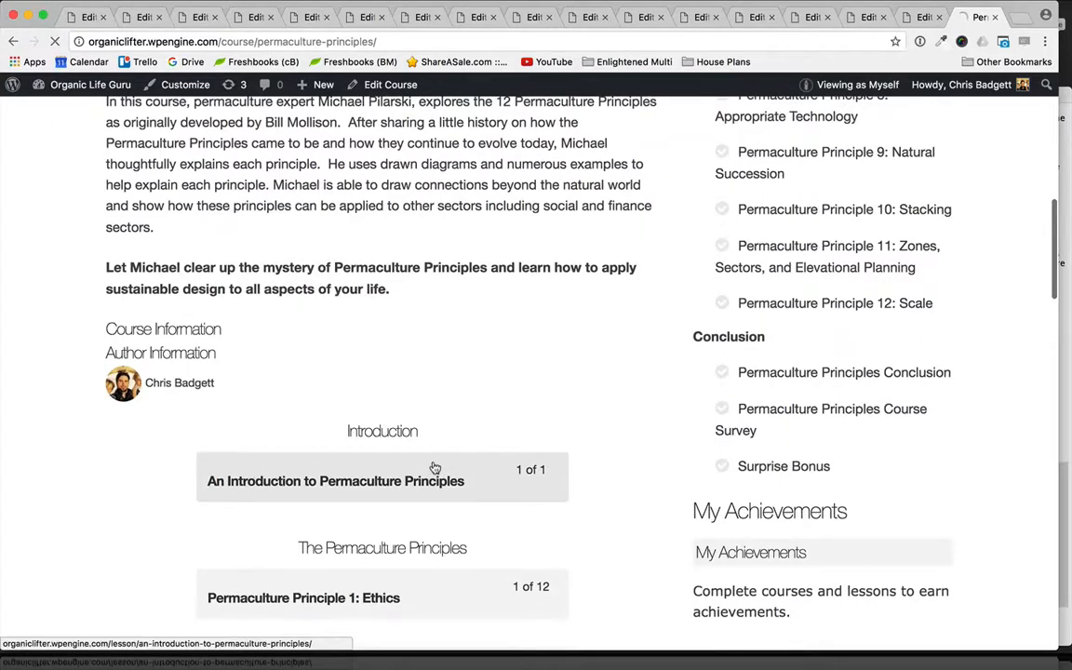
left_click(335, 481)
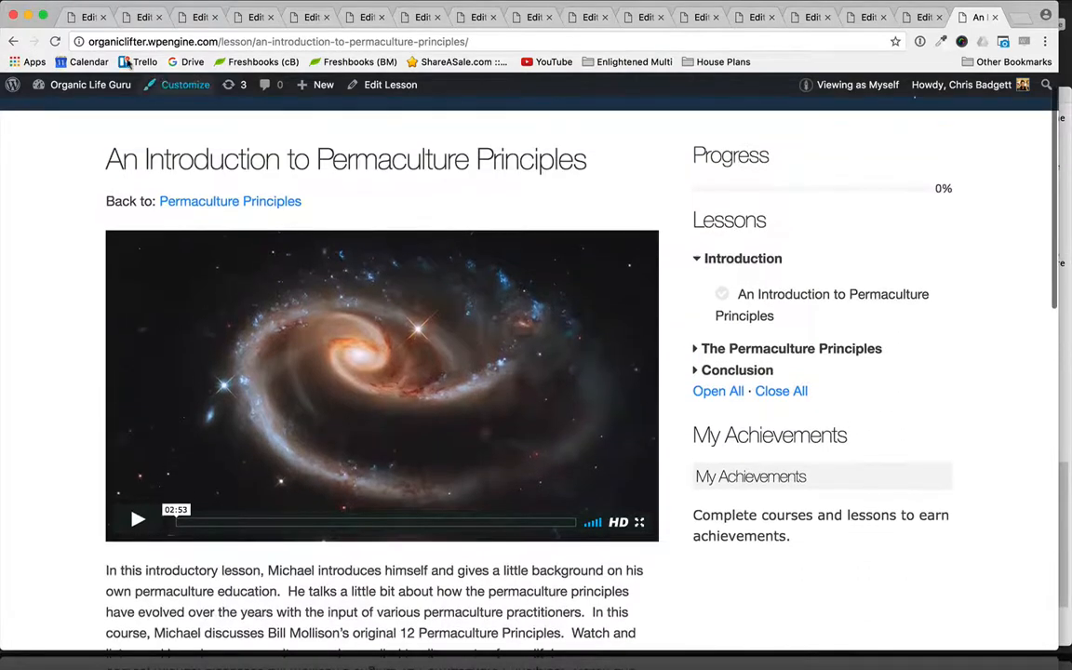
mouse_move(85, 17)
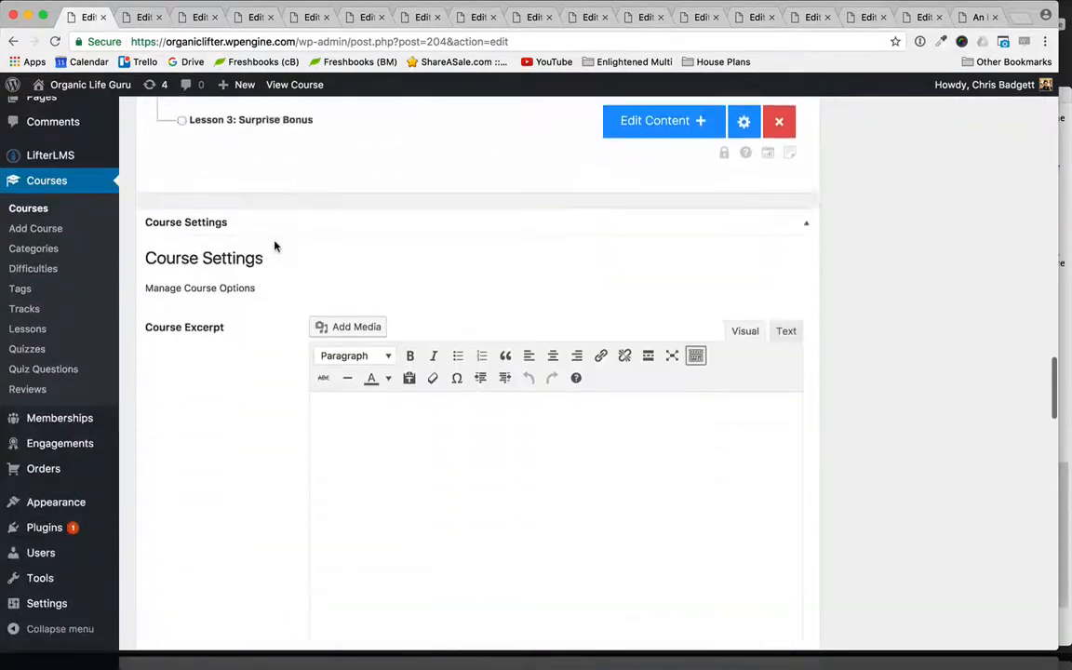
Step: Enroll the administrator account as a student from the course's Student Management panel
scroll("down", 3)
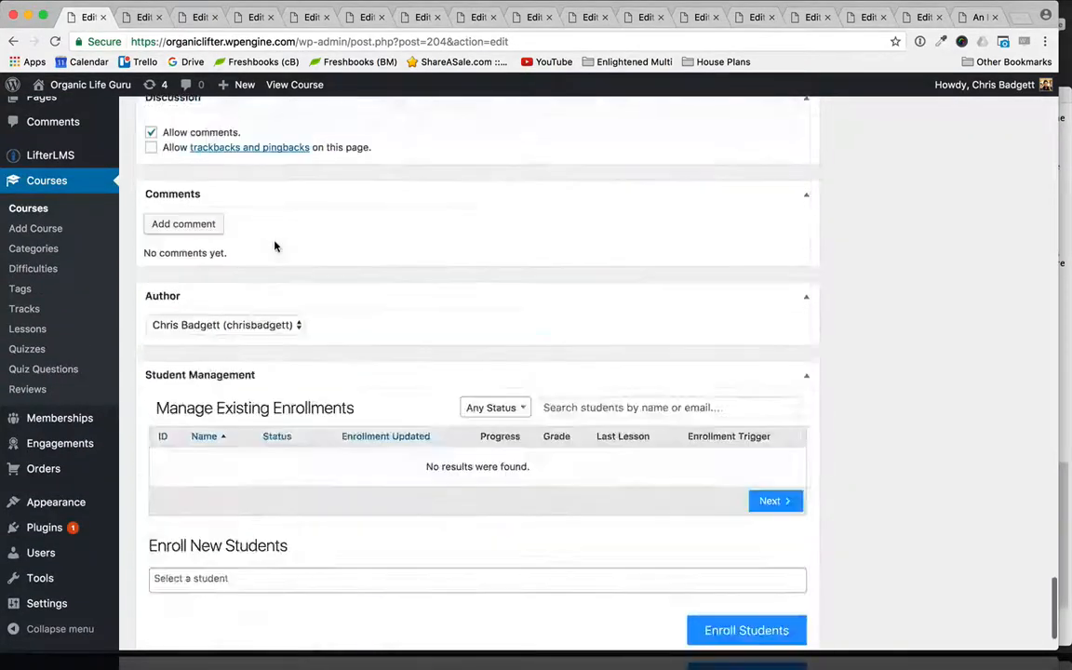
left_click(477, 495)
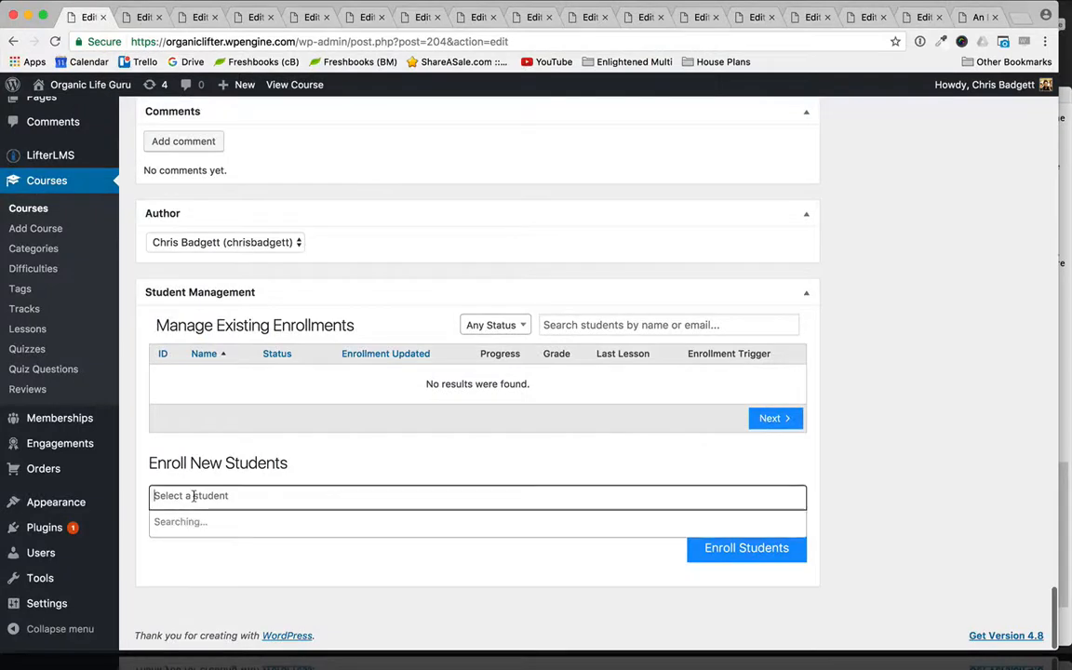
left_click(478, 495)
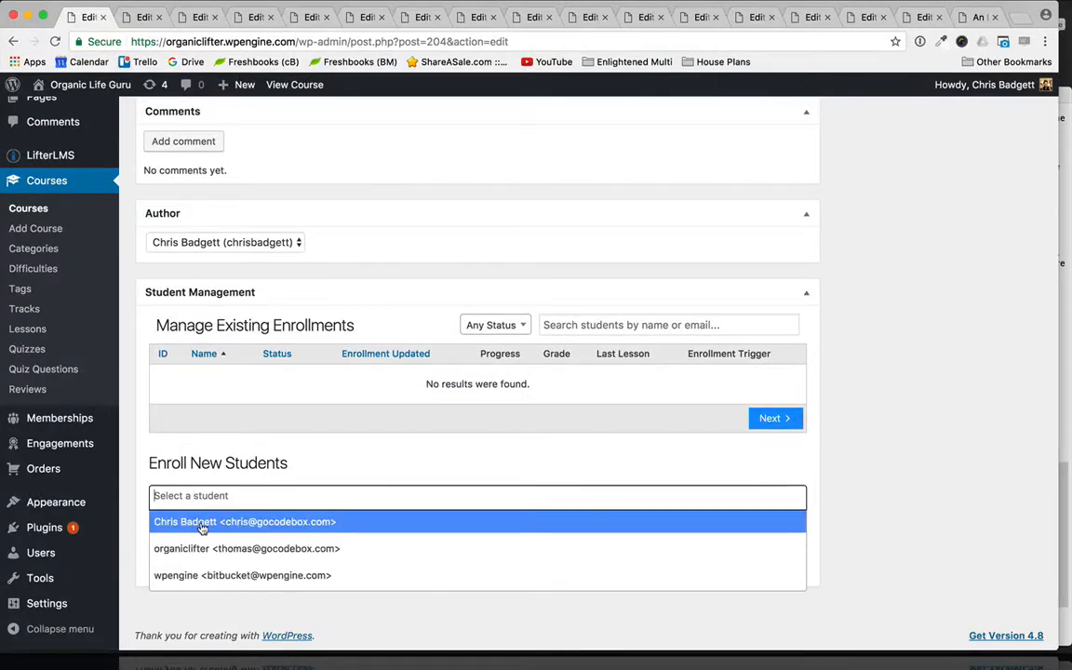
left_click(244, 522)
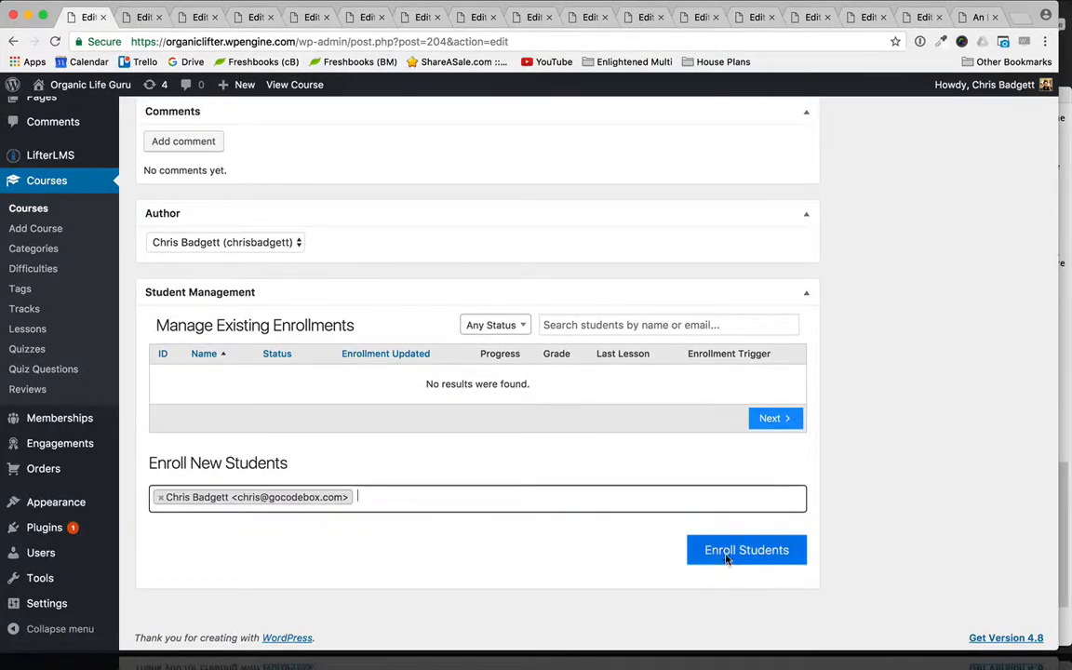
left_click(747, 550)
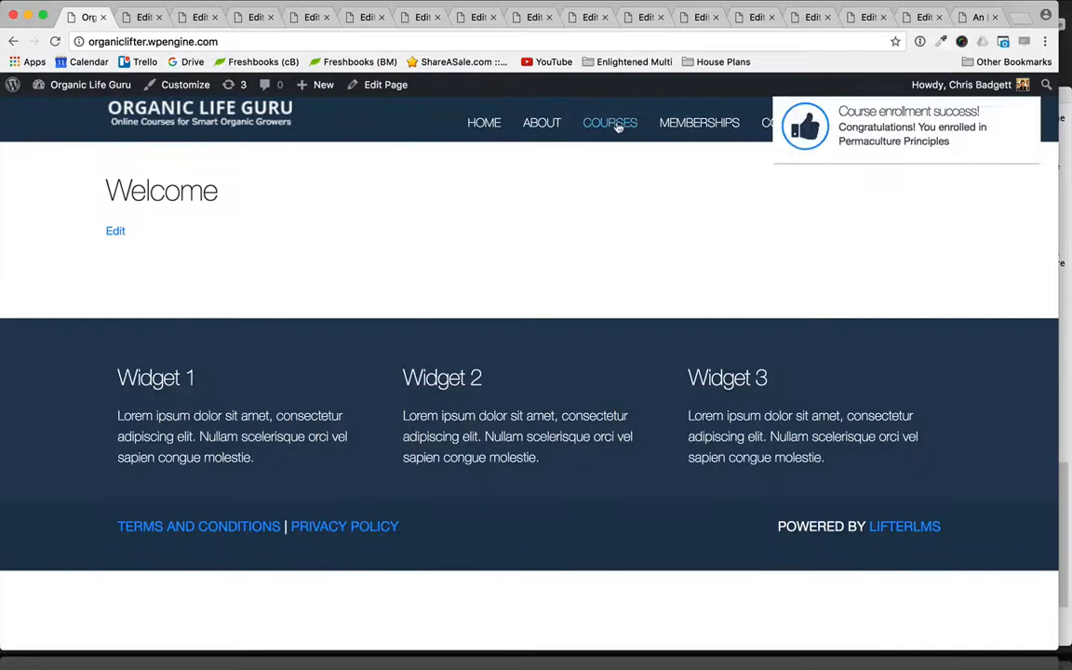
Step: Mark the Permaculture Principle 1: Ethics lesson complete from the course catalog
left_click(610, 122)
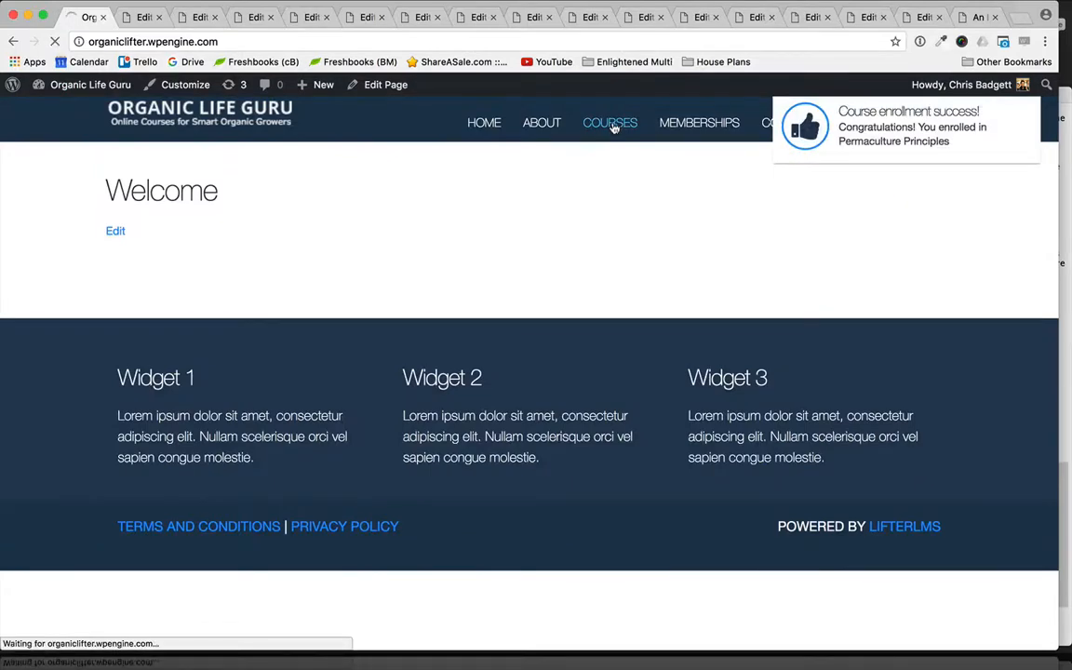
left_click(609, 122)
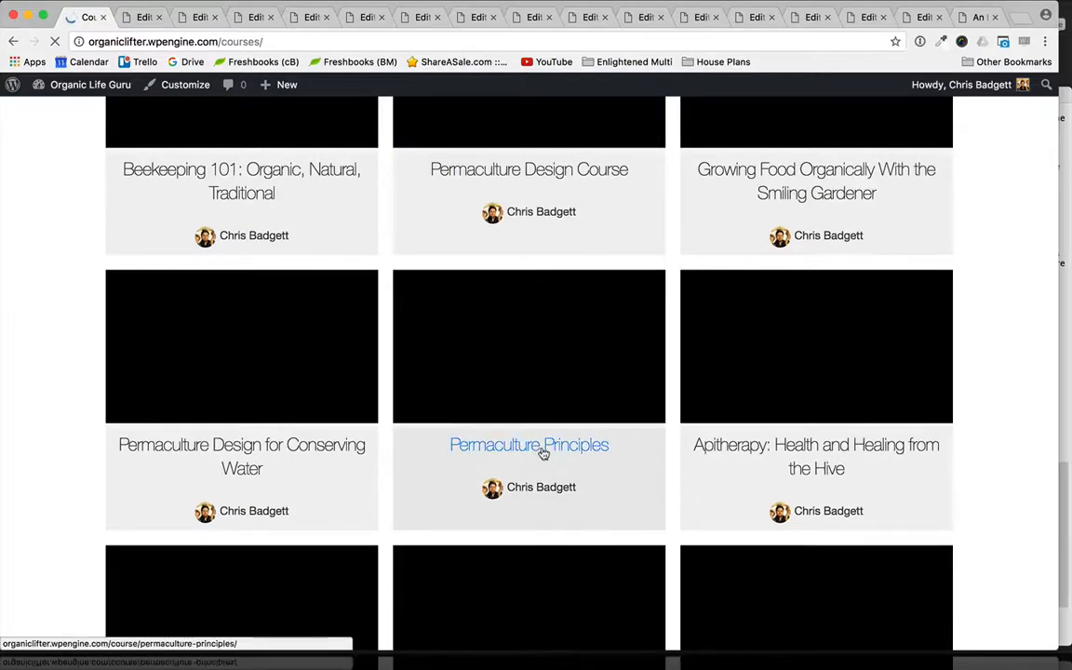
left_click(529, 445)
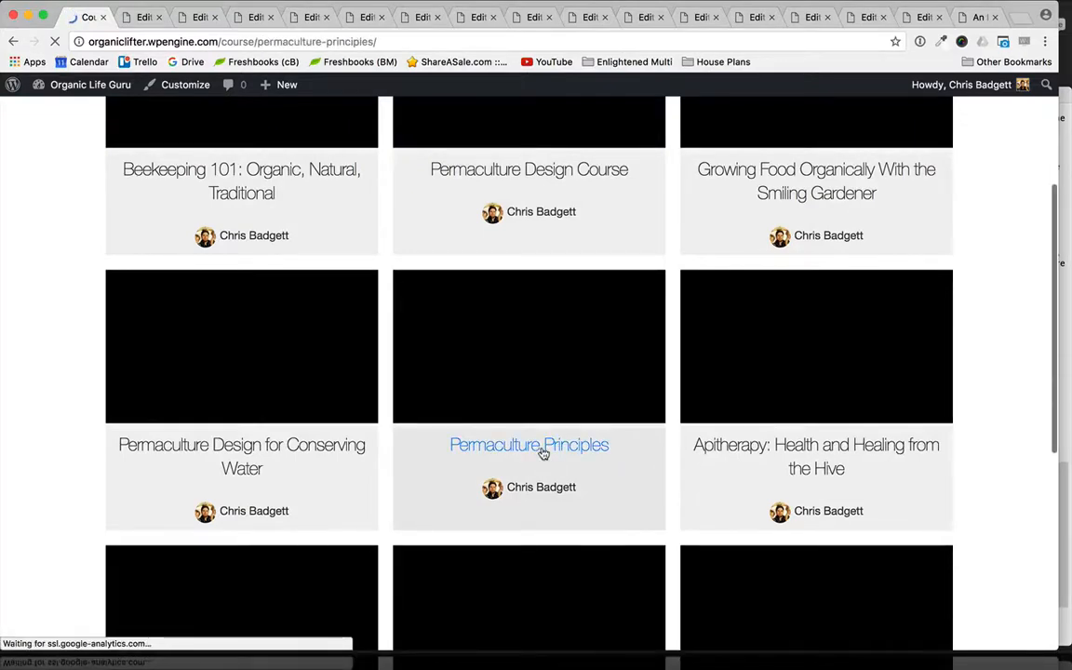
left_click(529, 445)
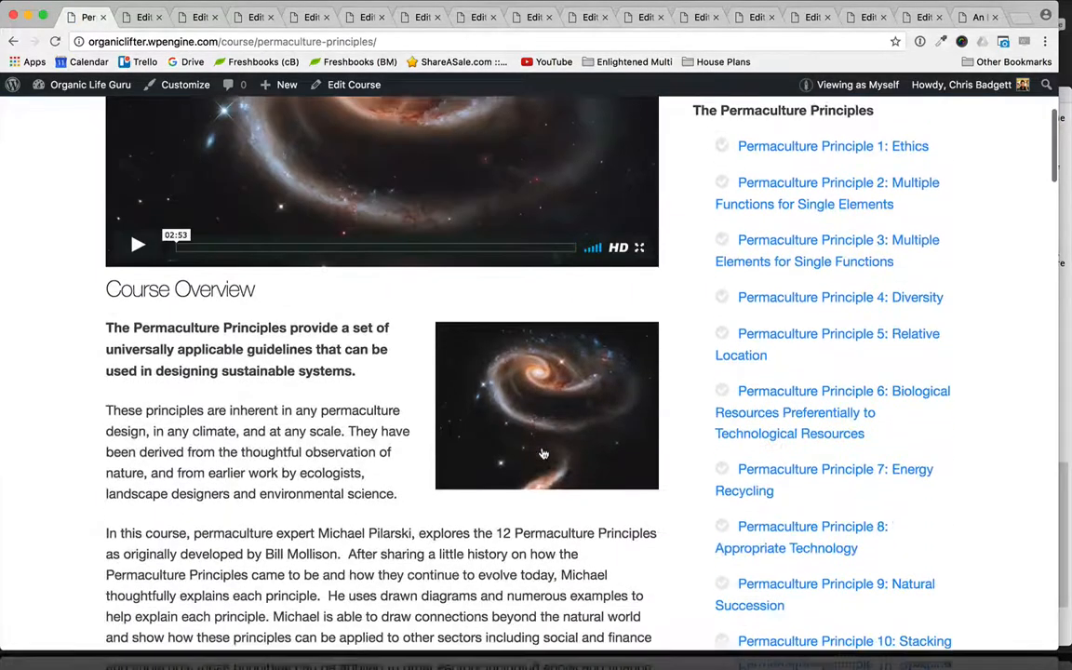
left_click(832, 146)
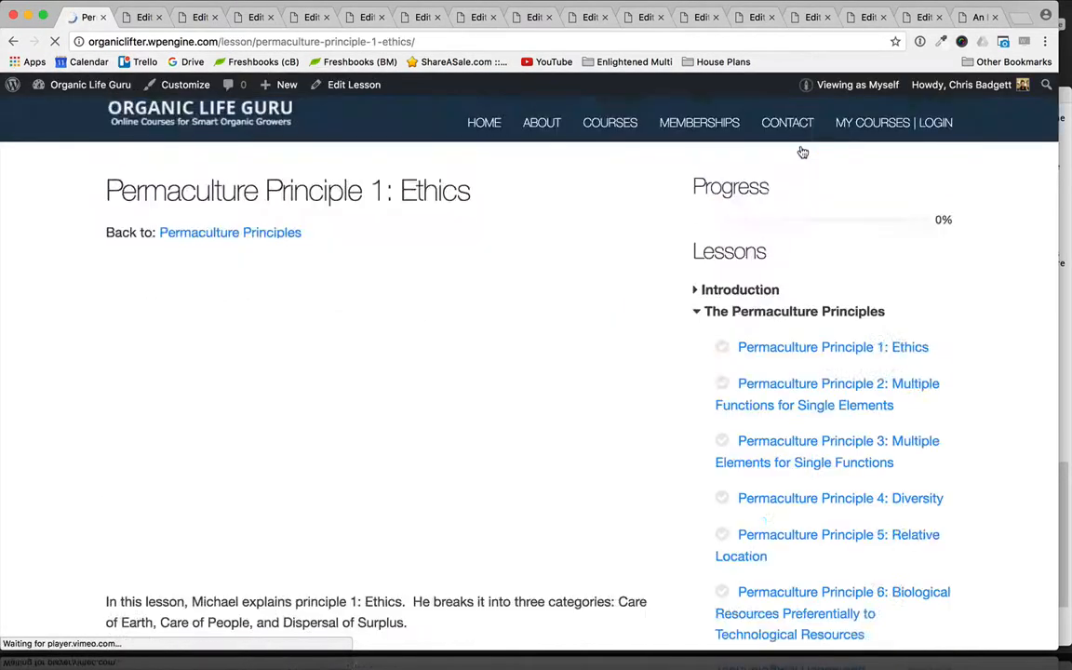
scroll("down", 3)
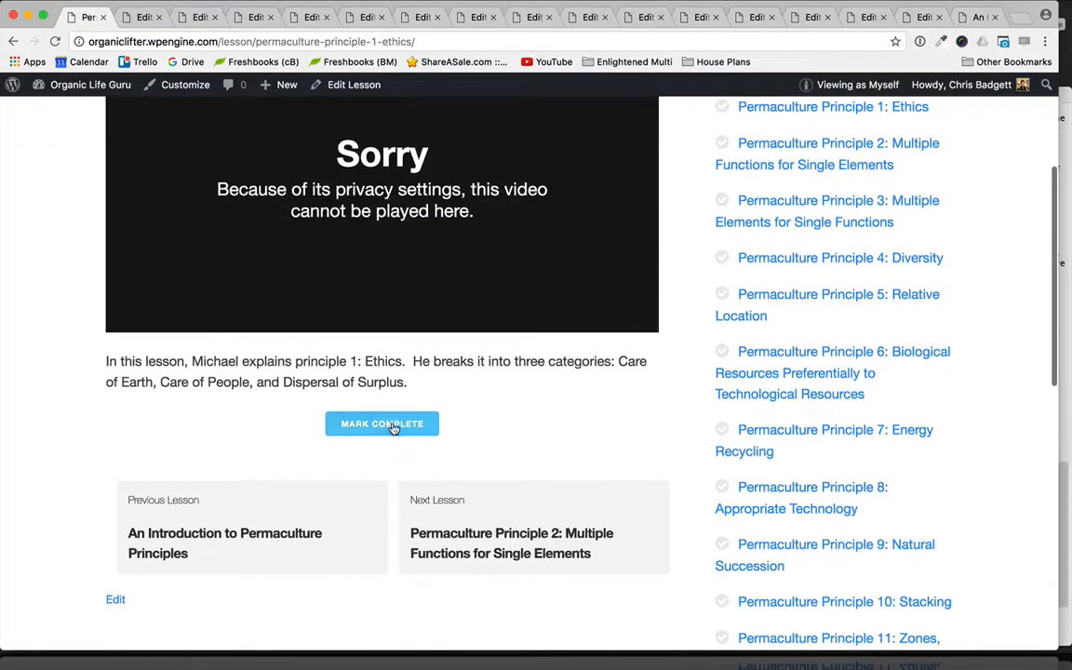
left_click(381, 423)
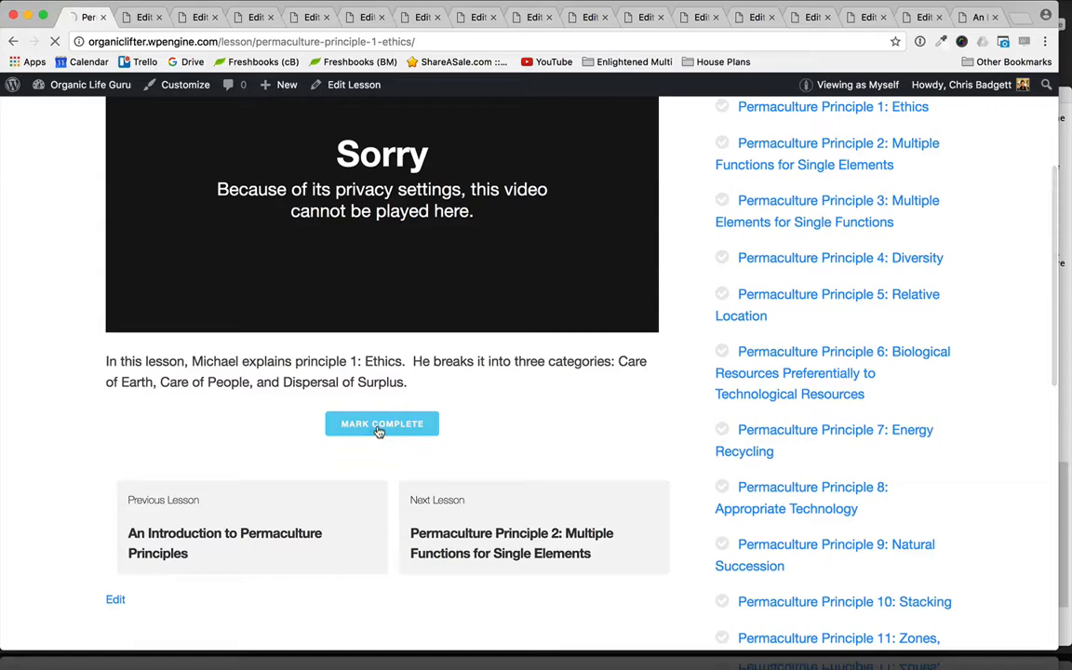
left_click(381, 423)
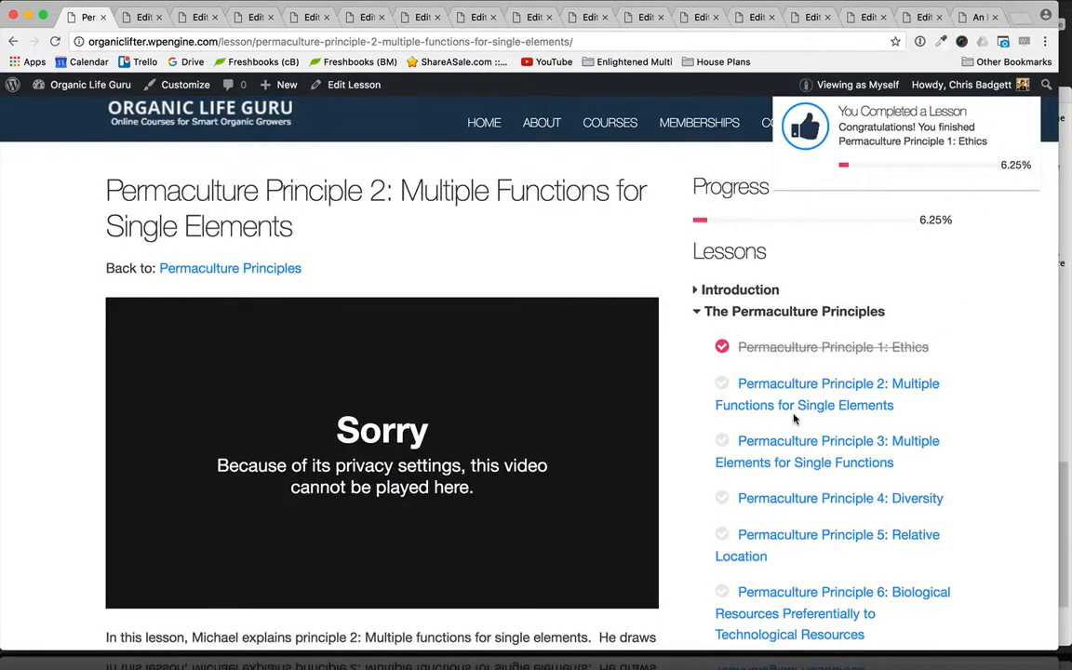
Step: Mark An Introduction to Permaculture Principles lesson complete, bringing progress to 12.5%
scroll("down", 3)
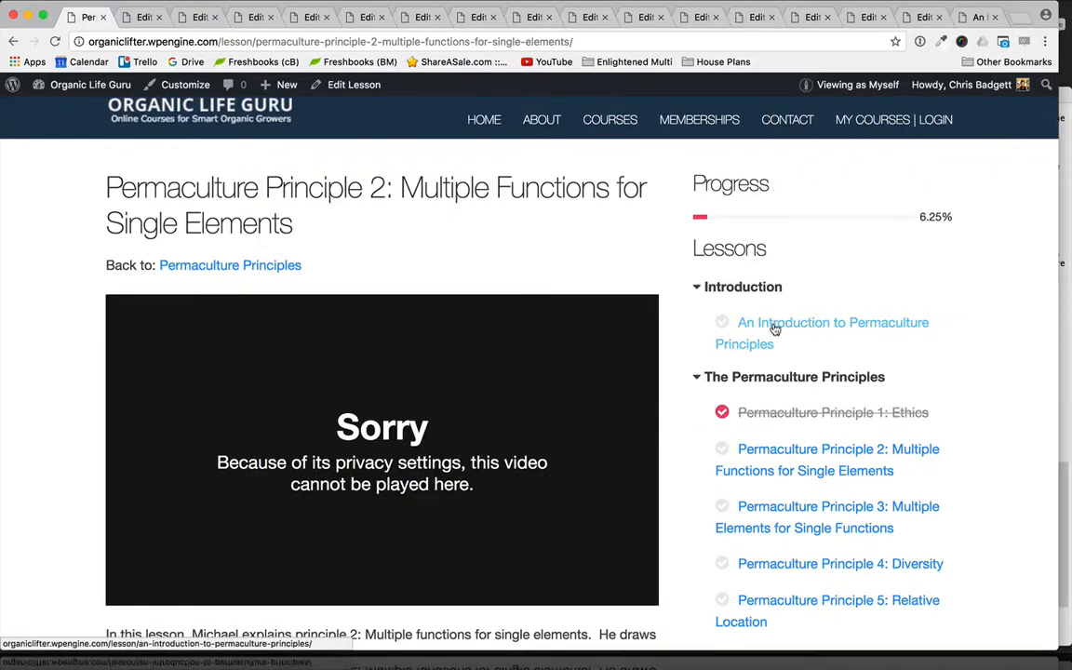
left_click(832, 333)
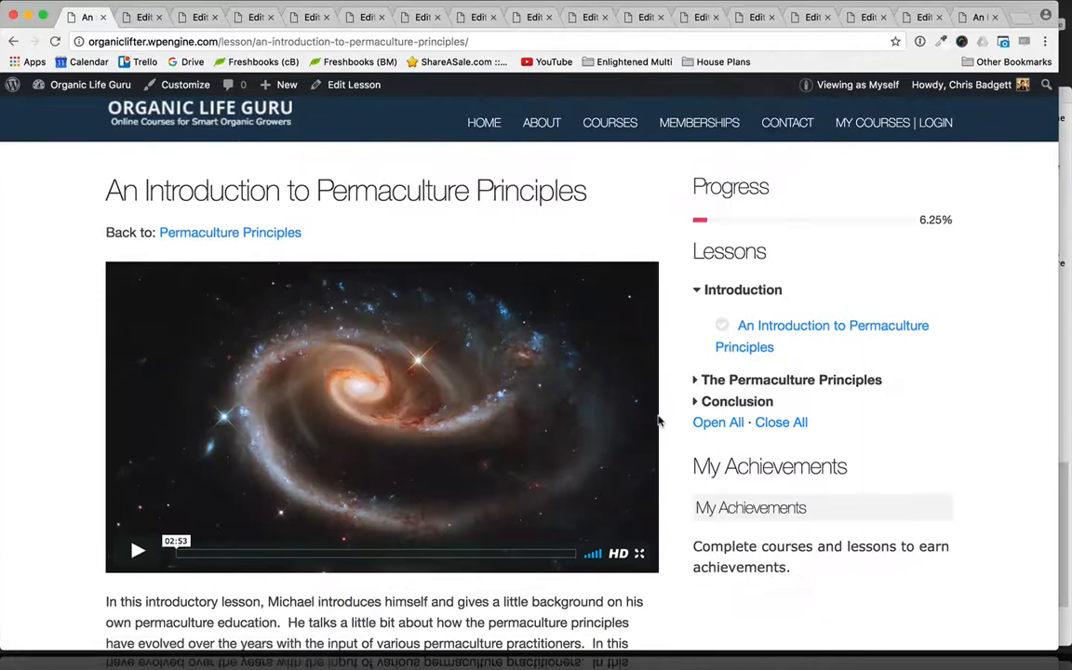
scroll("down", 3)
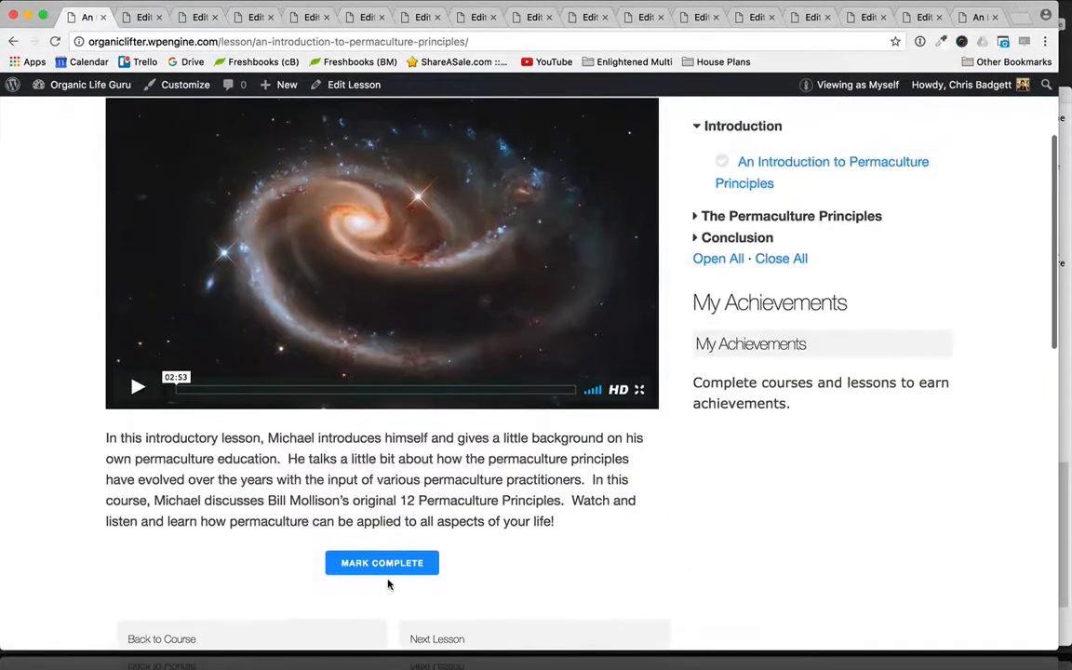
left_click(382, 563)
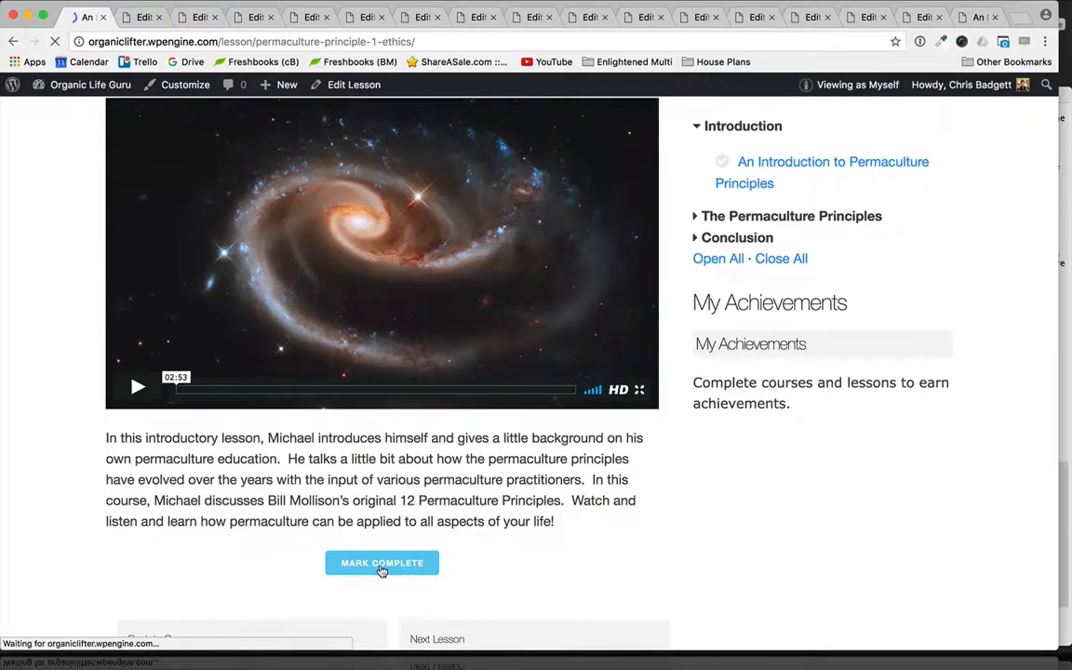
left_click(381, 562)
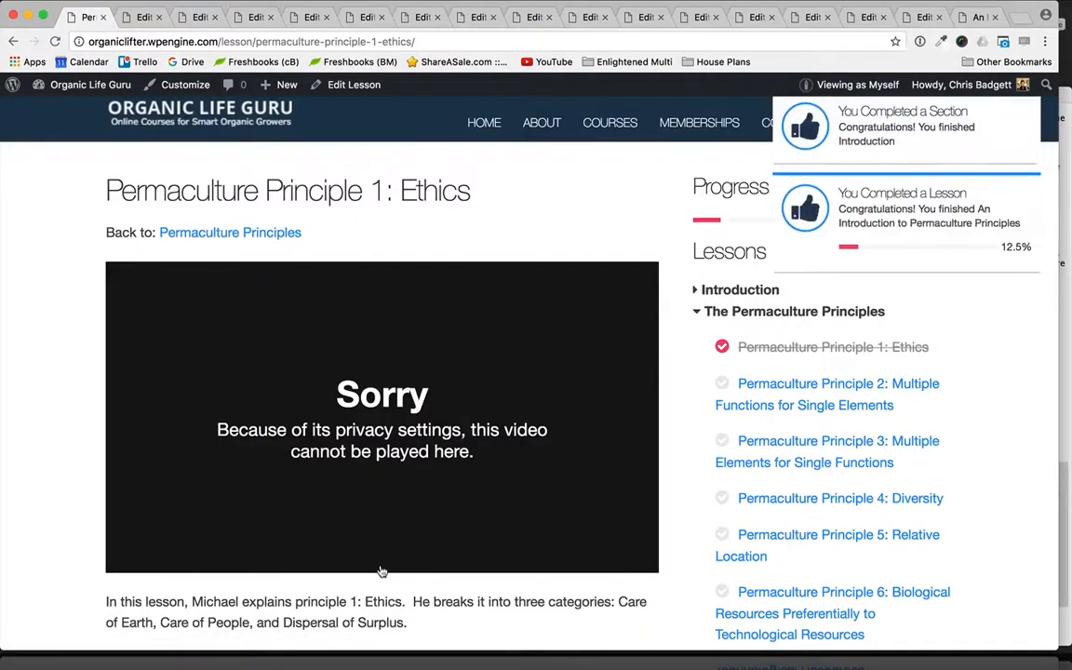